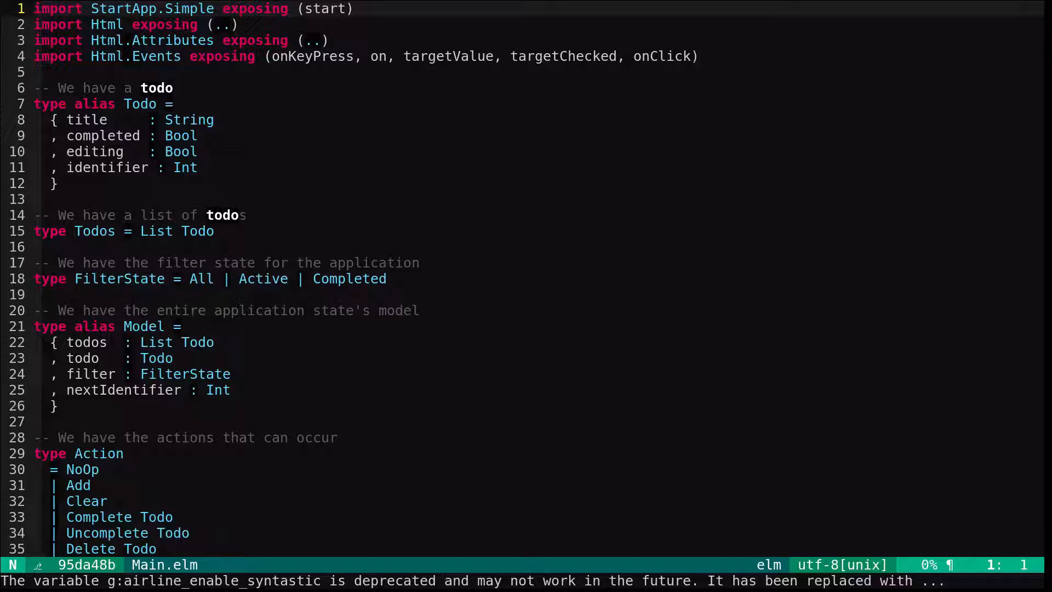
# Scroll through Main.elm to review the model and action definitions
pyautogui.scroll(-3)
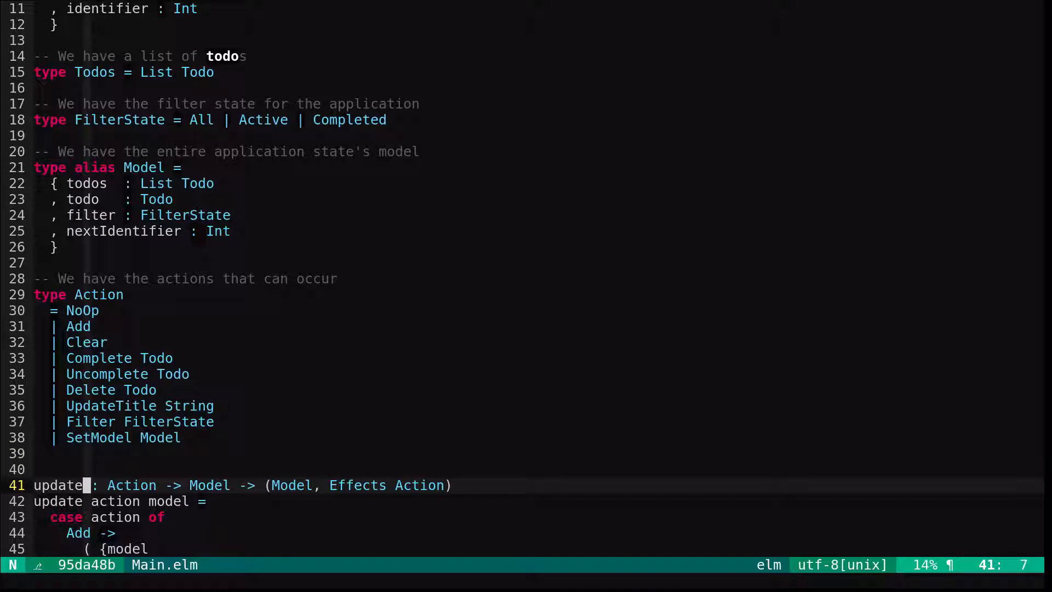
pyautogui.scroll(-3)
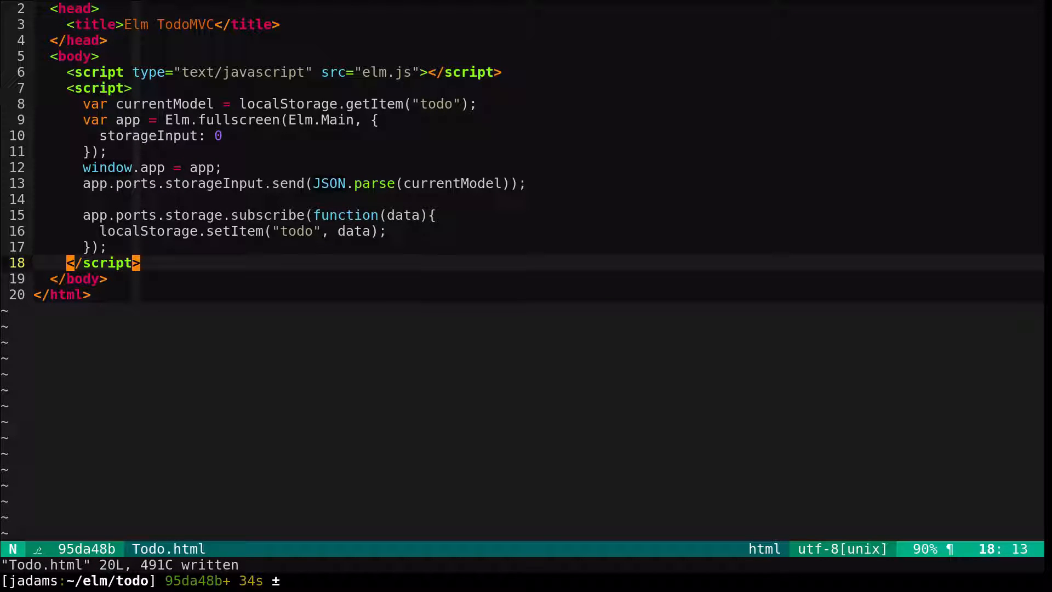
# Install evancz/elm-effects with elm-package, then reopen Main.elm in Vim
pyautogui.write('elm-')
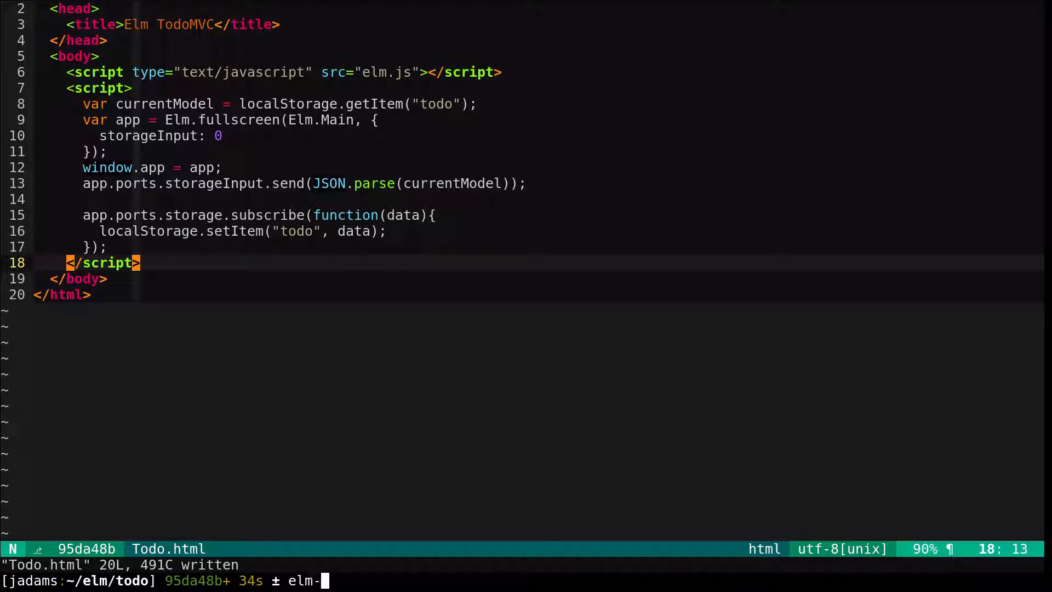
pyautogui.write('package install e')
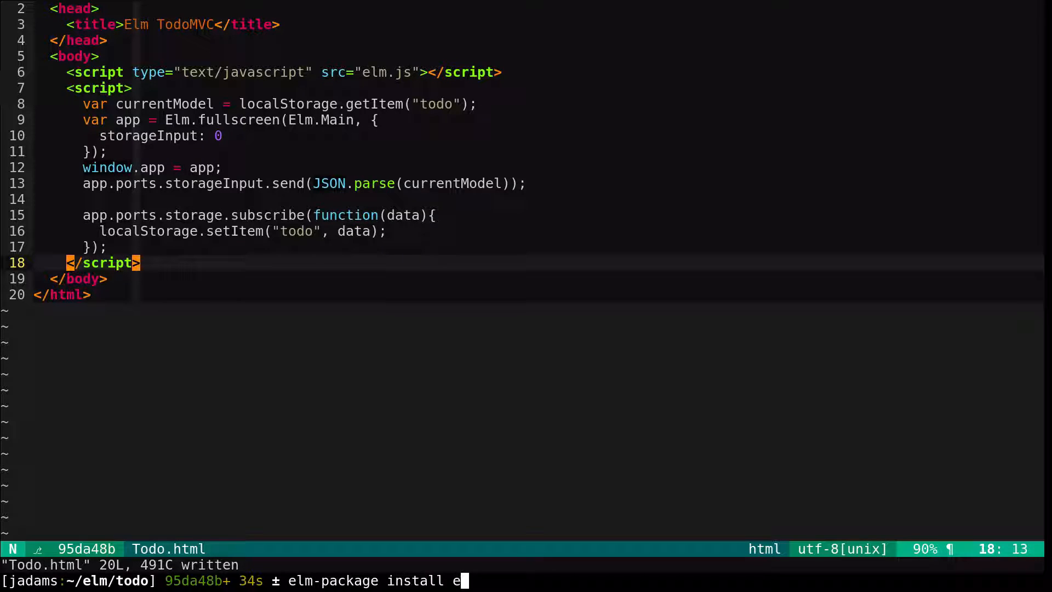
pyautogui.write('vancz/elm-effects')
pyautogui.write('y')
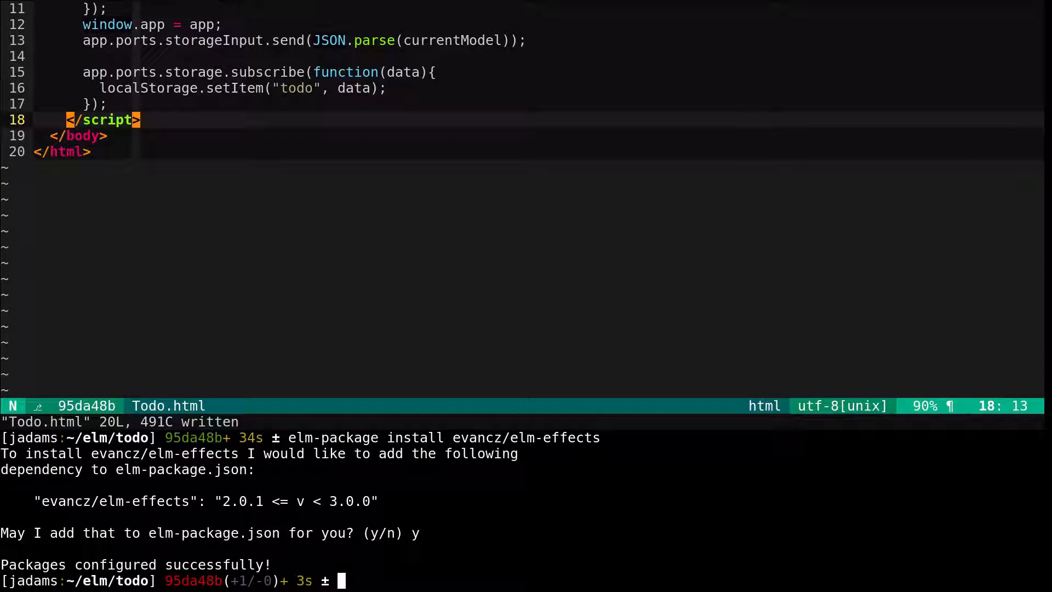
pyautogui.write('vim')
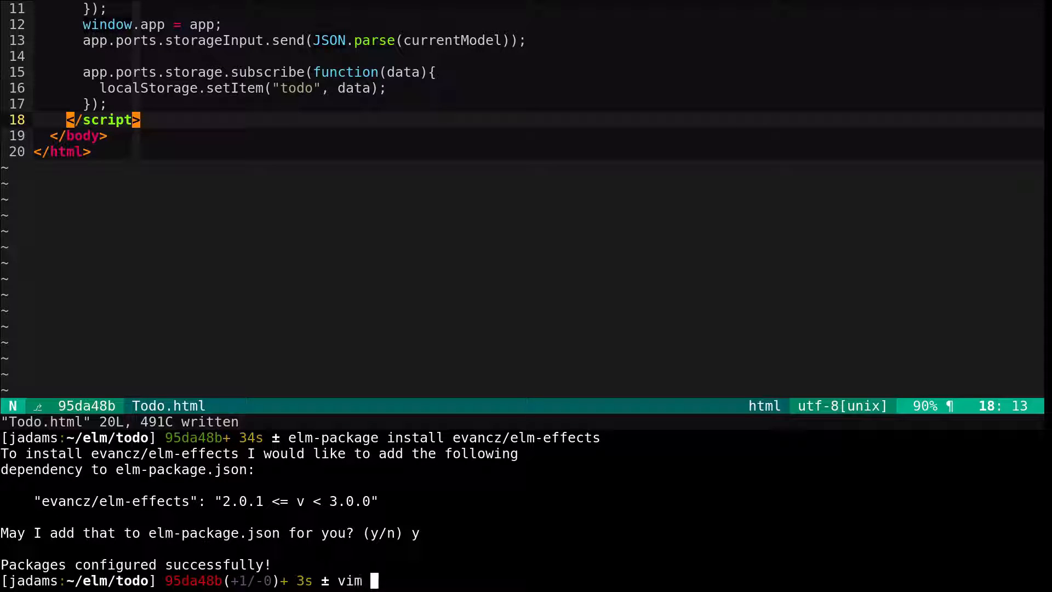
pyautogui.write('Ma')
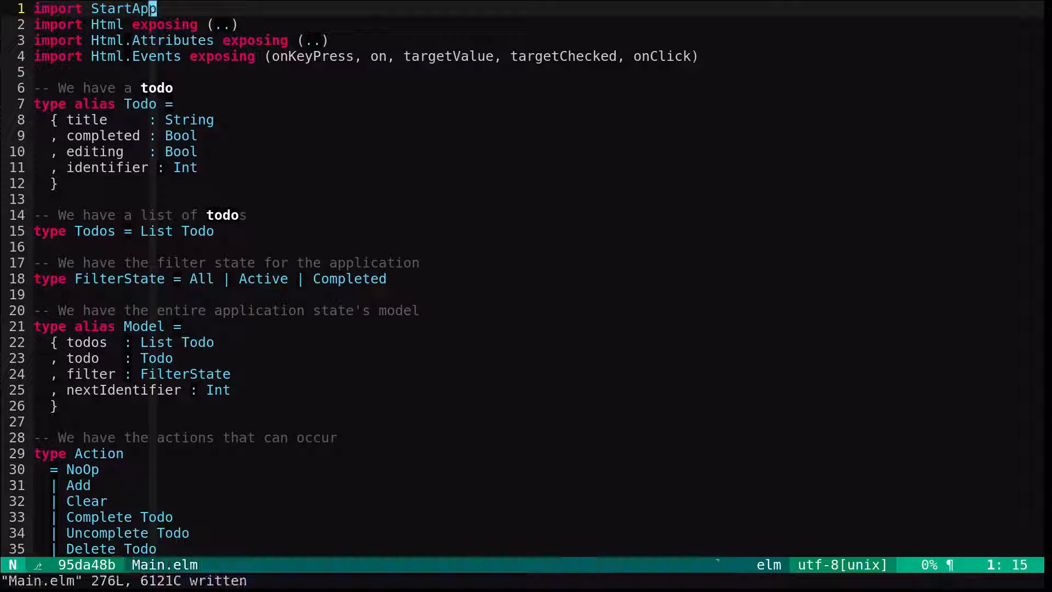
# Add 'import Effects exposing (Effects)' and map ,t to run elm-make Main.elm --output elm.js
pyautogui.write('import Ef')
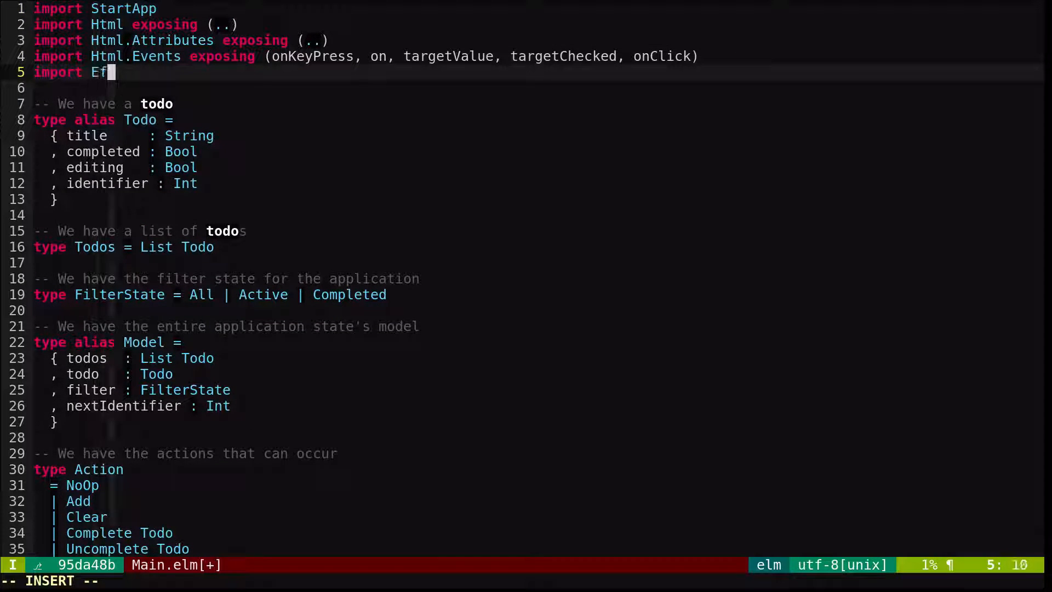
pyautogui.write('fects expoi')
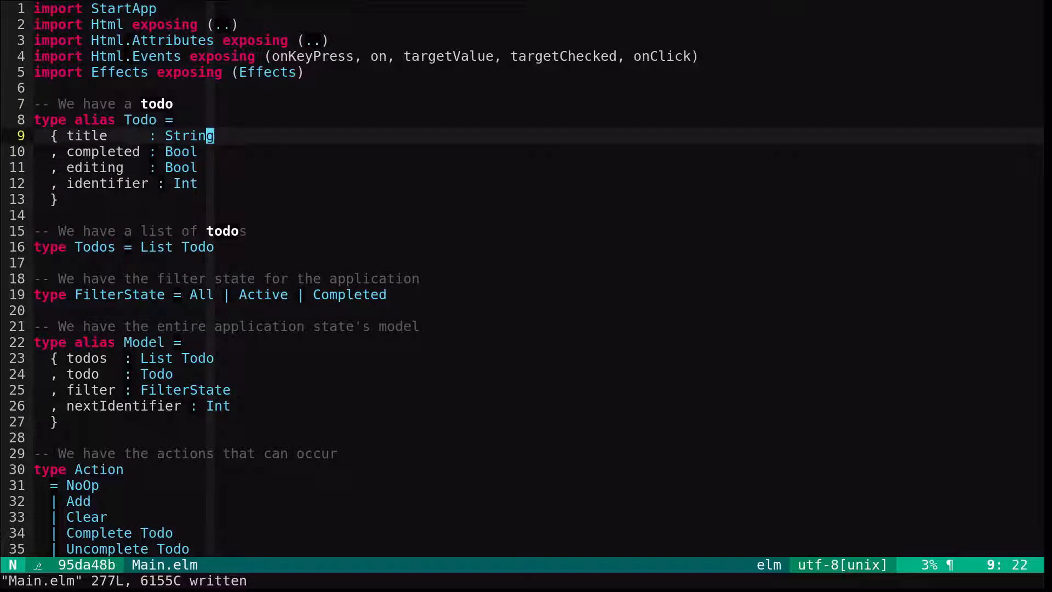
pyautogui.write(':map')
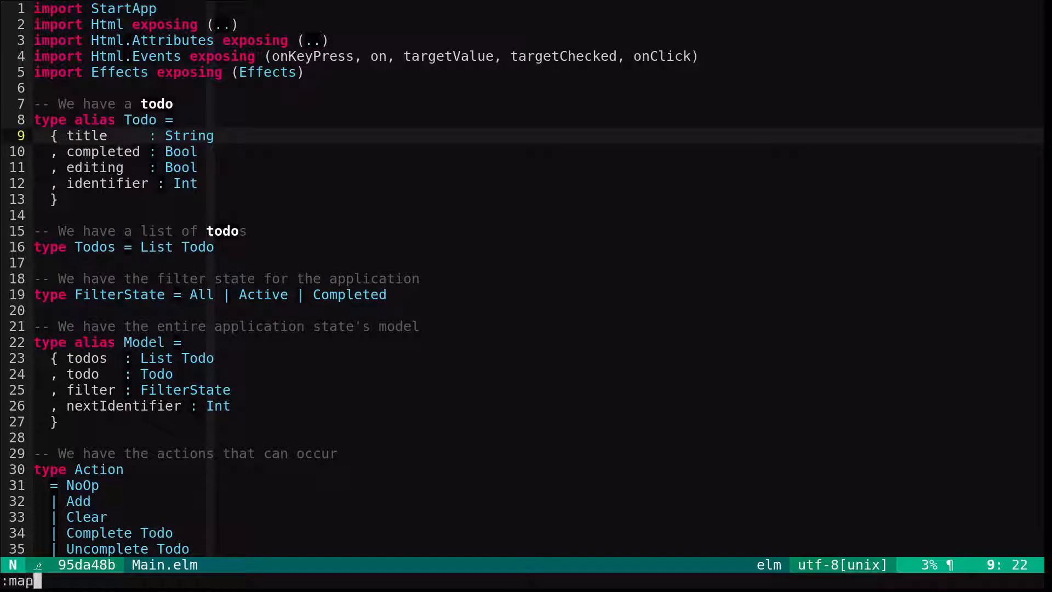
pyautogui.write(',t :!elm-make Main.elm --output elm.js')
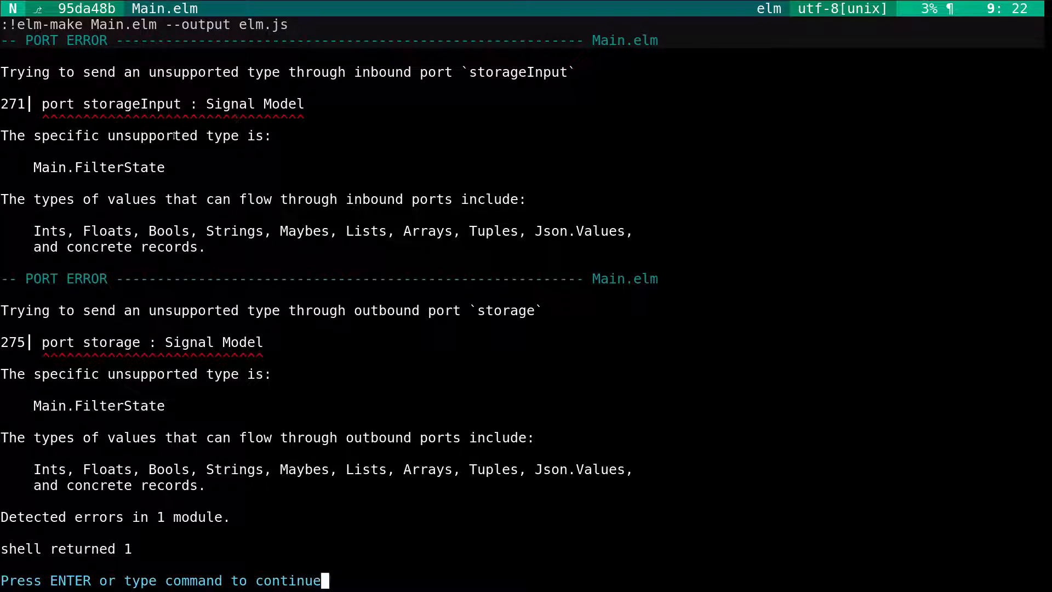
# Select parts of the elm-make PORT ERROR output about the unsupported FilterState type
pyautogui.doubleClick(121, 167)
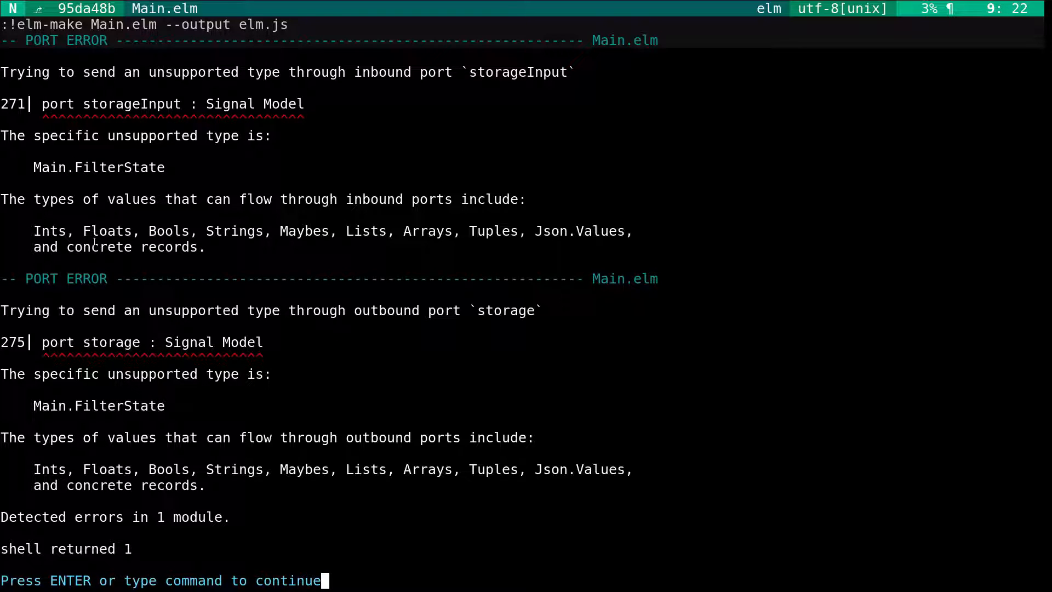
pyautogui.moveTo(32, 232); pyautogui.dragTo(205, 247)
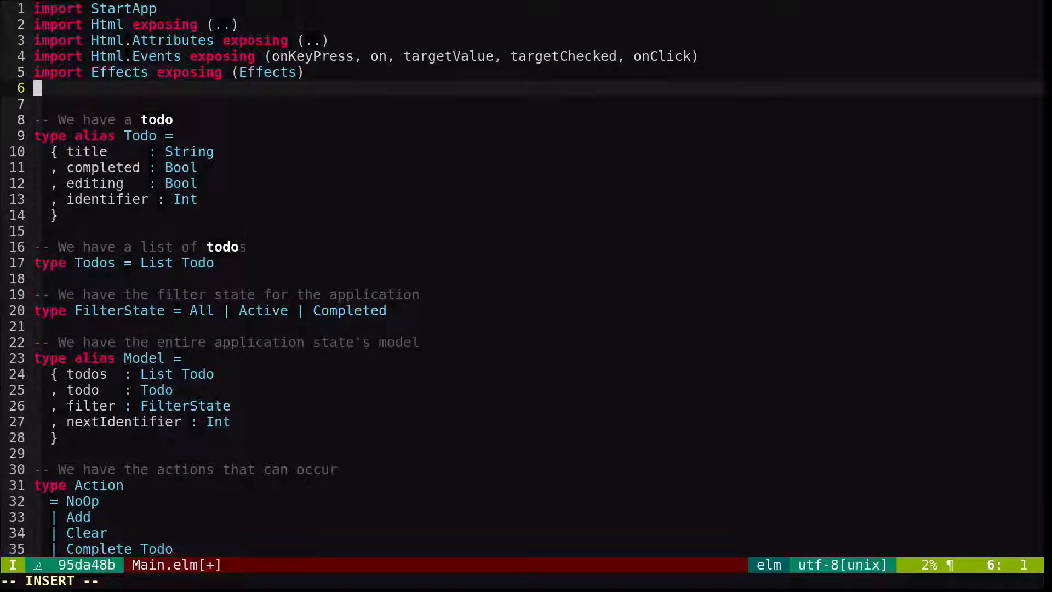
# Add 'import Json.Decode exposing ((:=))' and 'import Json.Encode' below the Effects import
pyautogui.write('import Json.Dec')
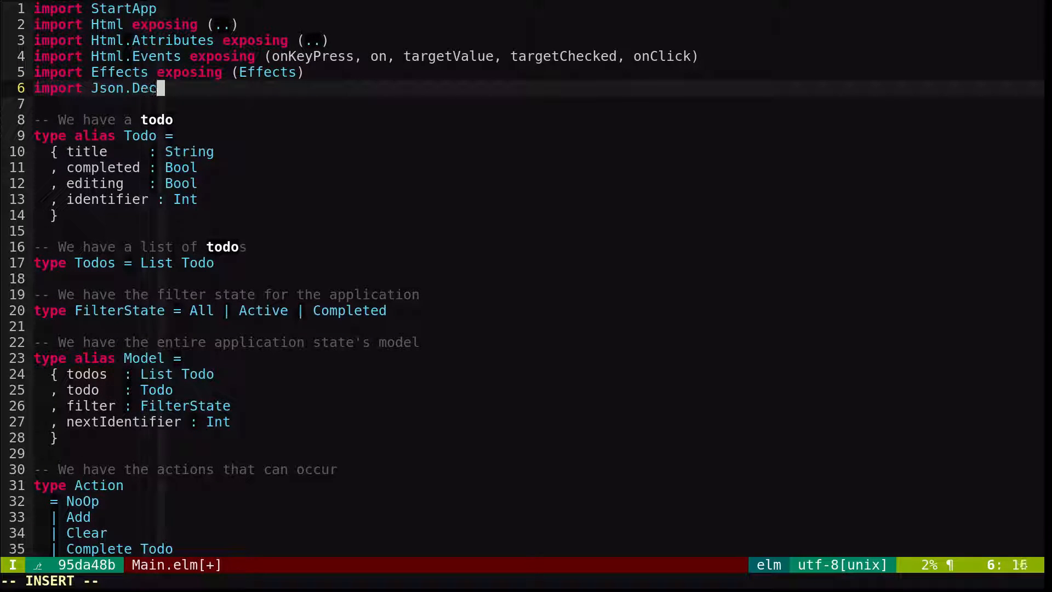
pyautogui.write('ode exposing (')
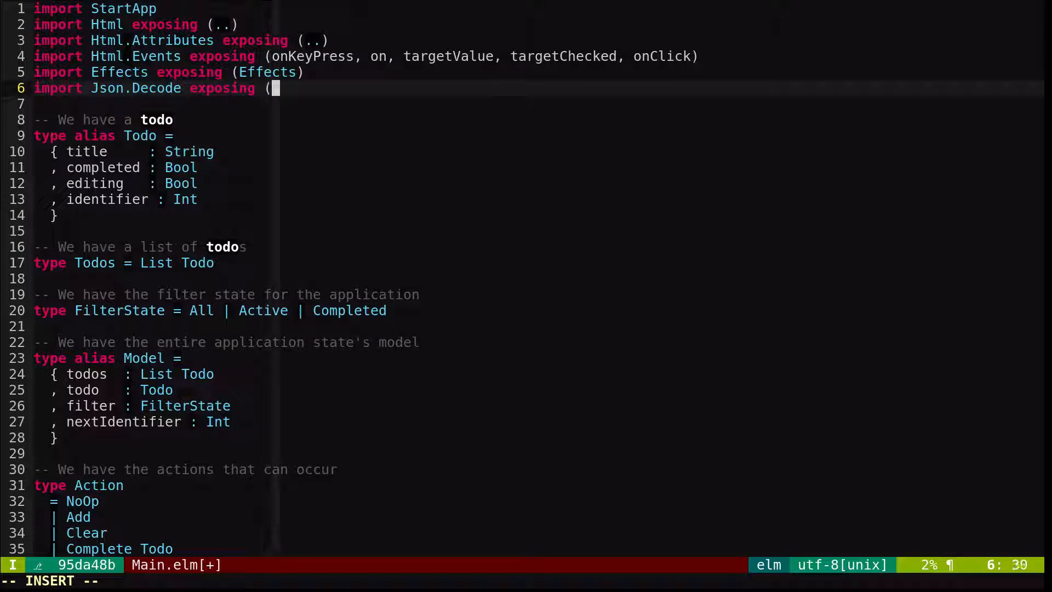
pyautogui.write('(:=)')
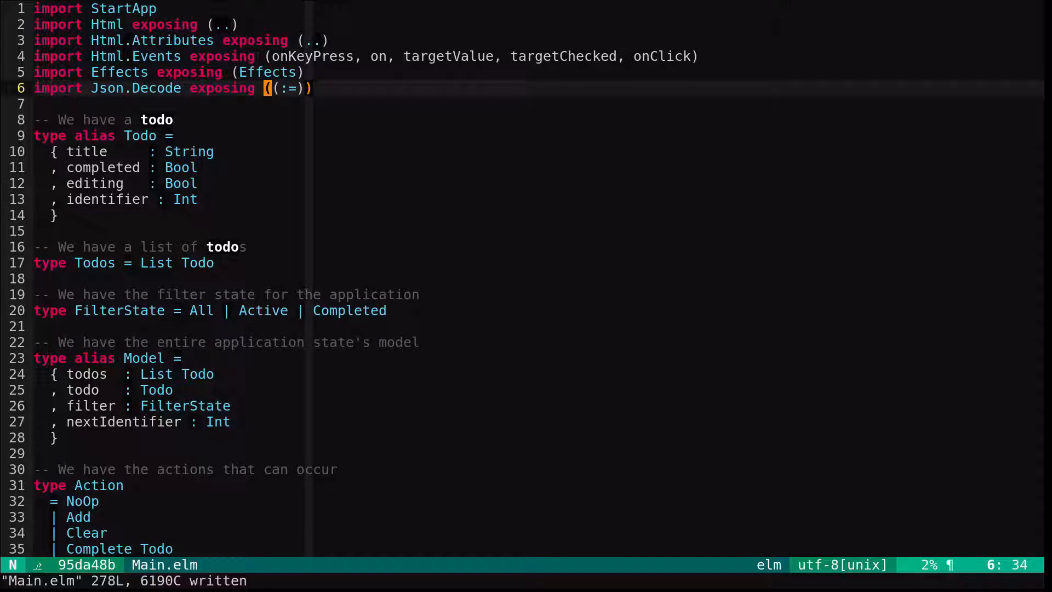
pyautogui.write('import Json.')
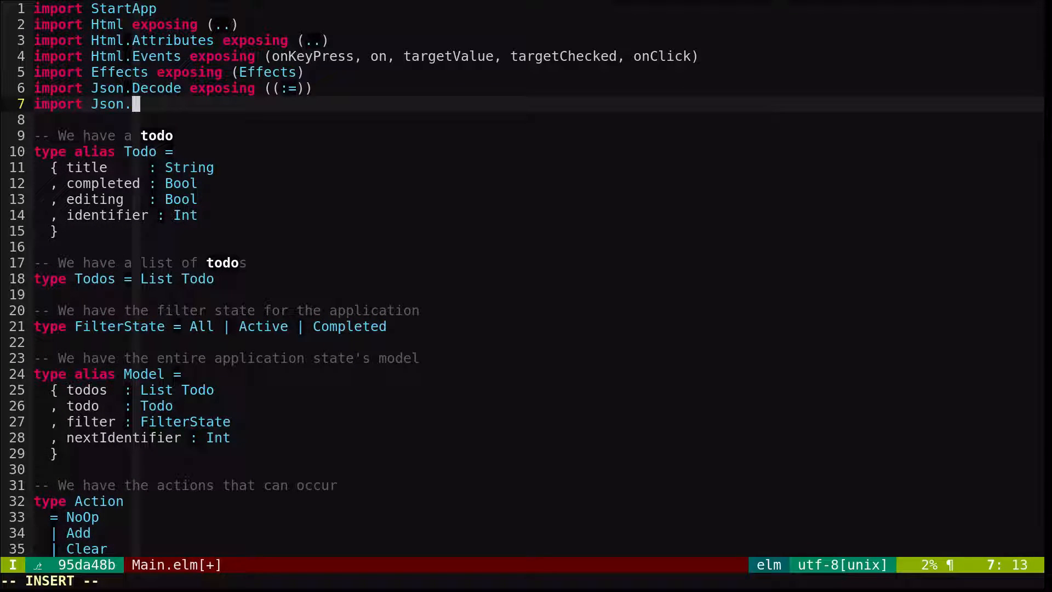
pyautogui.write('Encode')
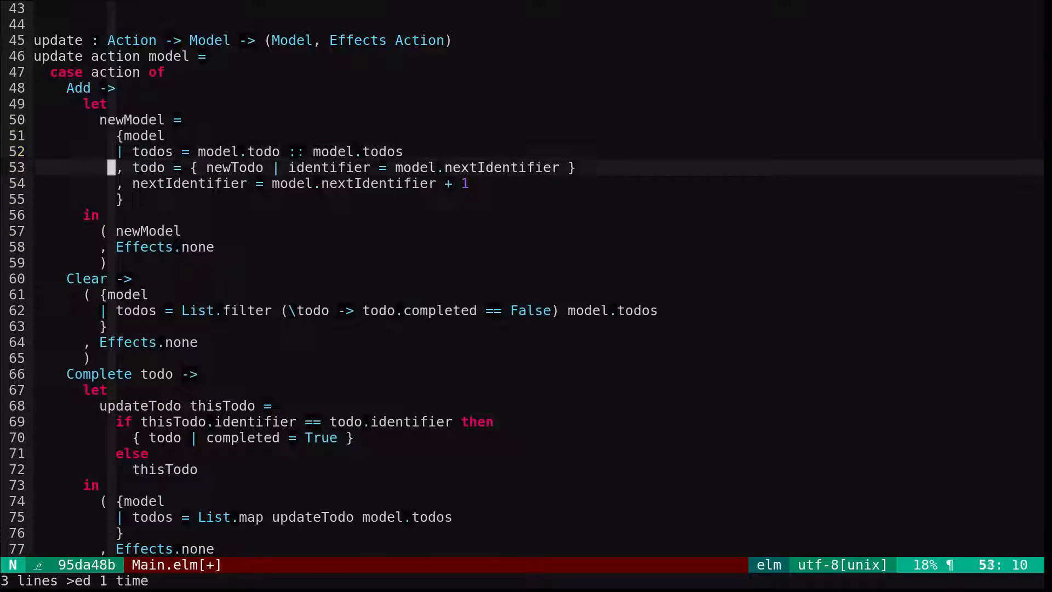
# Replace Effects.none with sendToStorageMailbox newModel in the update cases
pyautogui.write('sendToStorageMailbox newM')
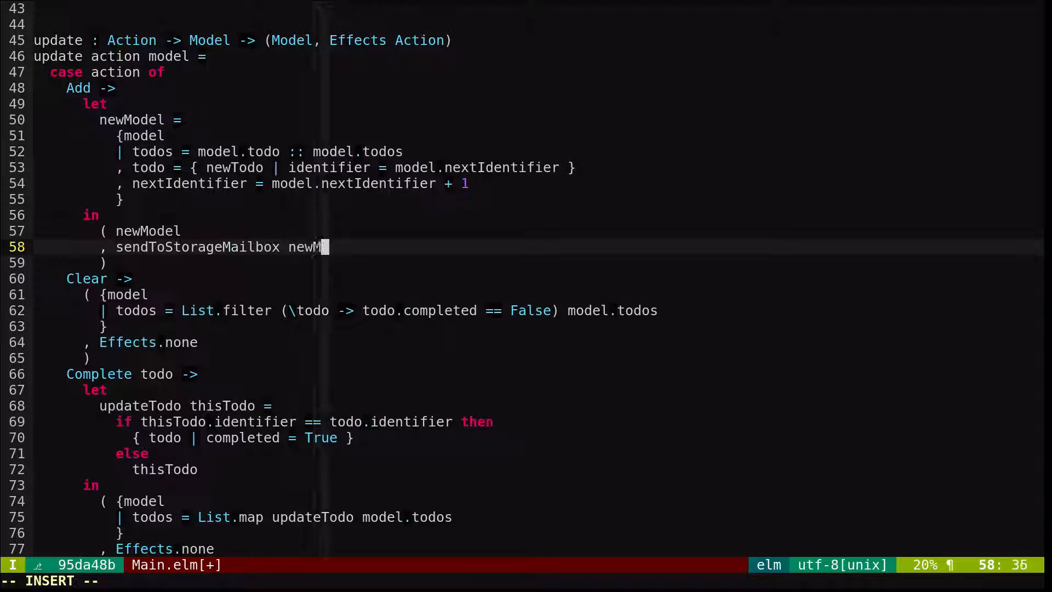
pyautogui.press('Escape')
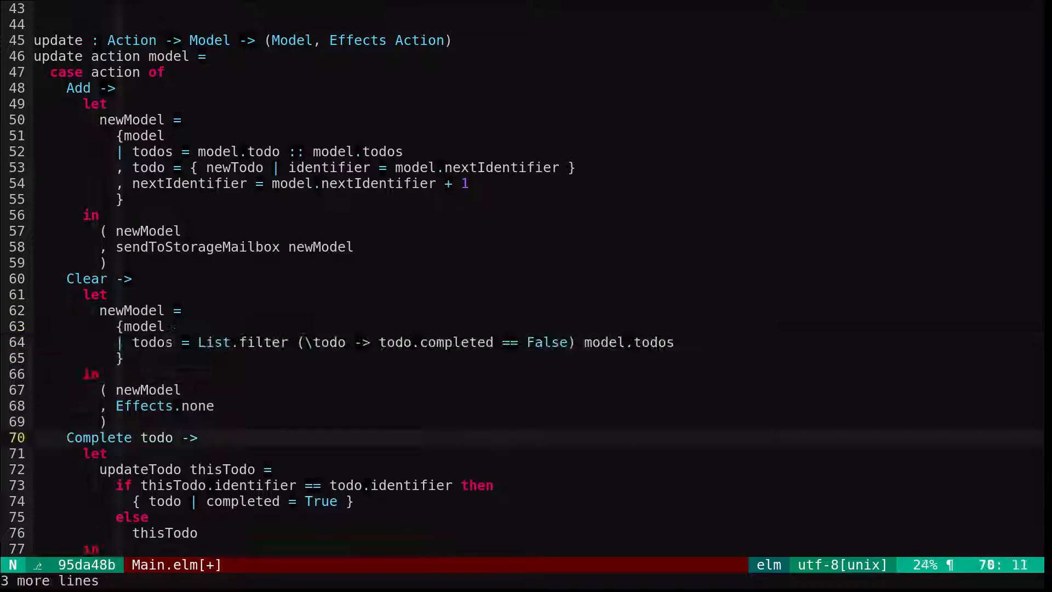
pyautogui.write('sendToStorageMailbox newModel')
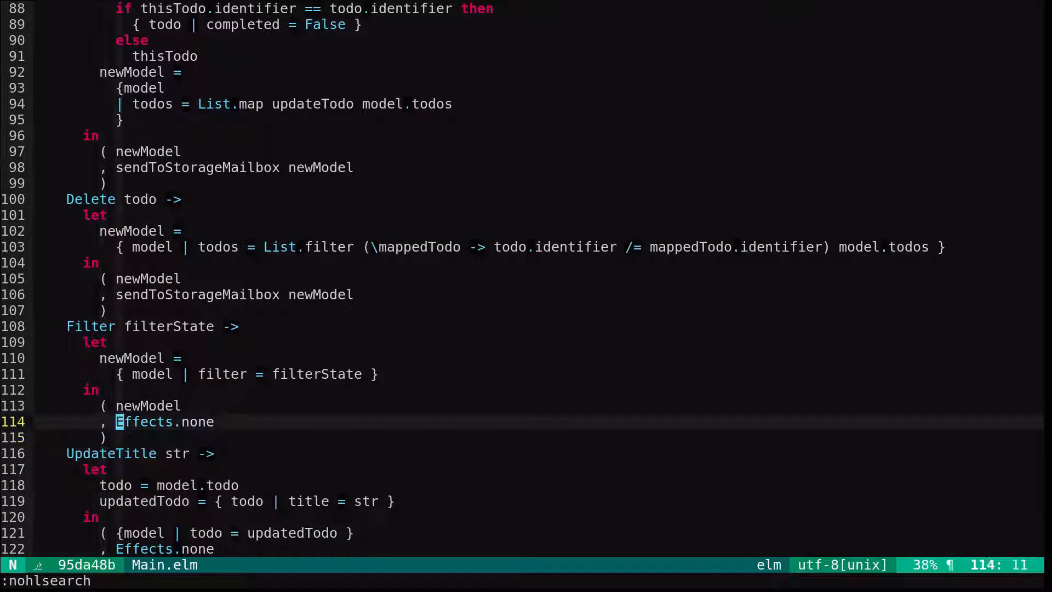
pyautogui.write('sendToStorageMailbox newModel')
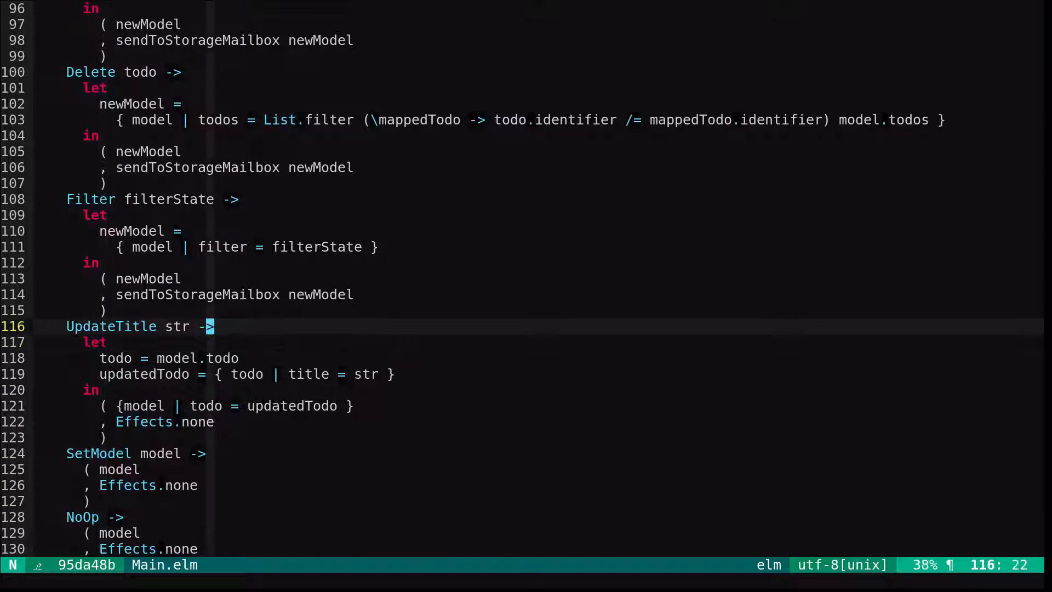
pyautogui.scroll(-3)
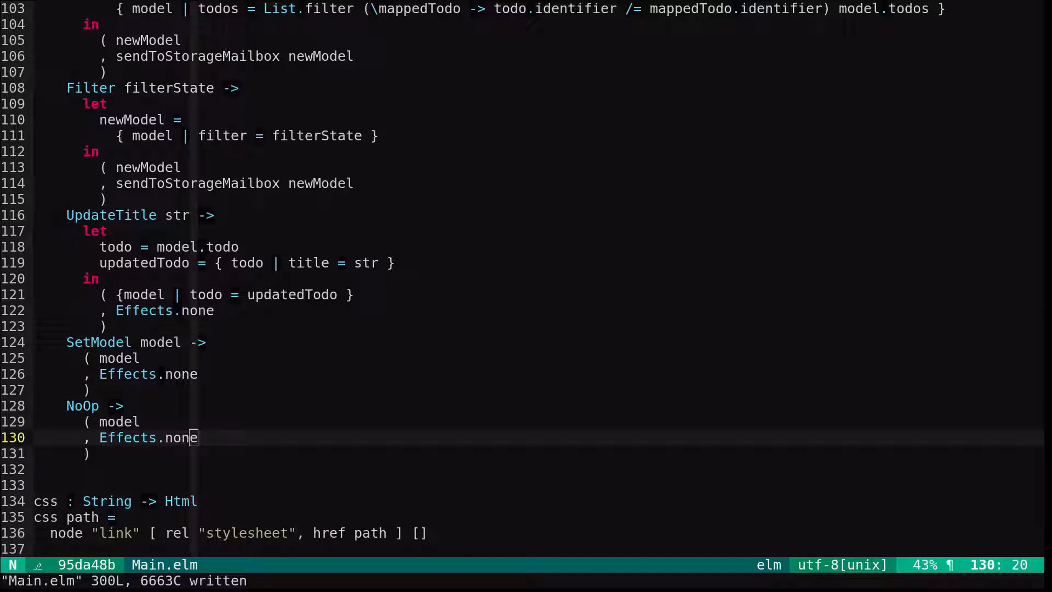
pyautogui.moveTo(614, 233)
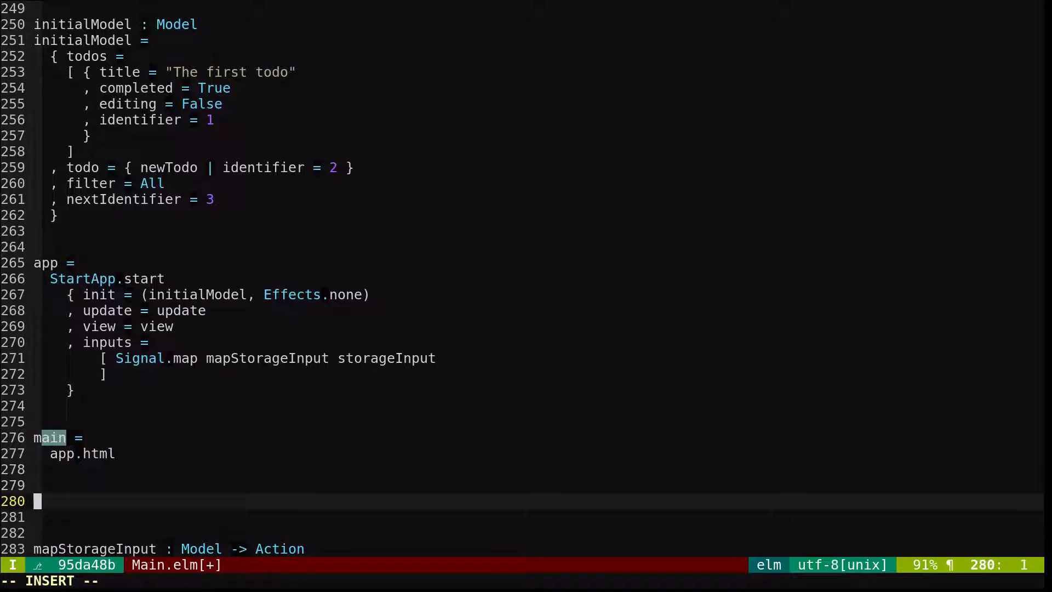
# Write the encodeJson : Model -> Json.Encode.Value signature and start its Json.Encode.object body
pyautogui.write('encodeJson : M')
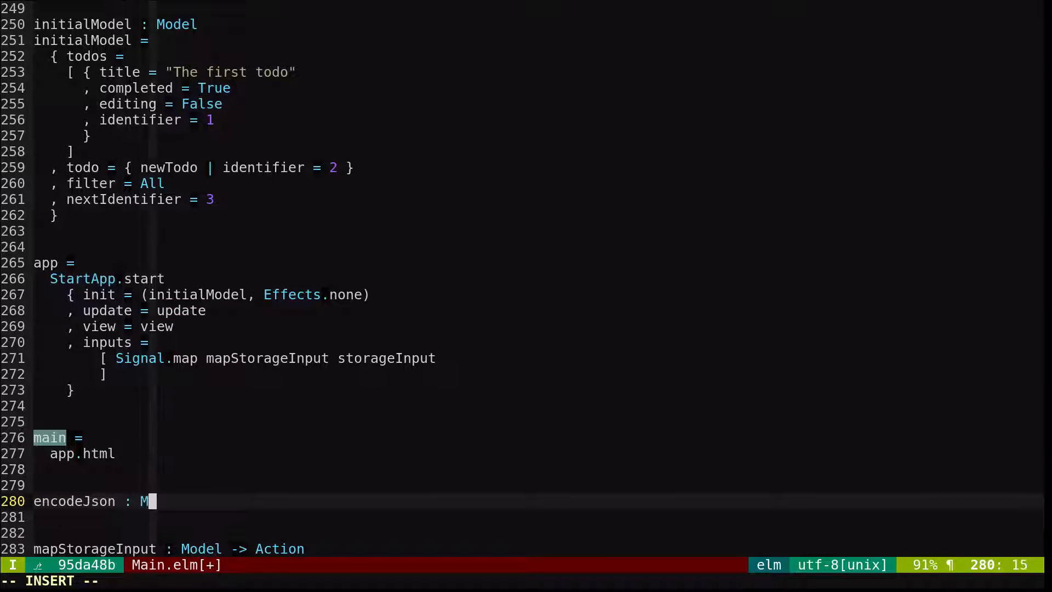
pyautogui.write('odel -> Json.')
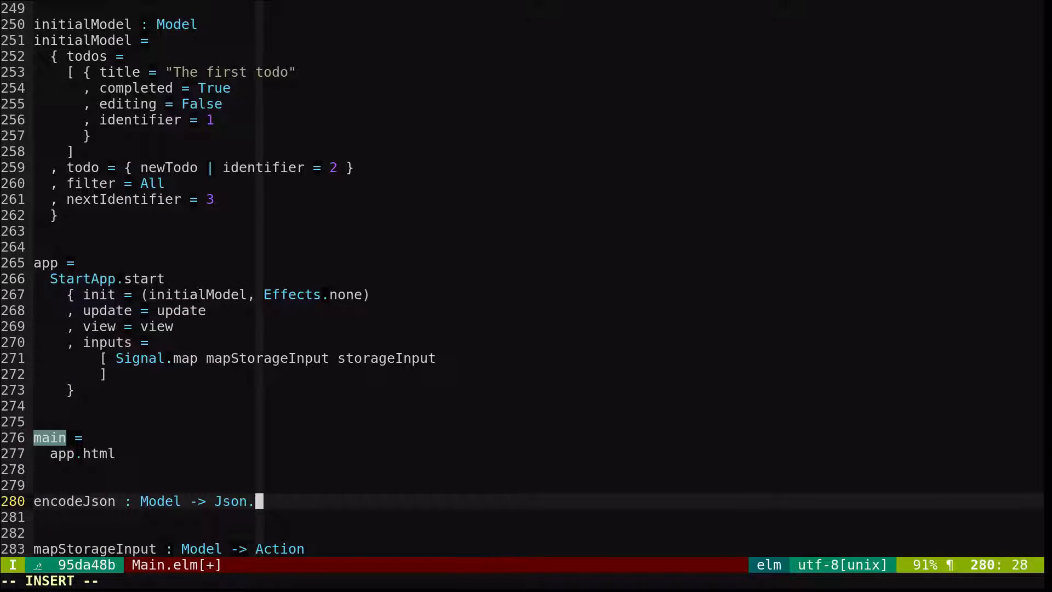
pyautogui.write('Encode.Value')
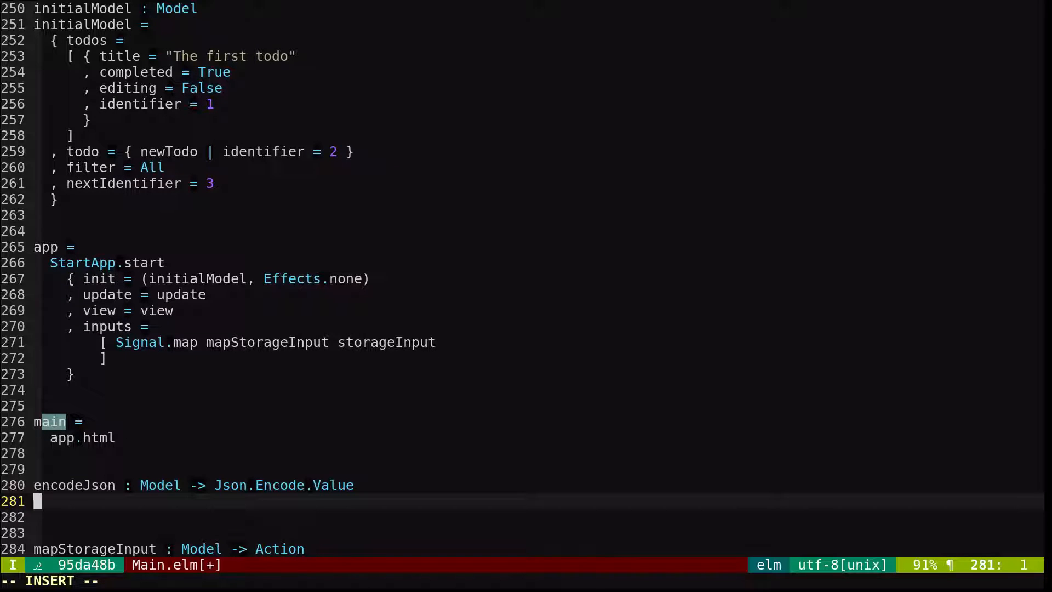
pyautogui.write('encodeJson model =')
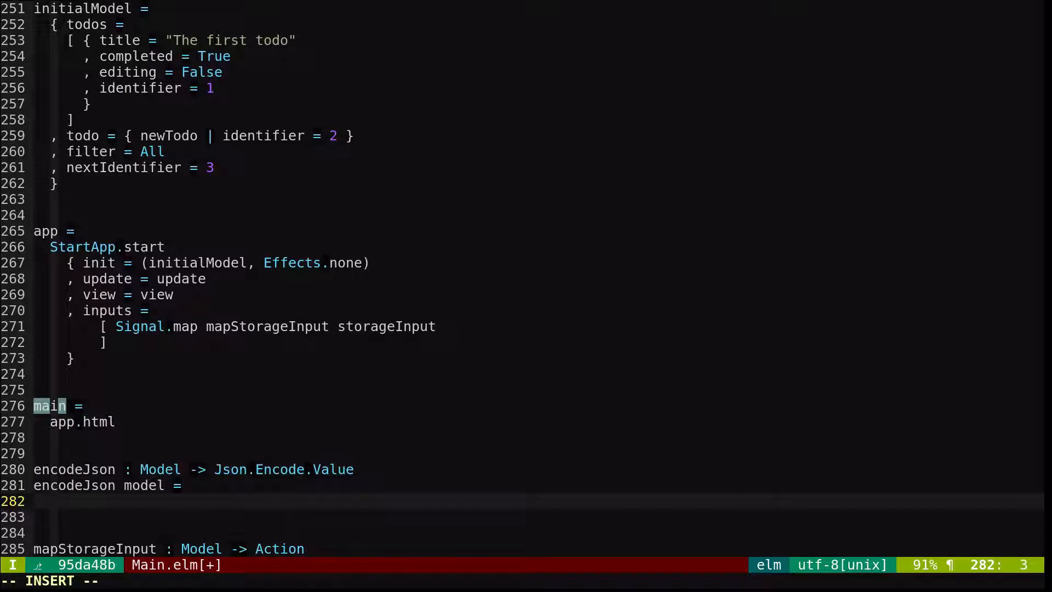
pyautogui.write('Json.En')
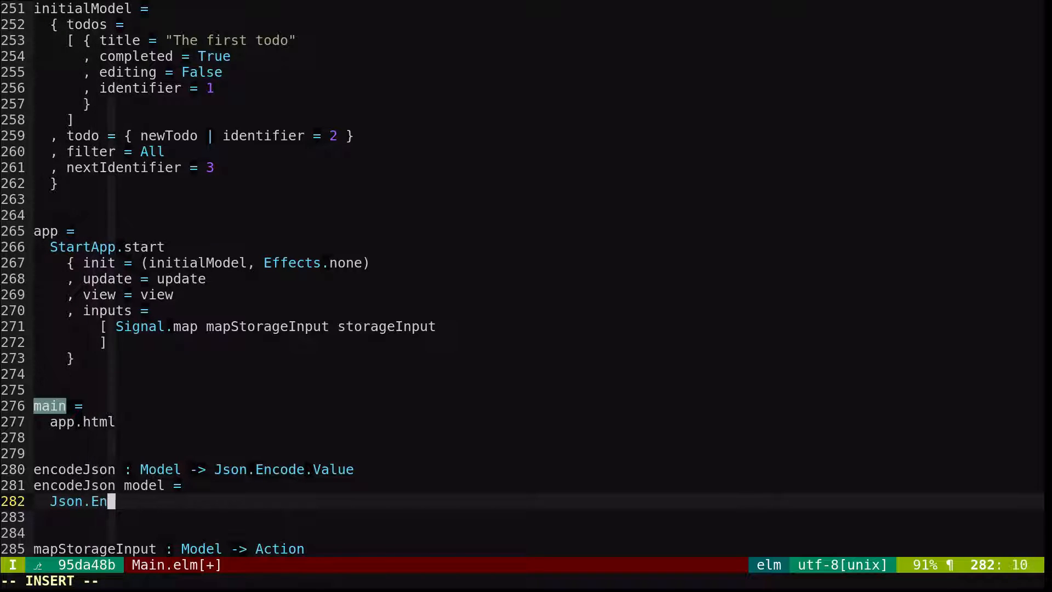
pyautogui.write('code')
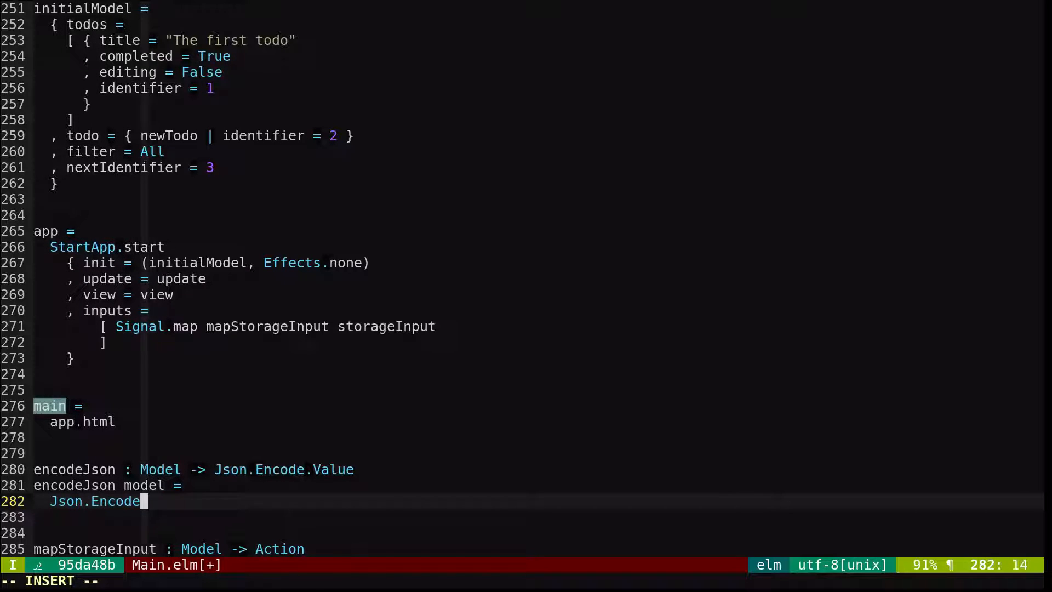
pyautogui.write('.object')
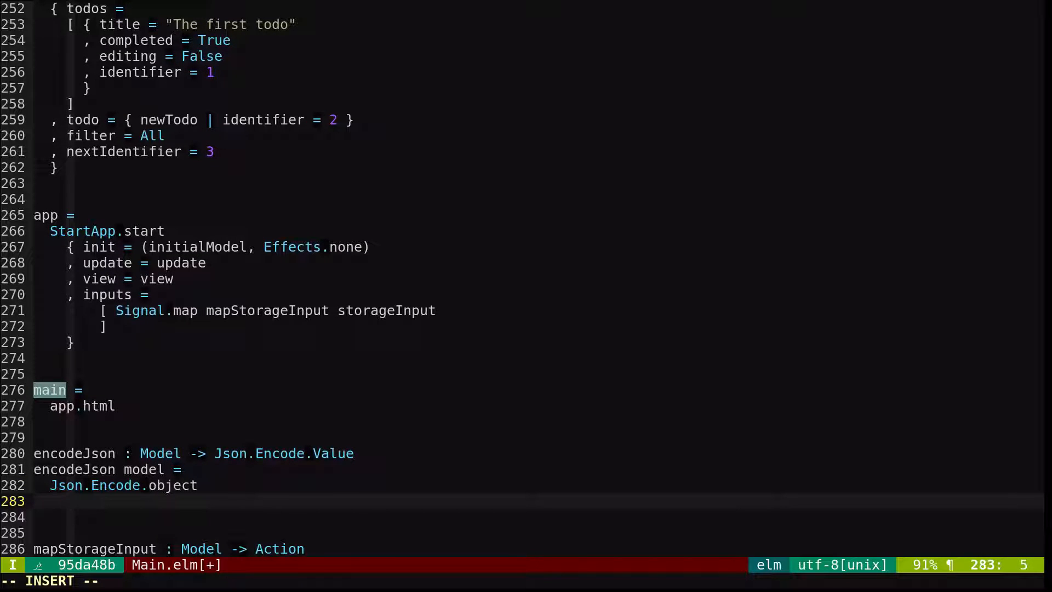
# Encode the todos list via List.map encodeTodo and the current todo field
pyautogui.write('[ ("')
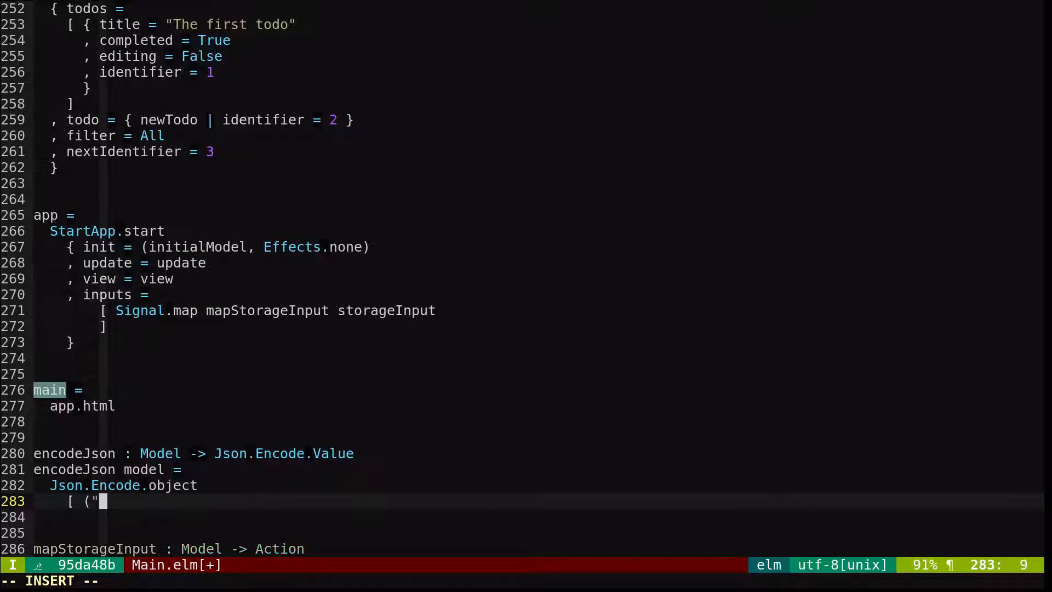
pyautogui.write('todos", Js')
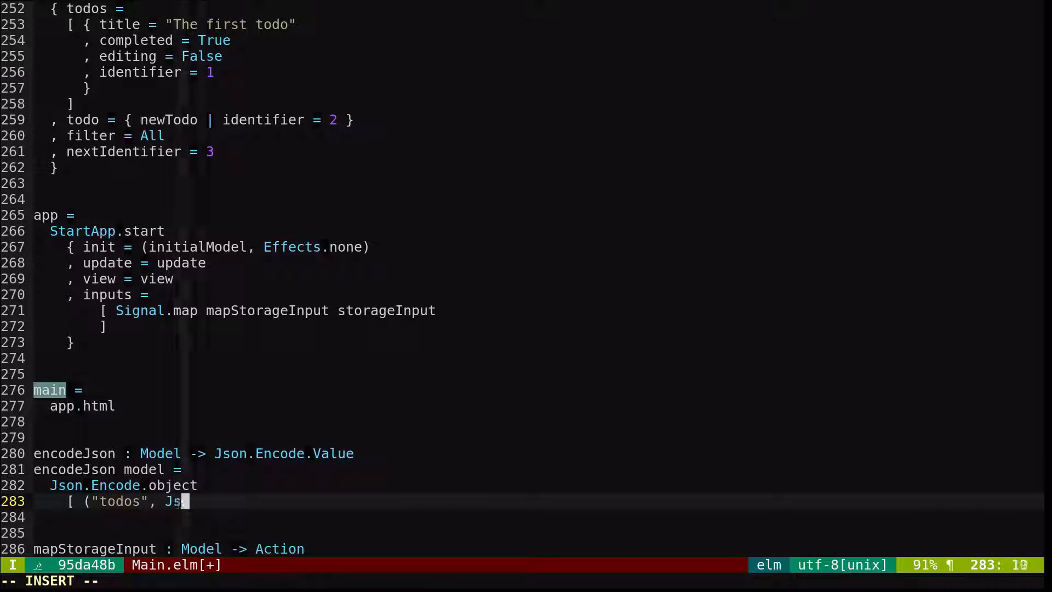
pyautogui.write('on.Encode.')
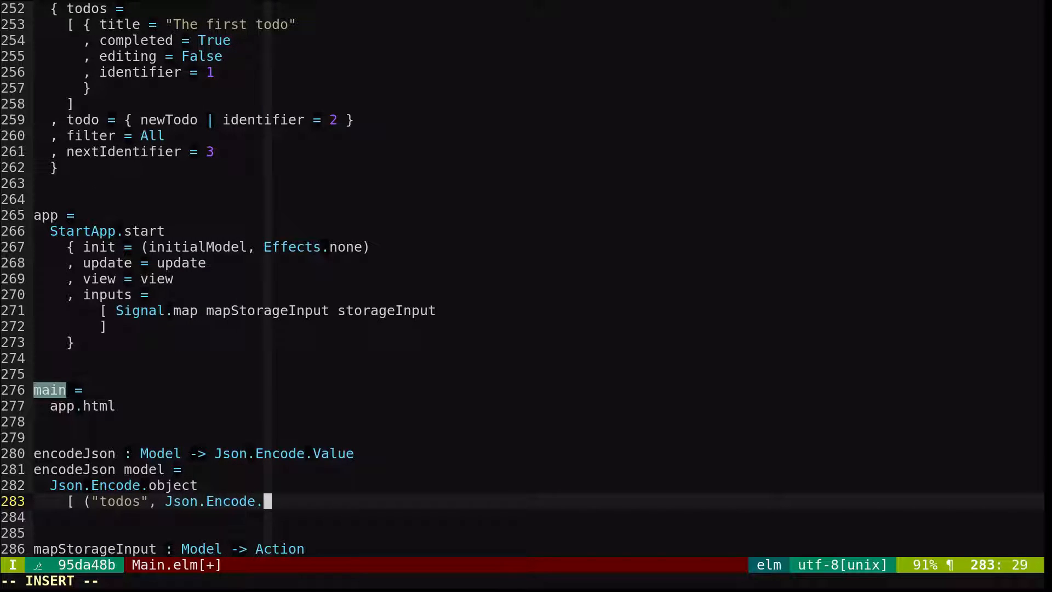
pyautogui.write('list (List.map')
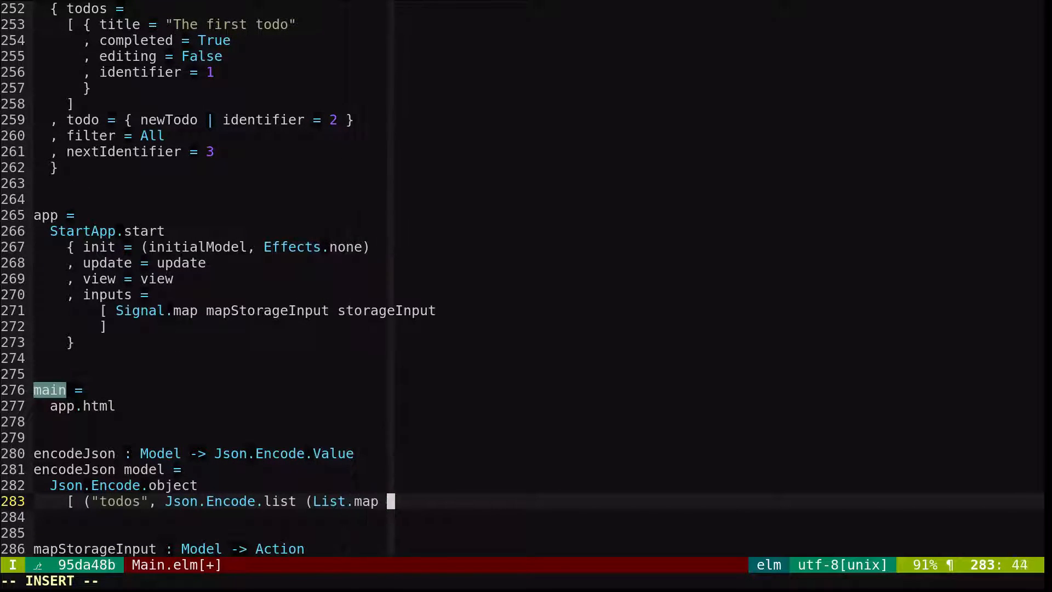
pyautogui.write('encodeTodo model.')
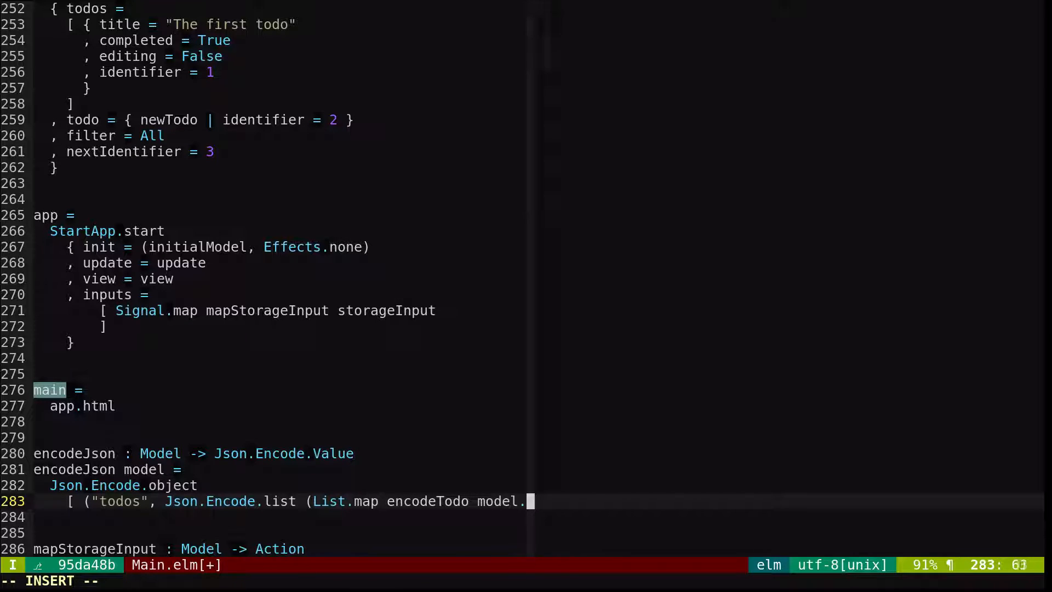
pyautogui.write('todos)')
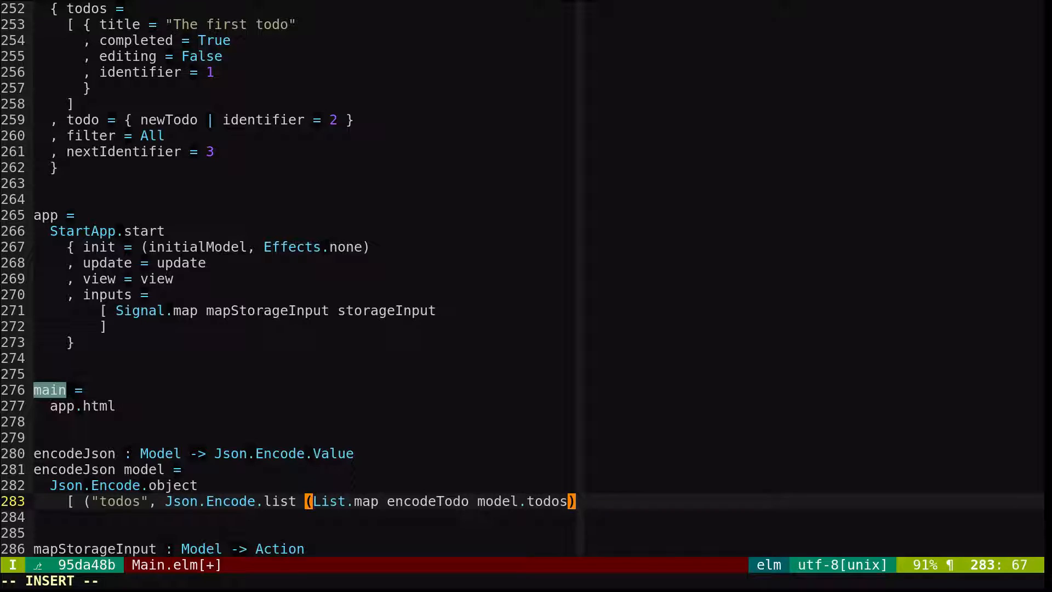
pyautogui.write(', ("todo", encodeTodo')
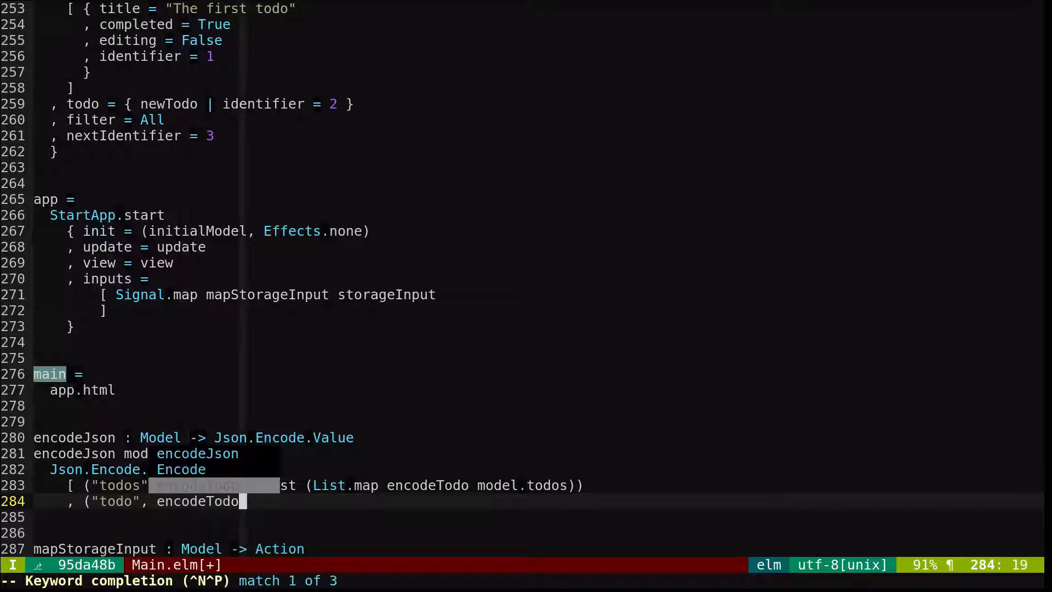
pyautogui.write('model.todo')
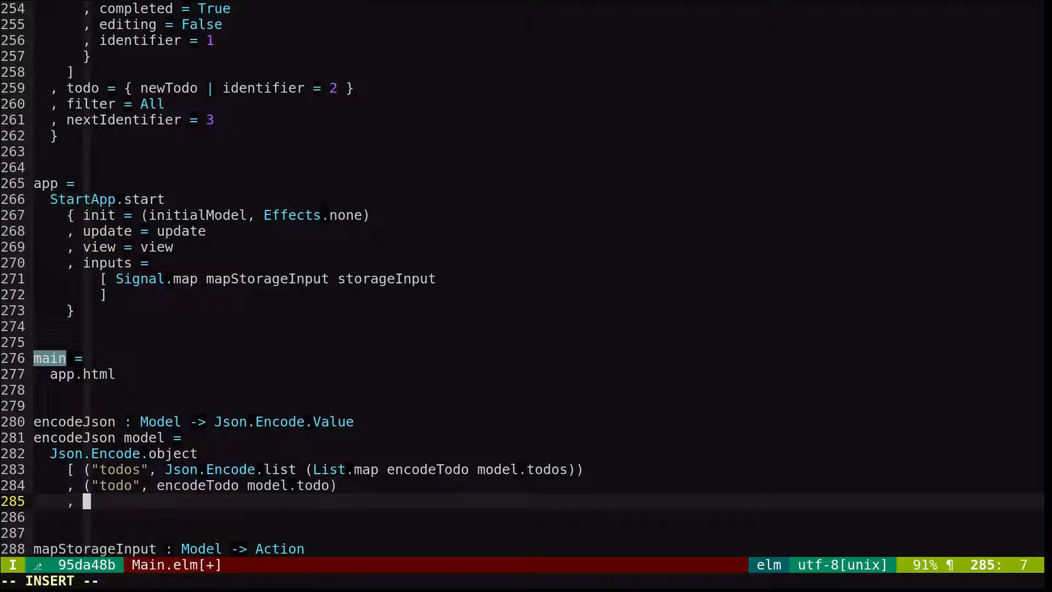
# Encode filter with encodeFilterState and nextIdentifier with Json.Encode.int
pyautogui.write('("filter",')
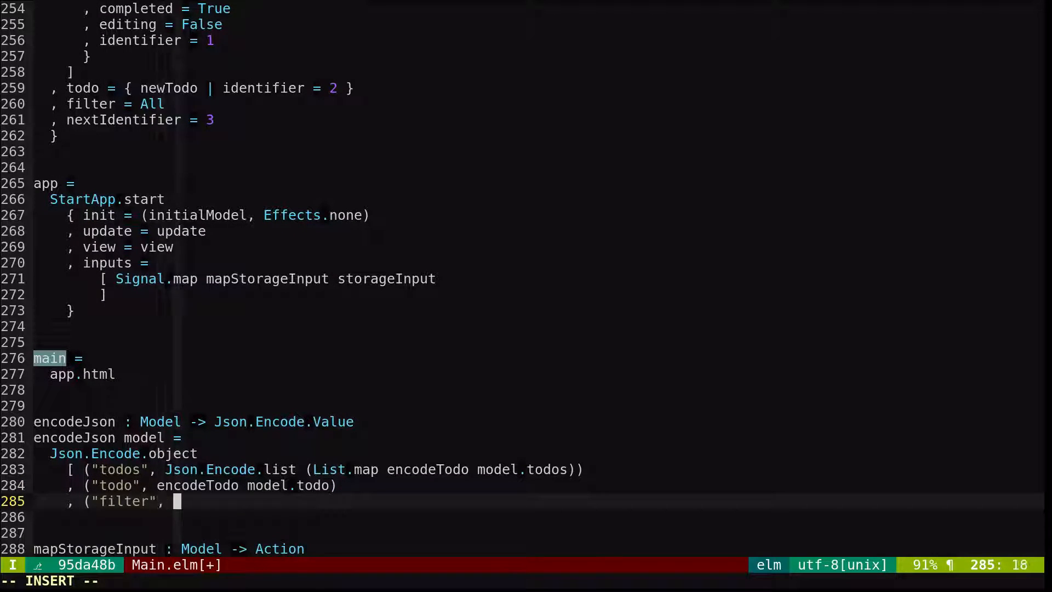
pyautogui.write('encodeF')
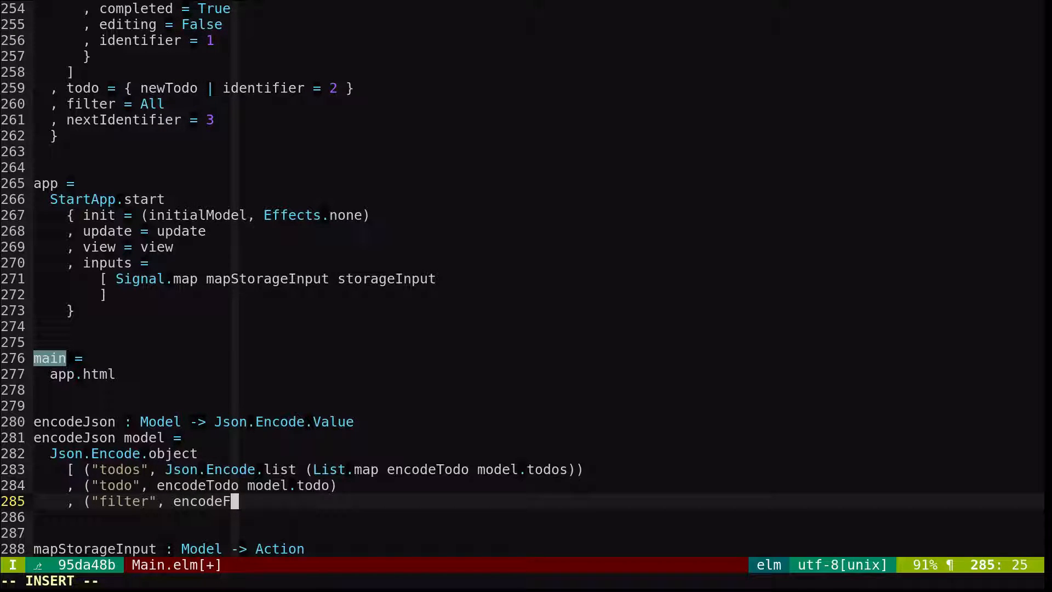
pyautogui.write('ilterState mod')
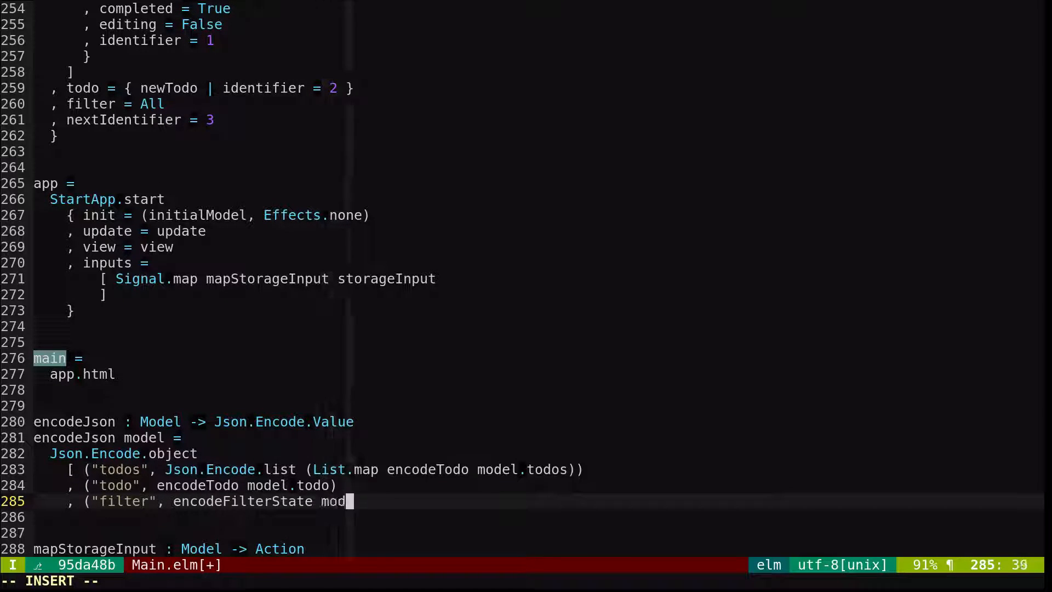
pyautogui.write('el.filter)')
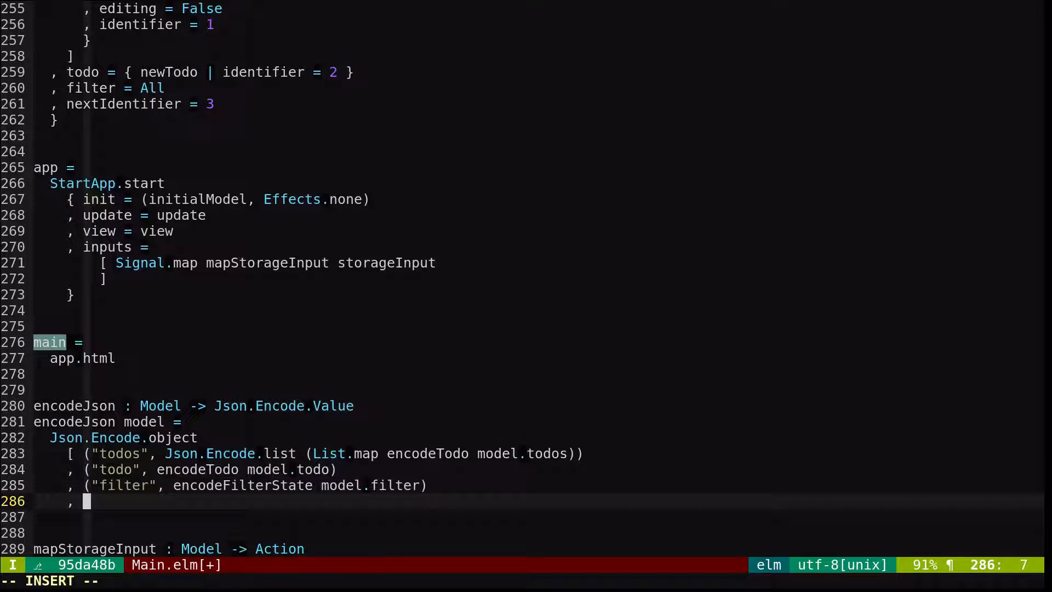
pyautogui.write('("next')
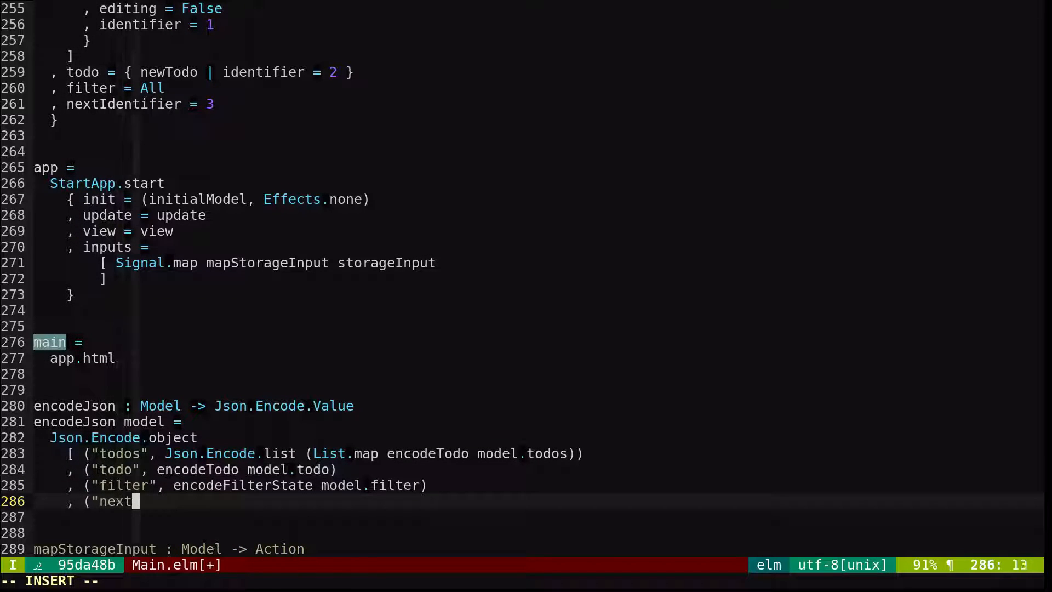
pyautogui.write('Identifier", J')
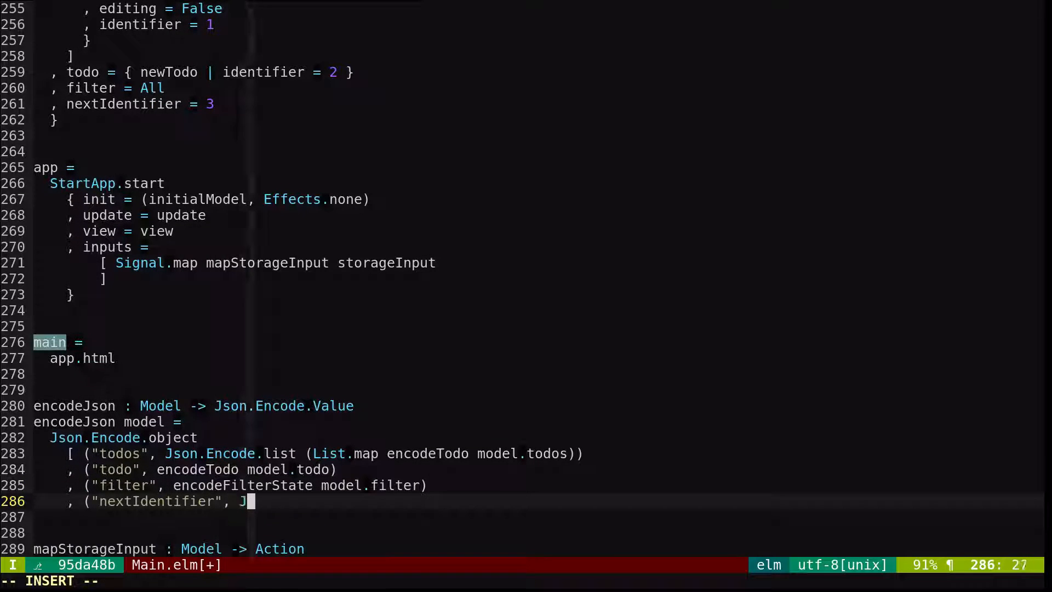
pyautogui.write('son.Encode.')
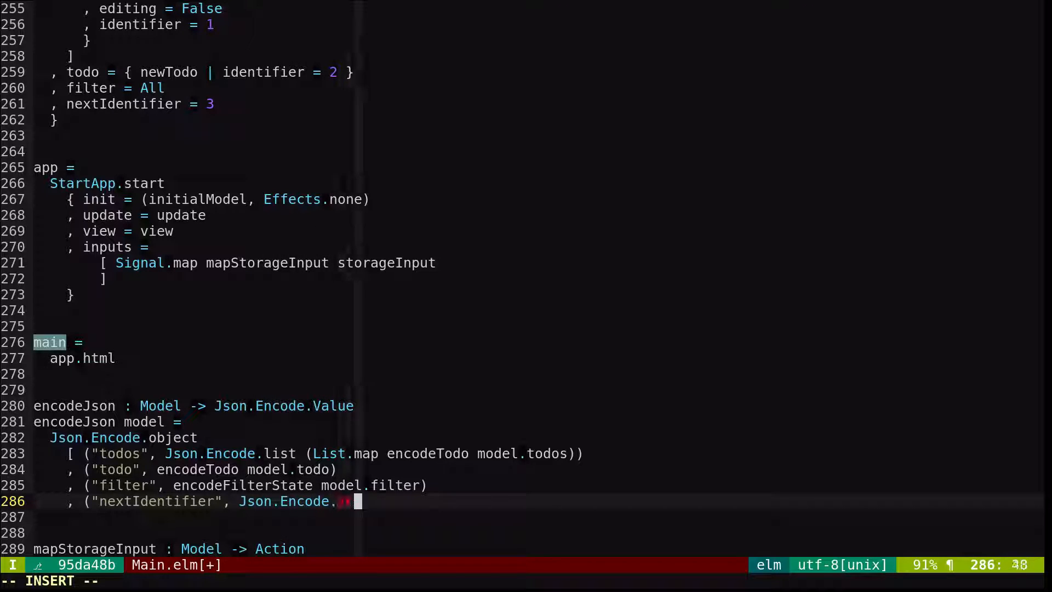
pyautogui.write('int model.nextIdentifier')
pyautogui.click(543, 517)
pyautogui.write(']')
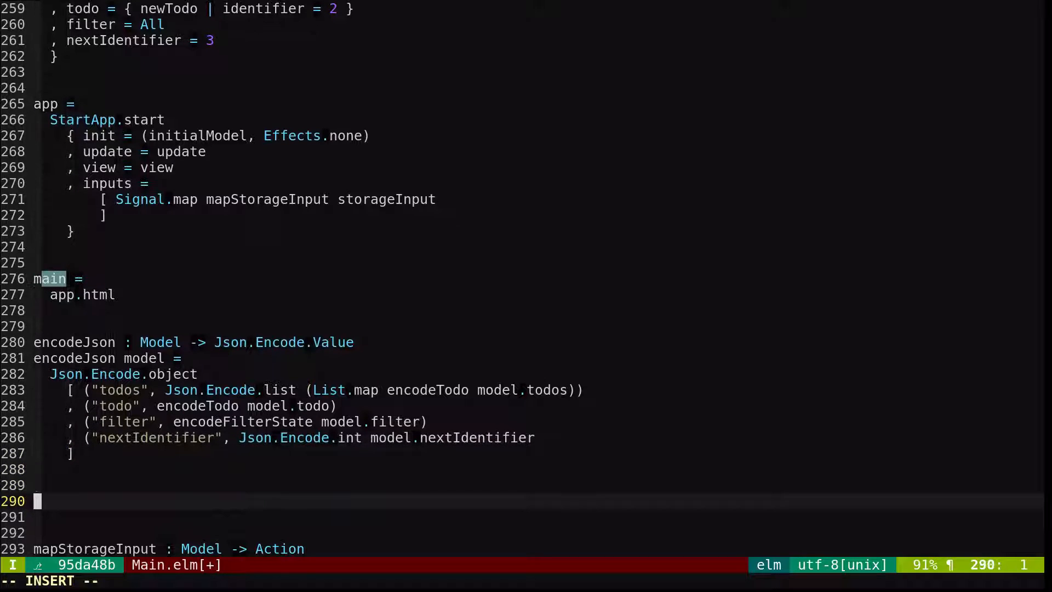
# Write the encodeTodo signature and encode title with Json.Encode.string
pyautogui.write('encodeTodo : Todo -> Json.Encode.')
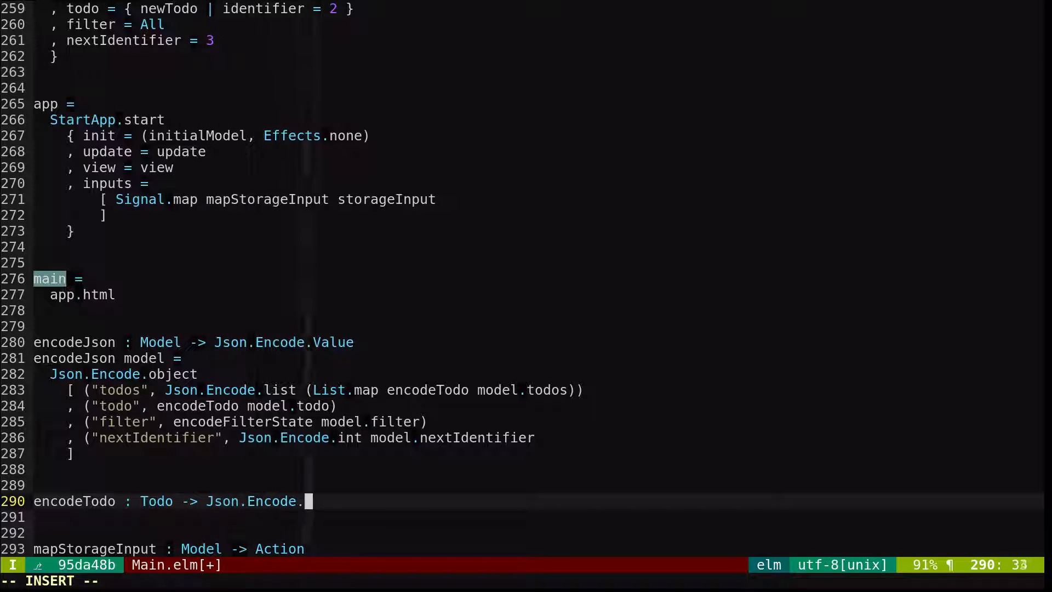
pyautogui.write('Value')
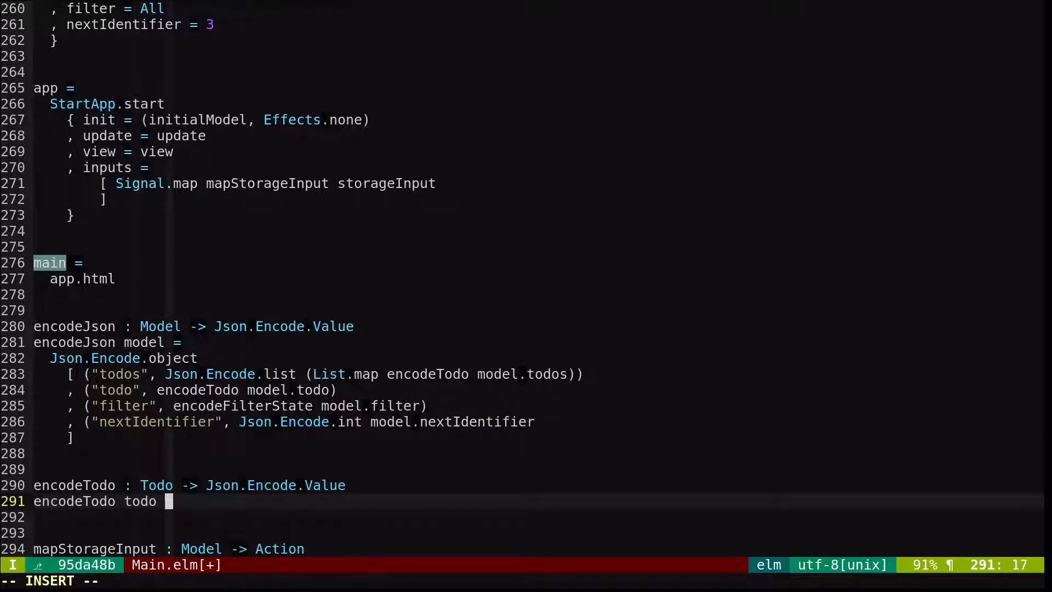
pyautogui.write('=')
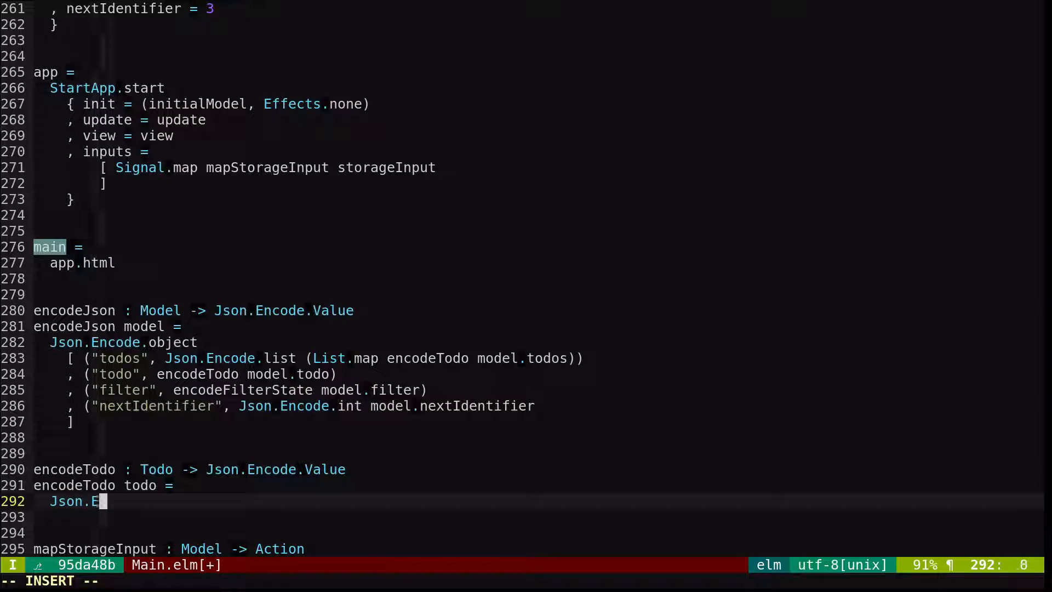
pyautogui.write('ncode.object')
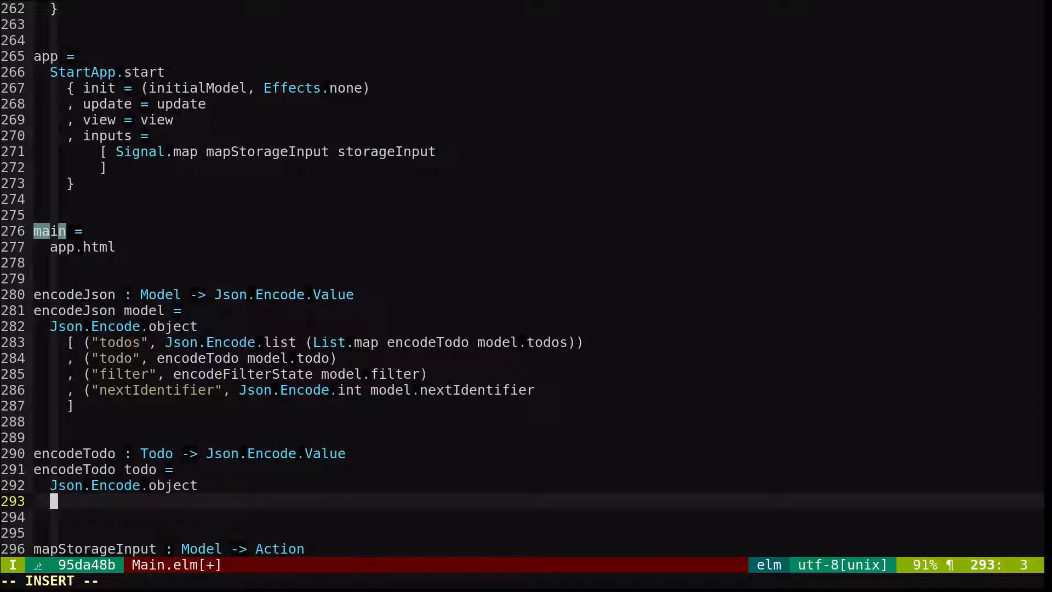
pyautogui.write('[ (')
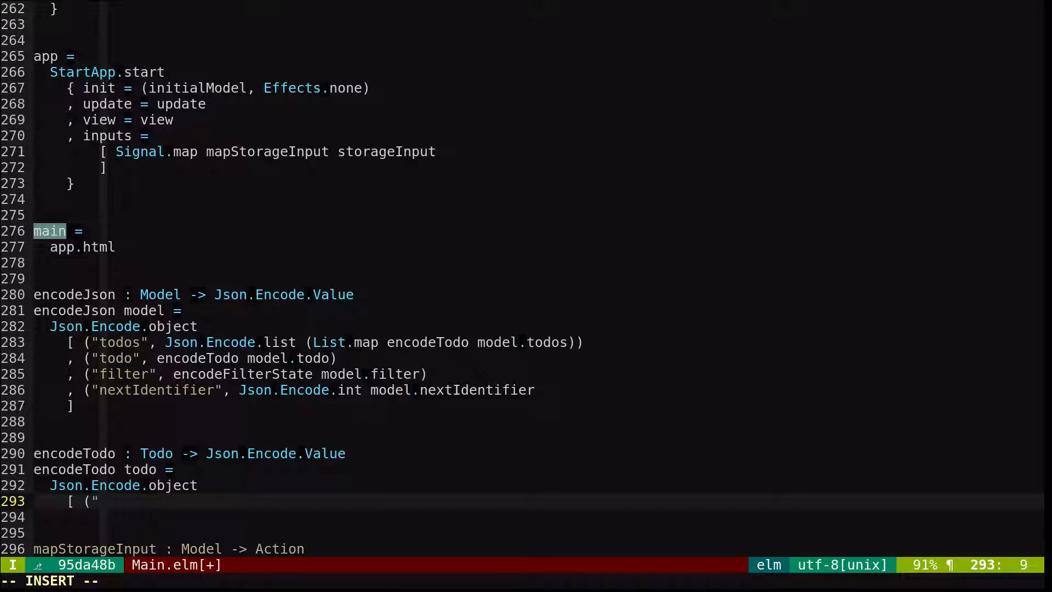
pyautogui.write('title", Js')
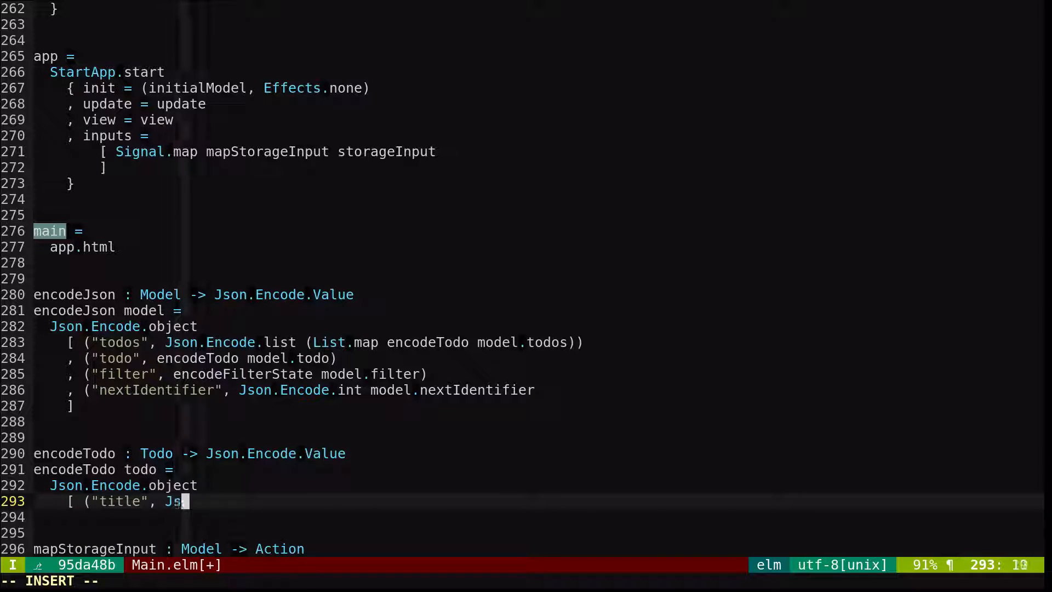
pyautogui.write('on.Encode.string todo.title')
pyautogui.write(', ("compl')
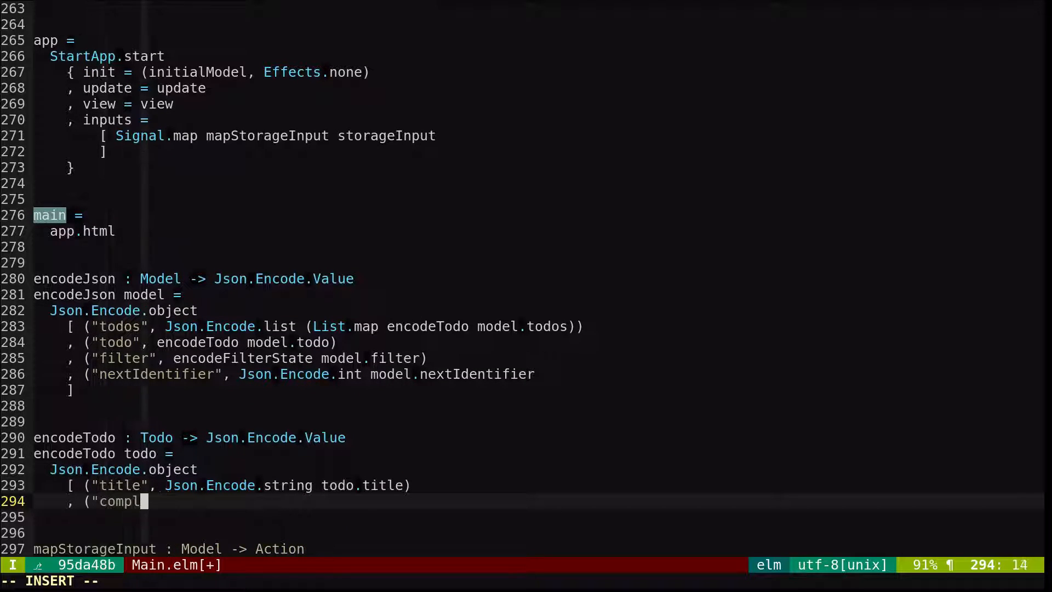
# Encode completed and editing with Json.Encode.bool and identifier with Json.Encode.int
pyautogui.write('eted", Json.Enc')
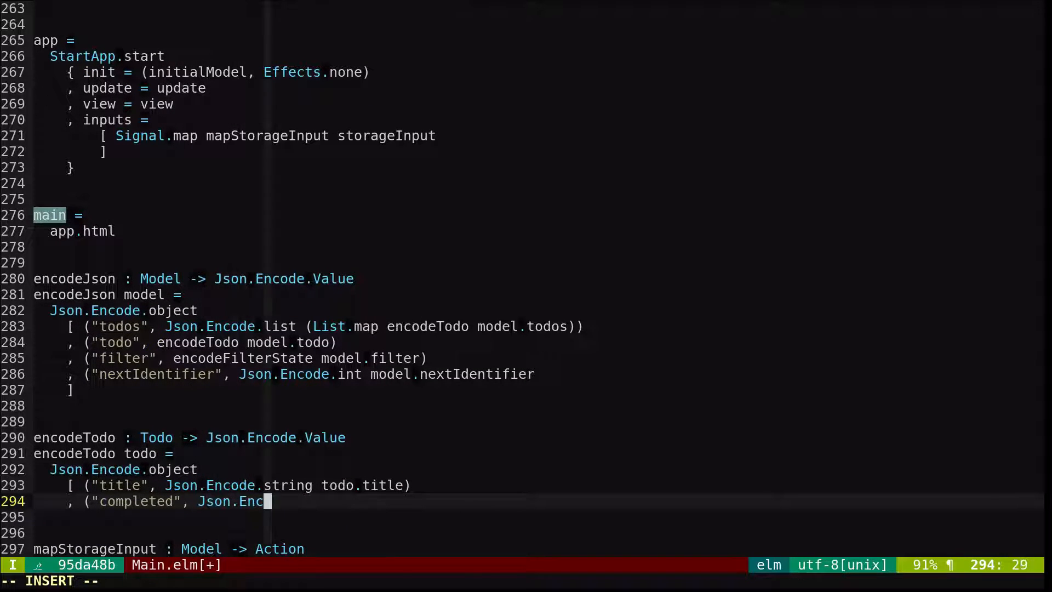
pyautogui.write('ode.bool todo.completed)')
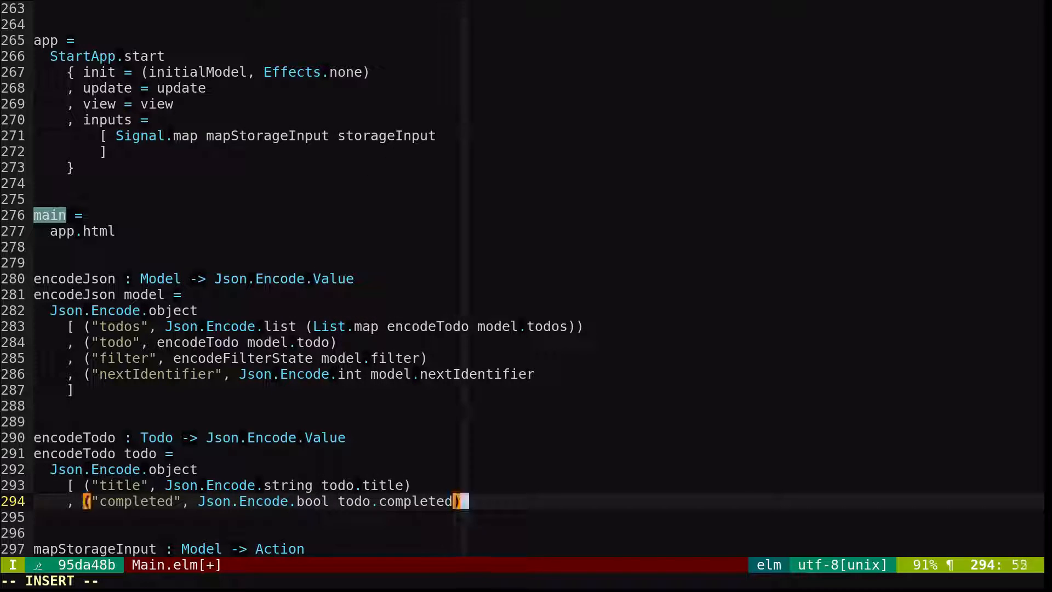
pyautogui.write(', ("editing", Json.Encode.bool todo.editing')
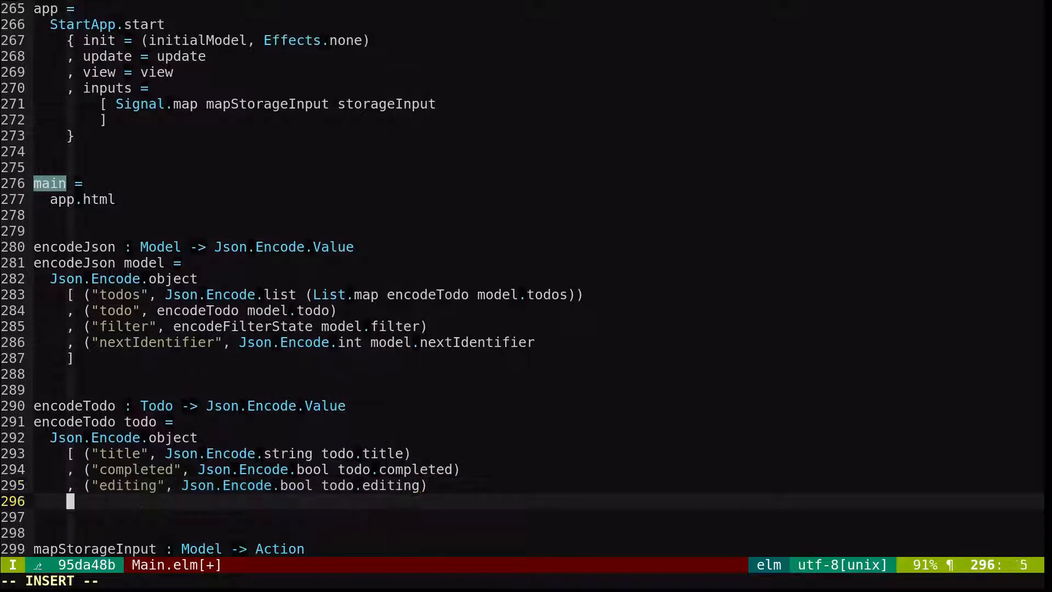
pyautogui.write(', ("identifier", Js')
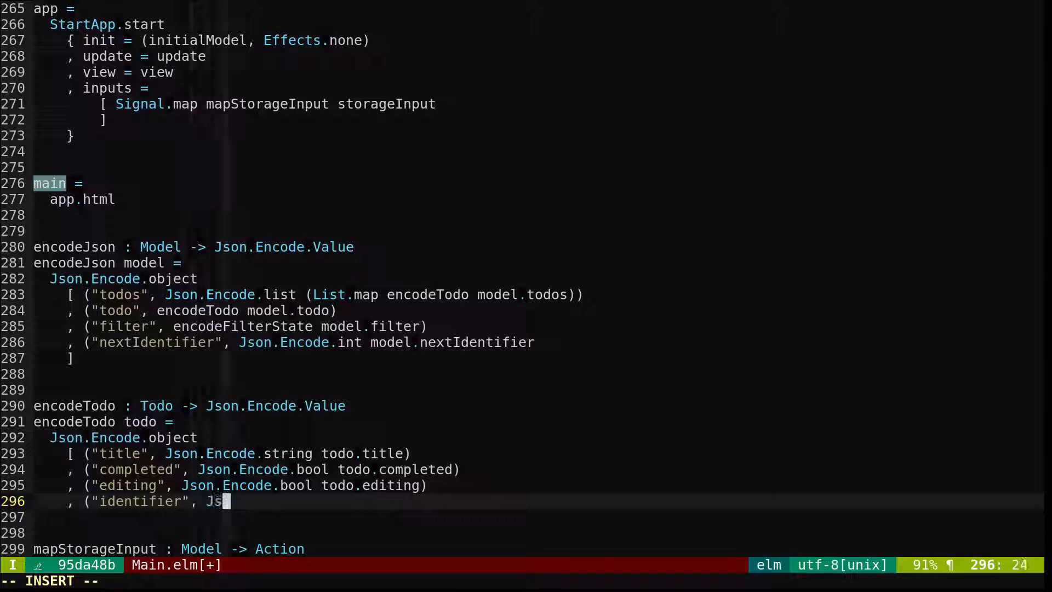
pyautogui.write('on.Encode.int todo.identifier')
pyautogui.click(526, 516)
pyautogui.write(']')
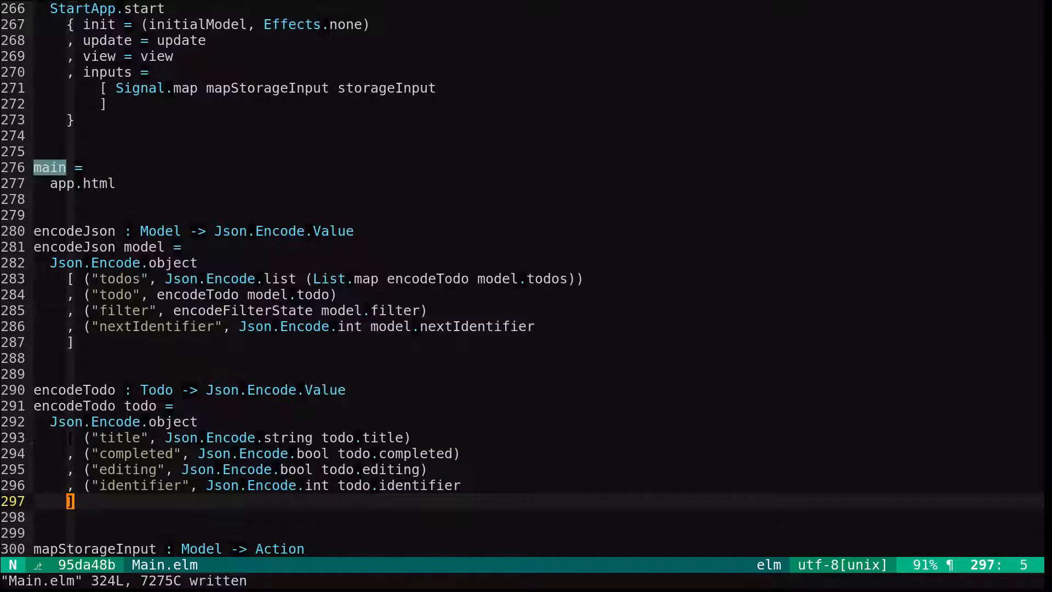
# Write the encodeFilterState : FilterState -> Json.Encode.Value signature and open a case on filterState
pyautogui.write('filterState :')
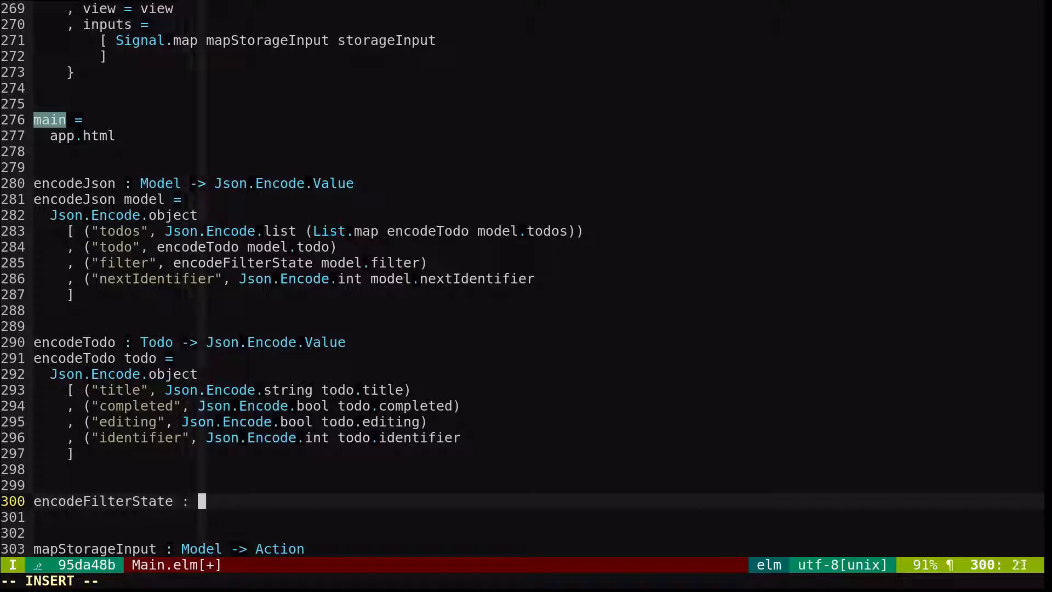
pyautogui.write('FilterSTate ->')
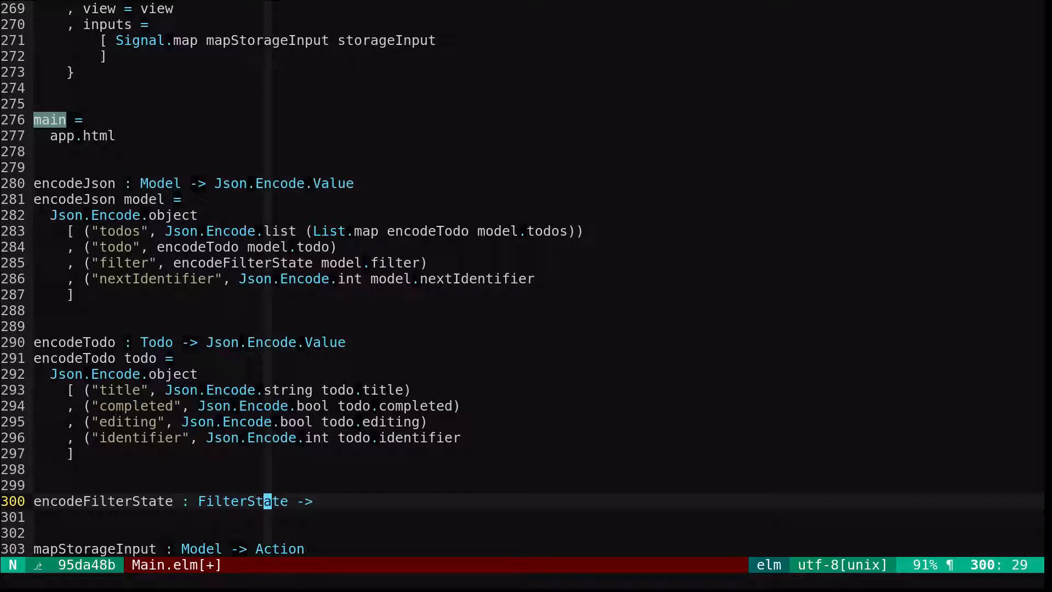
pyautogui.write('Json.Enco')
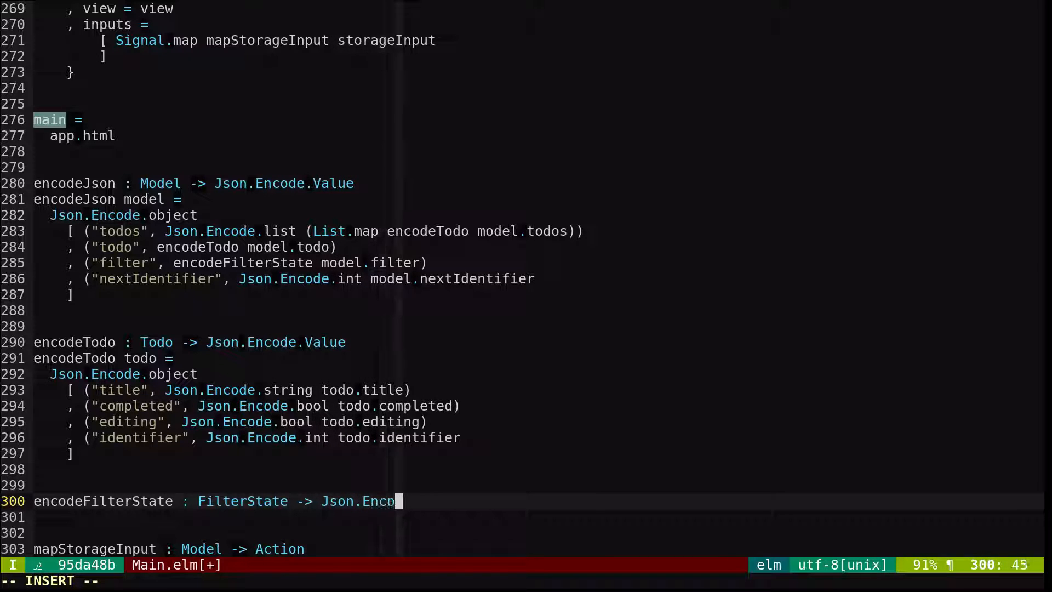
pyautogui.press('ctrl+n')
pyautogui.write('case')
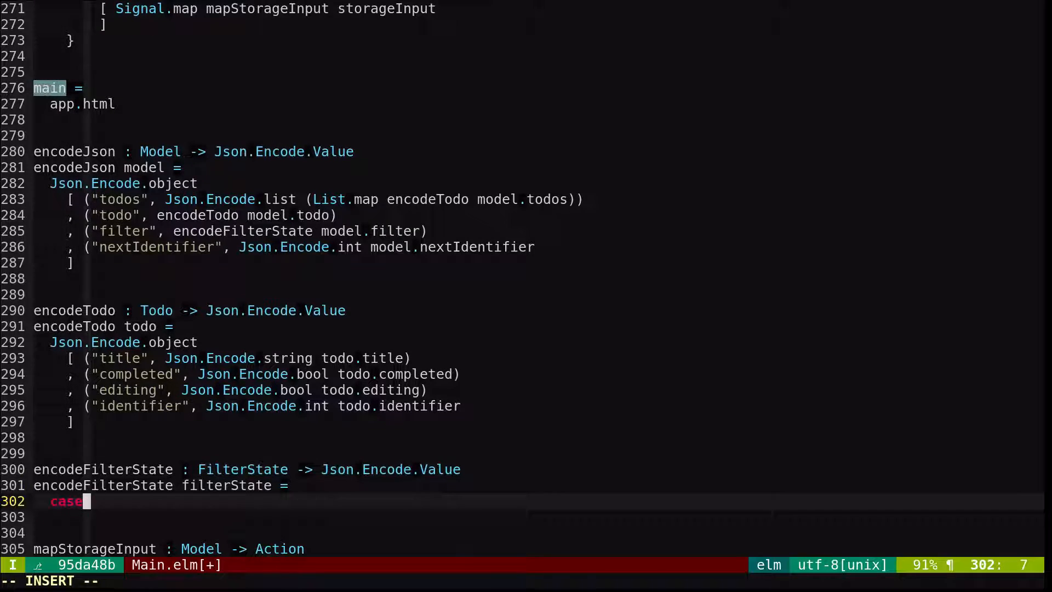
pyautogui.write('filterState of')
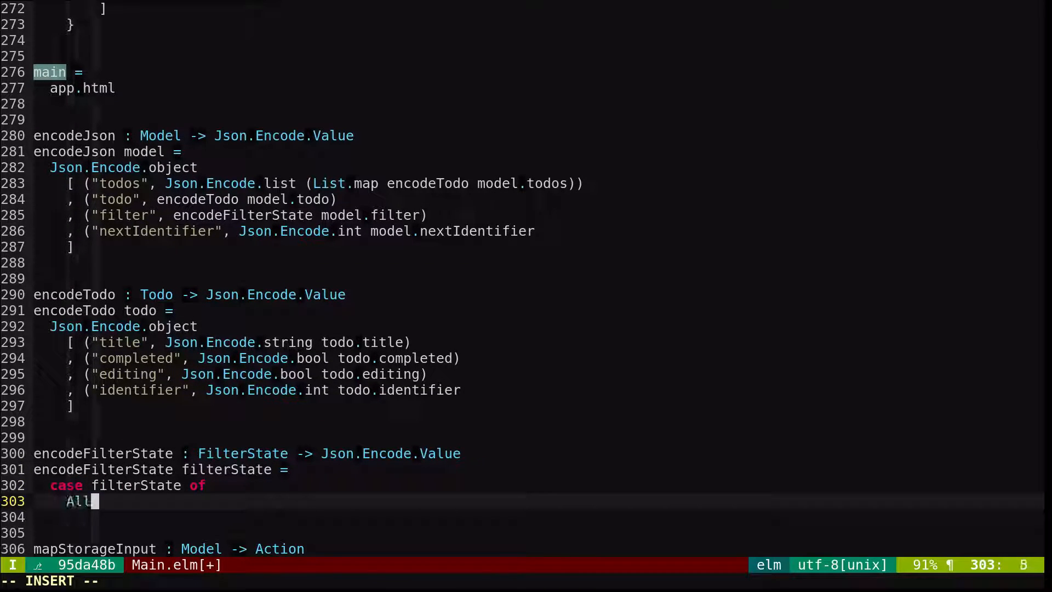
# Map All, Active and Completed to Json.Encode.string values in the case branches
pyautogui.write('-> Json')
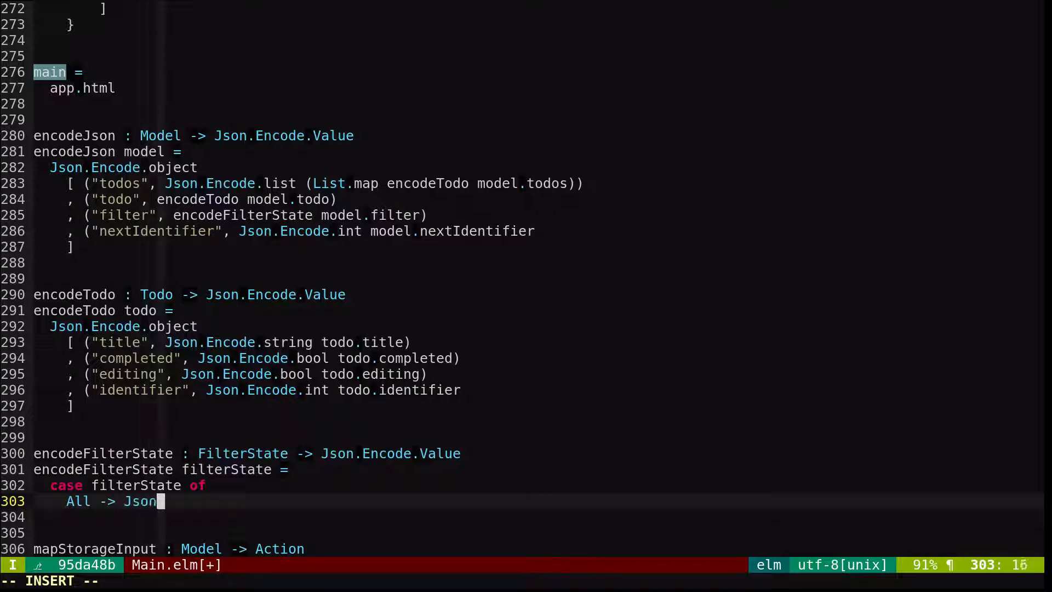
pyautogui.write('.Encode.string "All')
pyautogui.click(543, 516)
pyautogui.write('Active')
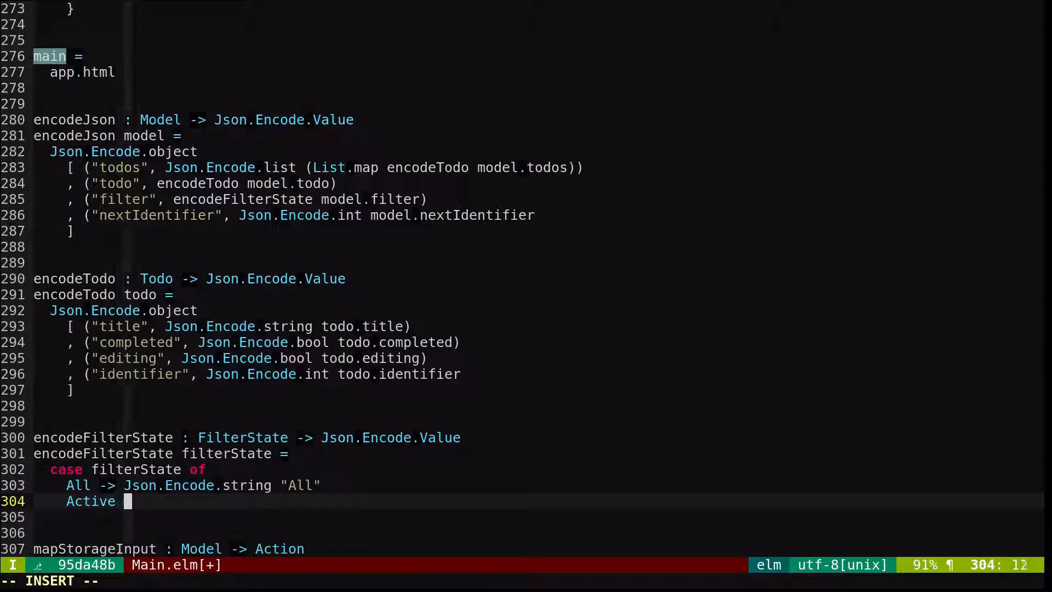
pyautogui.write('-> Json.Encode')
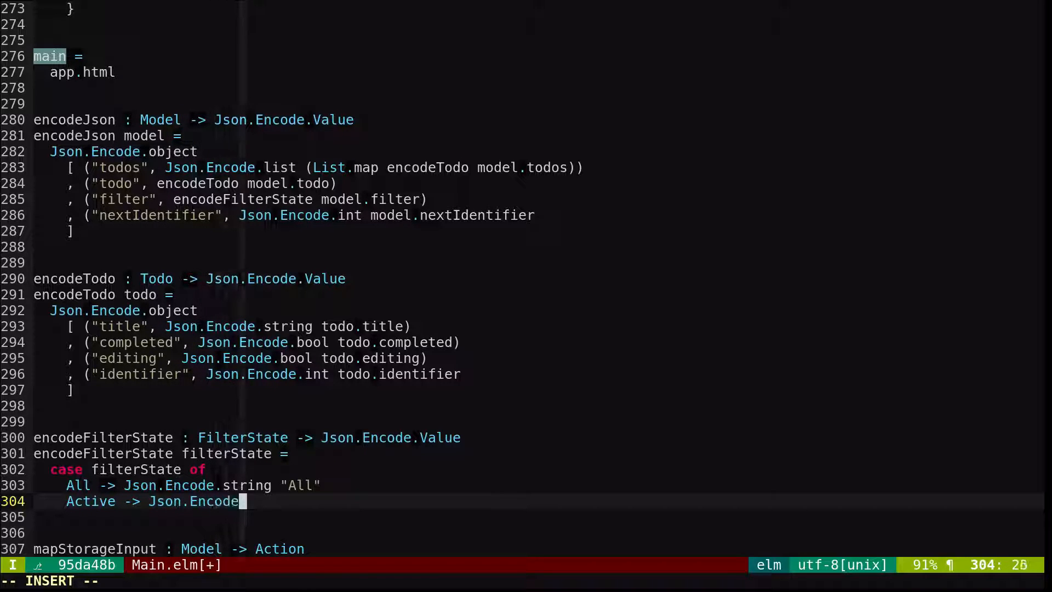
pyautogui.write('.string "Active')
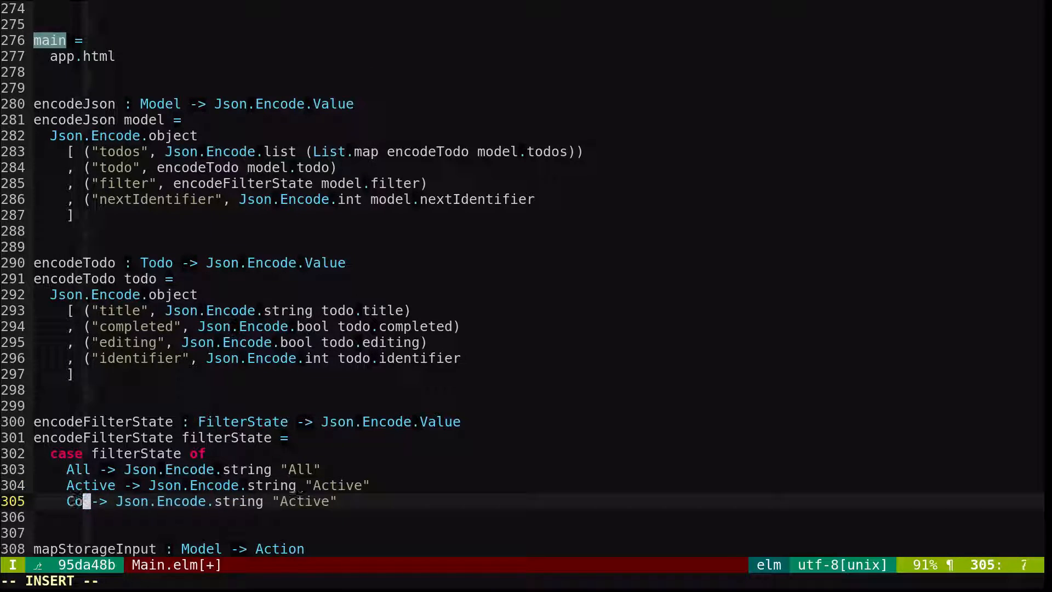
pyautogui.write('Completed -> Json.Encode.string "')
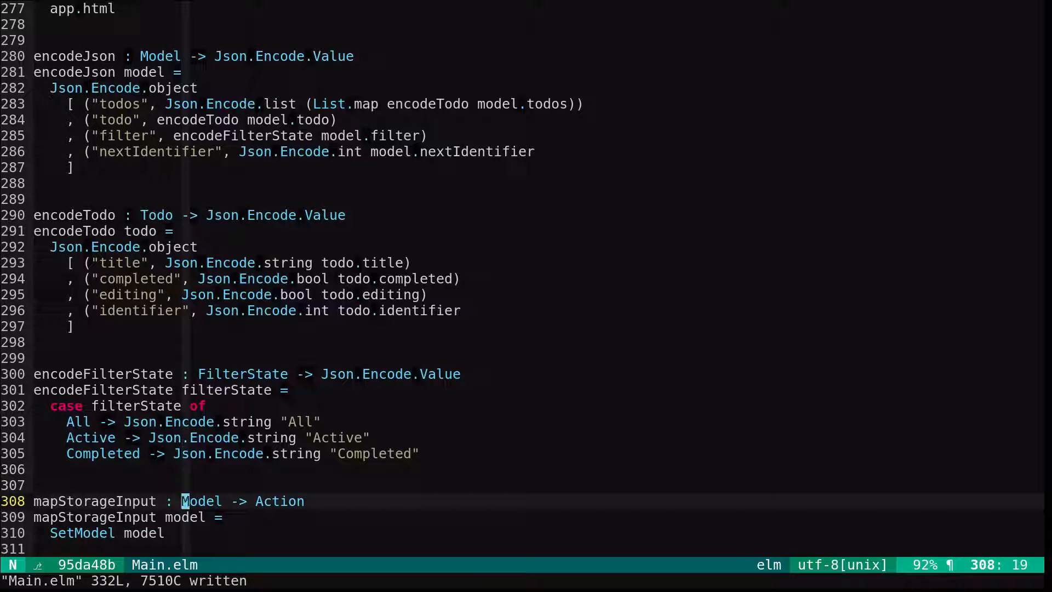
# Change mapStorageInput to take a Json.Decode.Value and return SetModel initialModel
pyautogui.write('Json.Dec')
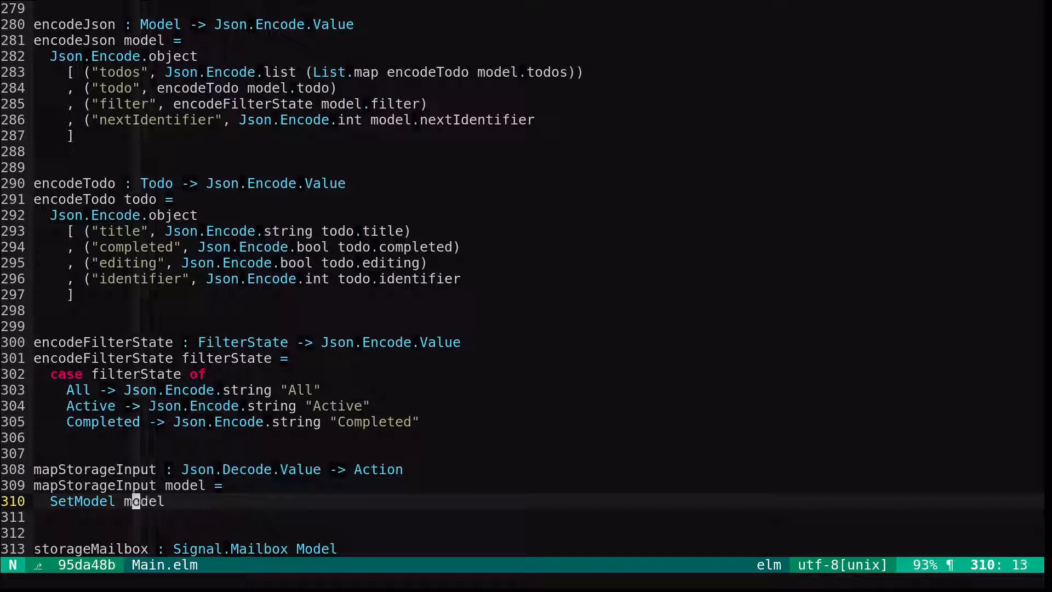
pyautogui.write('initialMo')
pyautogui.click(526, 485)
pyautogui.write('Json')
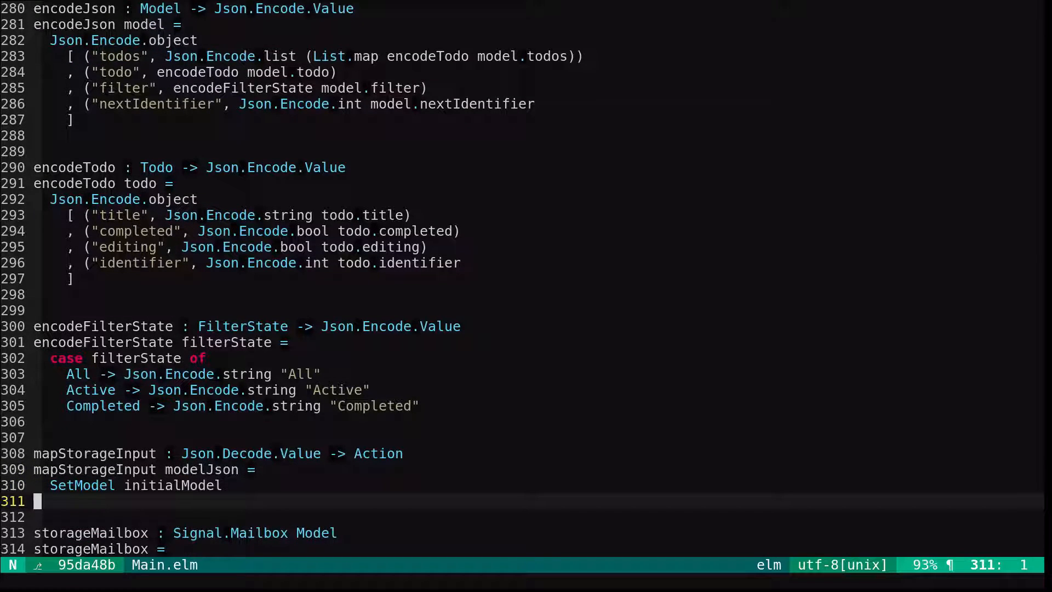
# Make storageMailbox, sendToStorageMailbox and the storage ports carry Json Encode/Decode values via encodeJson
pyautogui.scroll(-3)
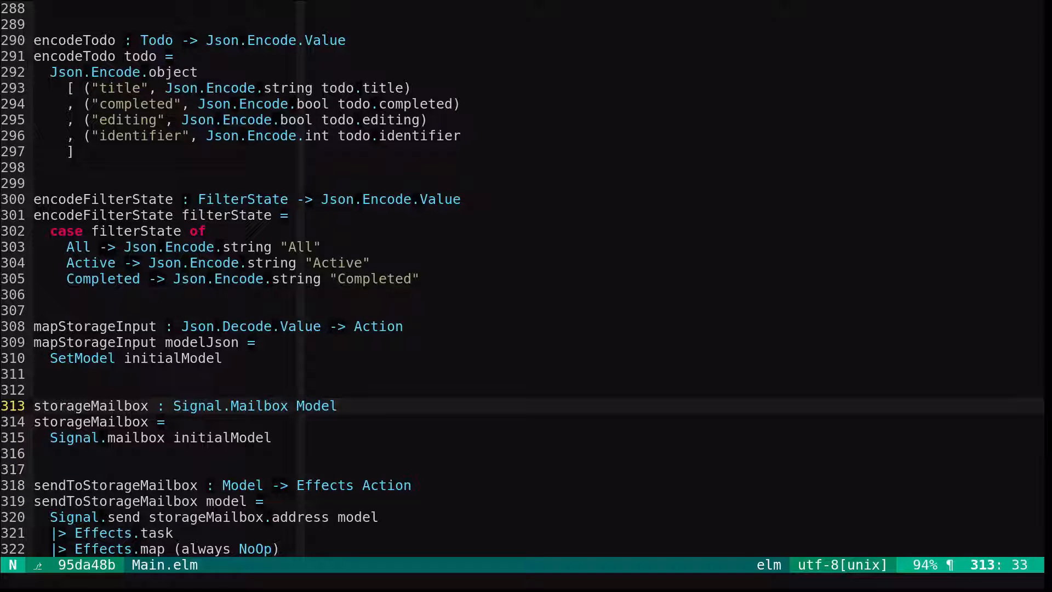
pyautogui.write('Json.Enc')
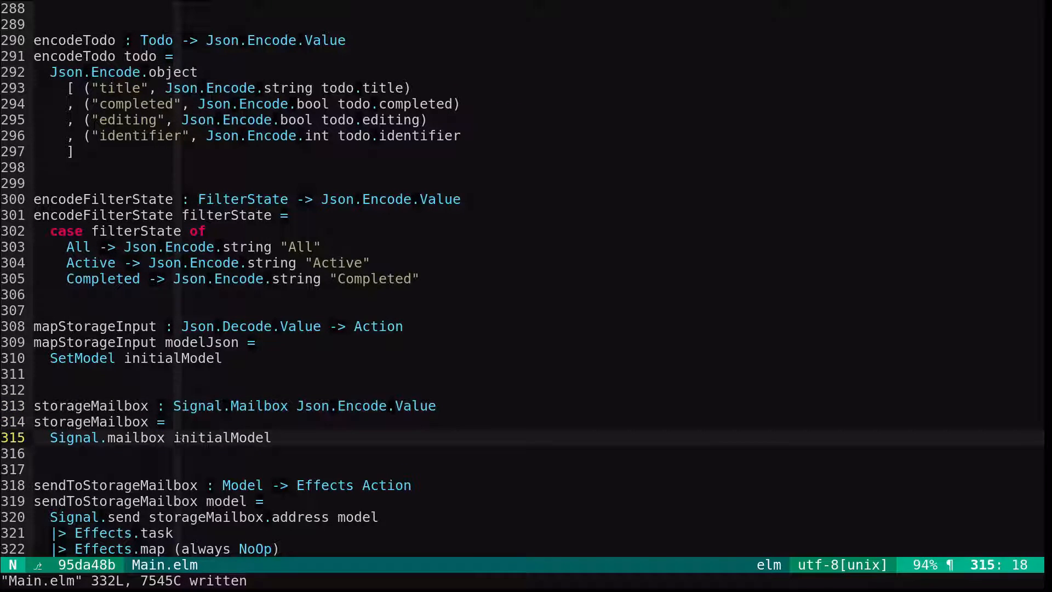
pyautogui.write('(encodeJson')
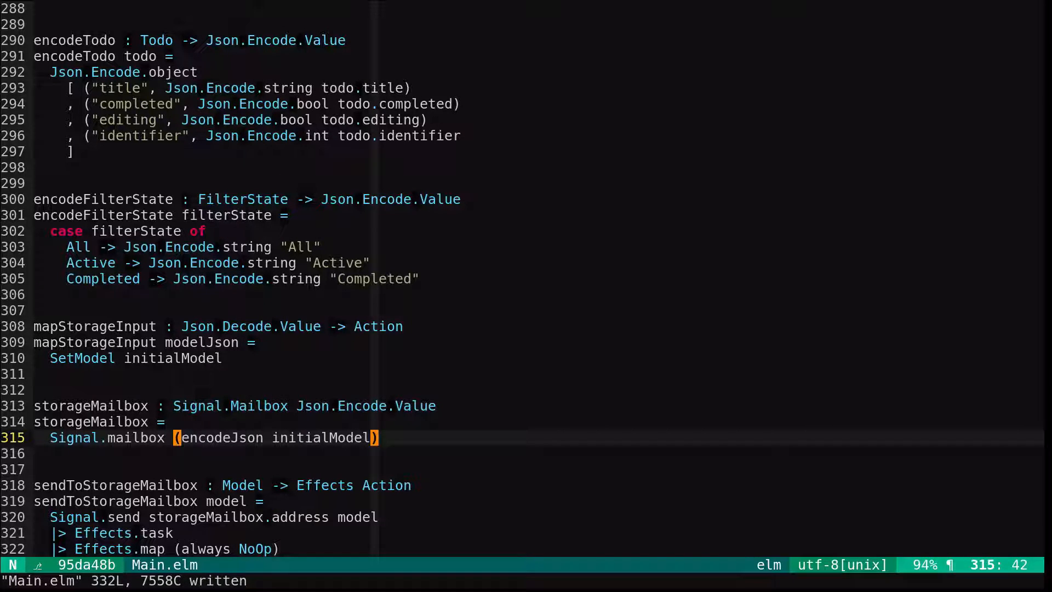
pyautogui.scroll(-3)
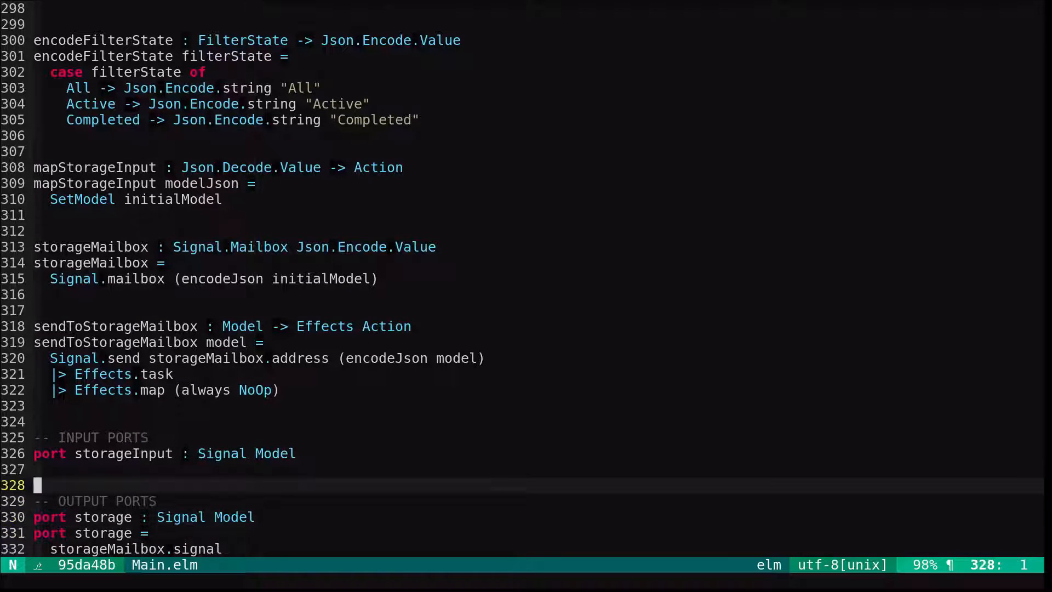
pyautogui.write('Js')
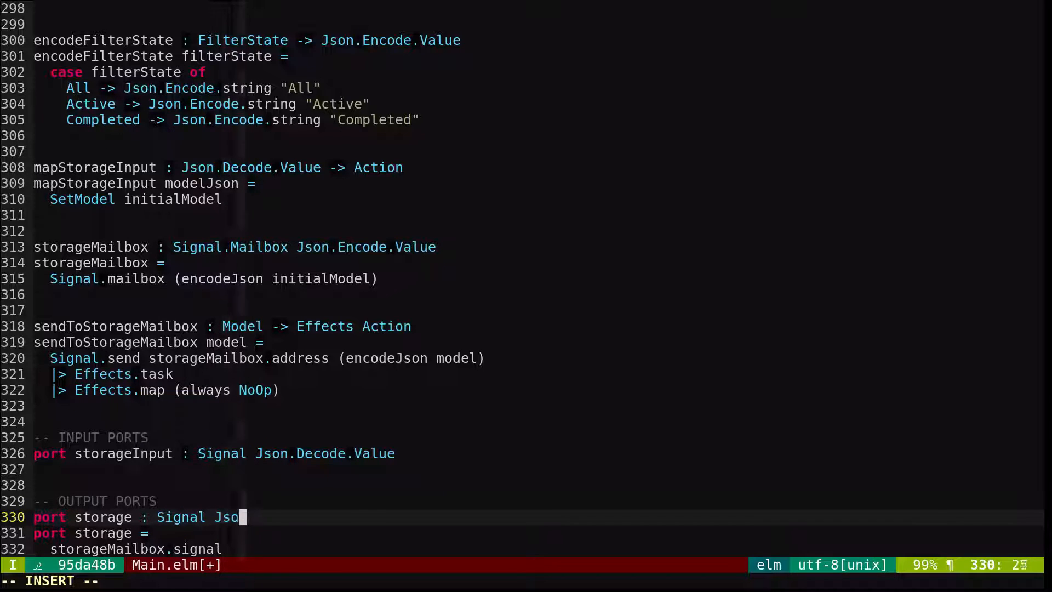
pyautogui.write('n.Decode.Value')
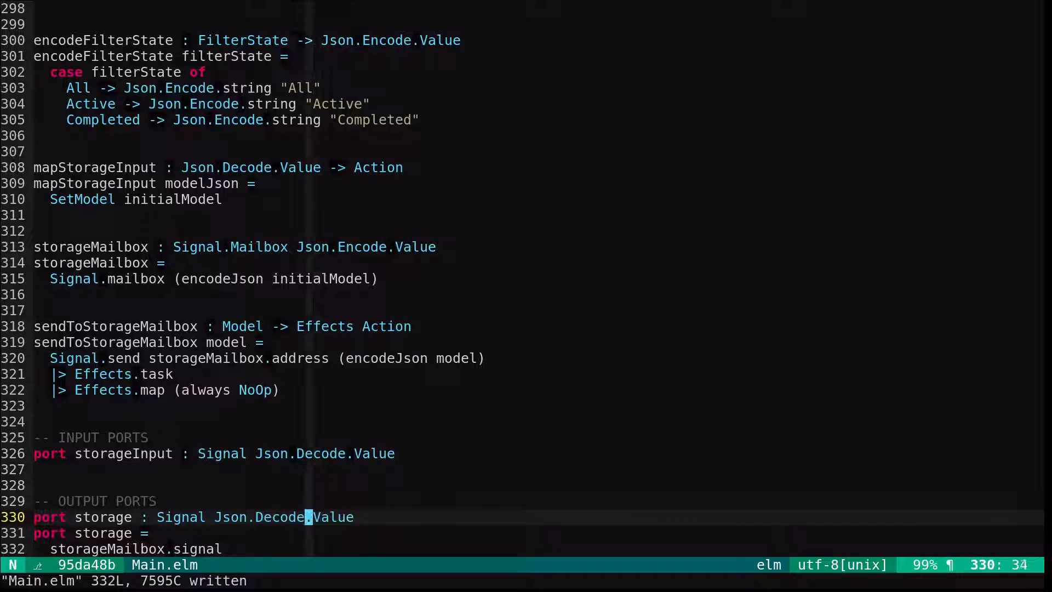
pyautogui.write('Encode')
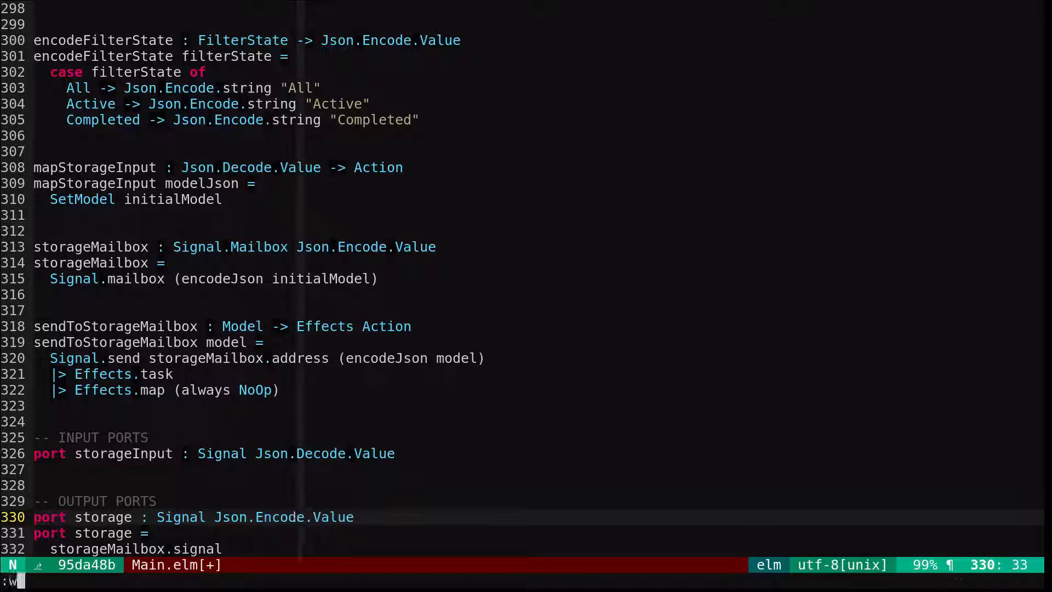
# Add a tasks port of type Signal (Task.Task ...) fed by app.tasks and save Main.elm
pyautogui.write('po')
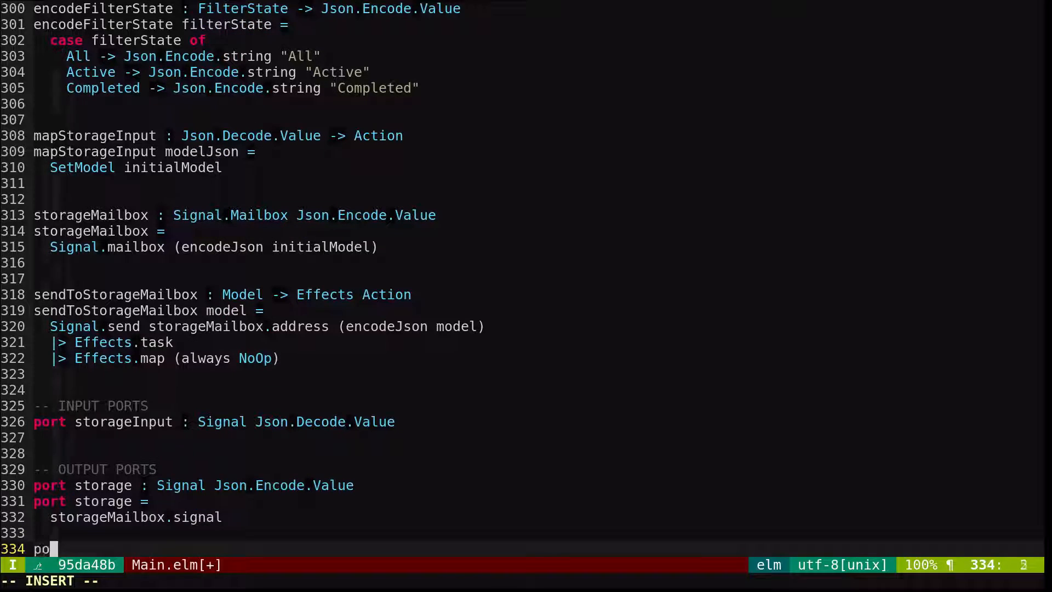
pyautogui.write('rt tasks : Signal (Task.Task Effects.Never (')
pyautogui.write('app.tasks')
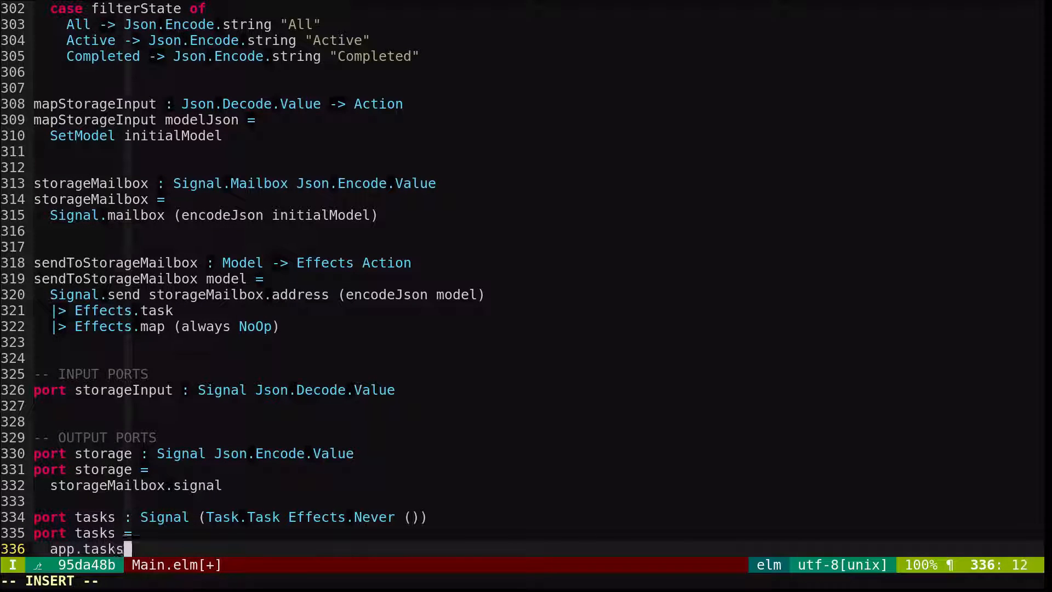
pyautogui.press('Escape')
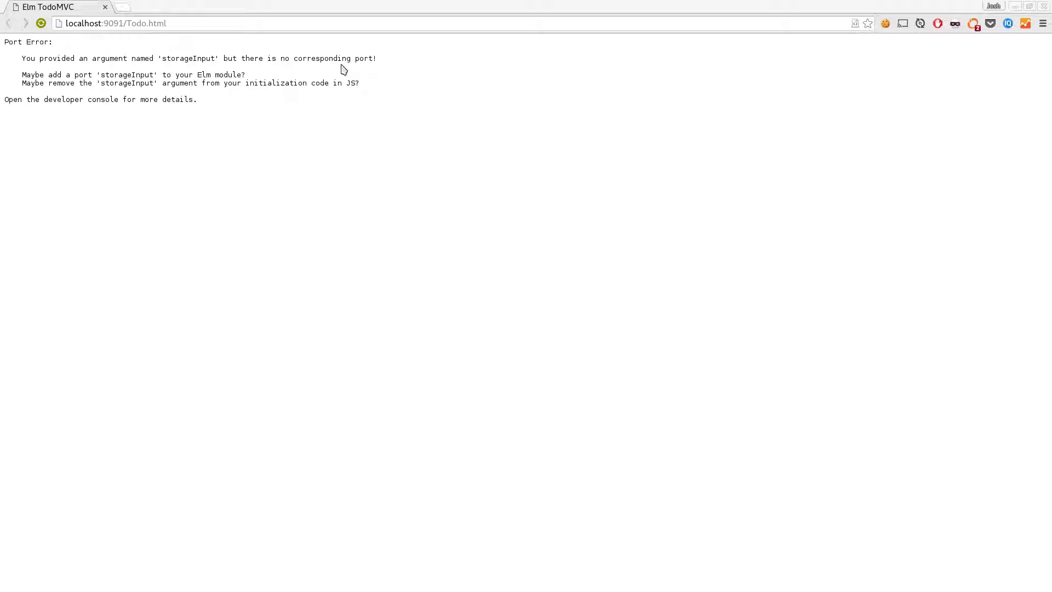
pyautogui.moveTo(364, 87)
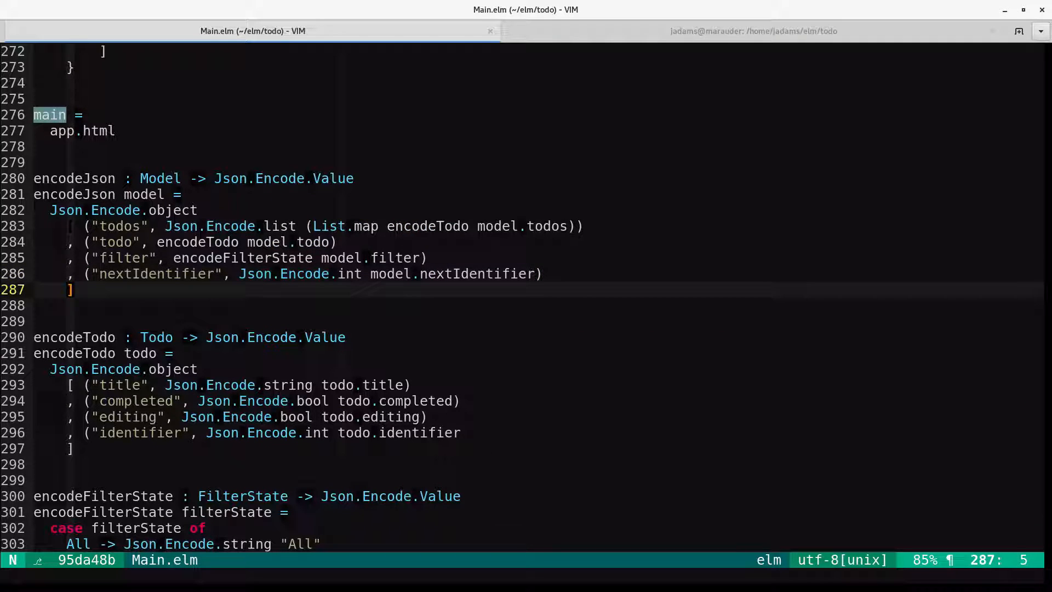
# Rebuild with :!elm-make Main.elm --output elm.js before reloading the Todo page
pyautogui.write(':!elm-make Main.elm --output elm.js')
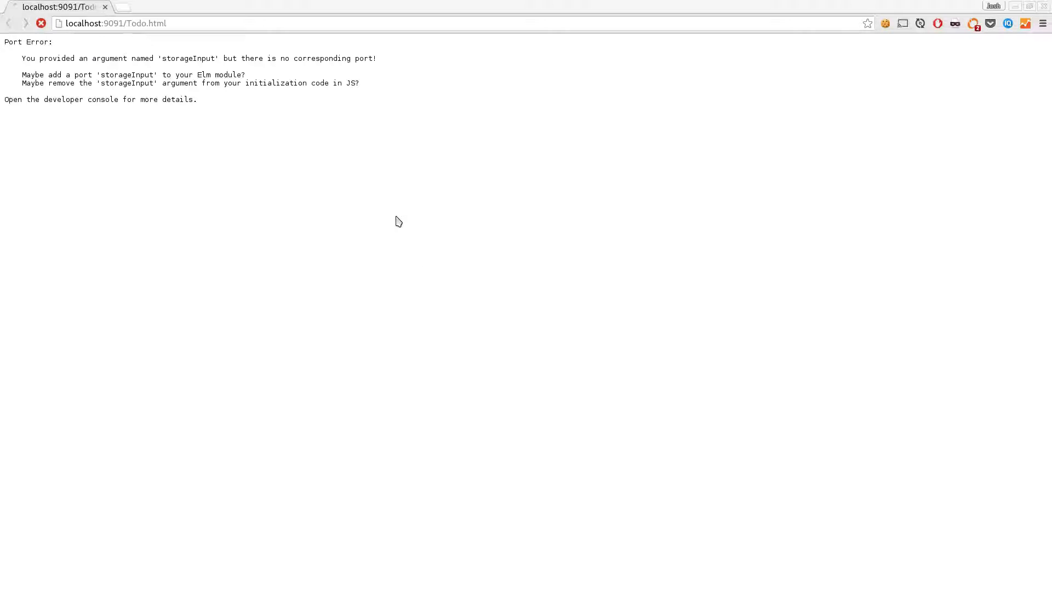
# Reload Todo.html and query localStorage's todo item in the developer console
pyautogui.click(41, 23)
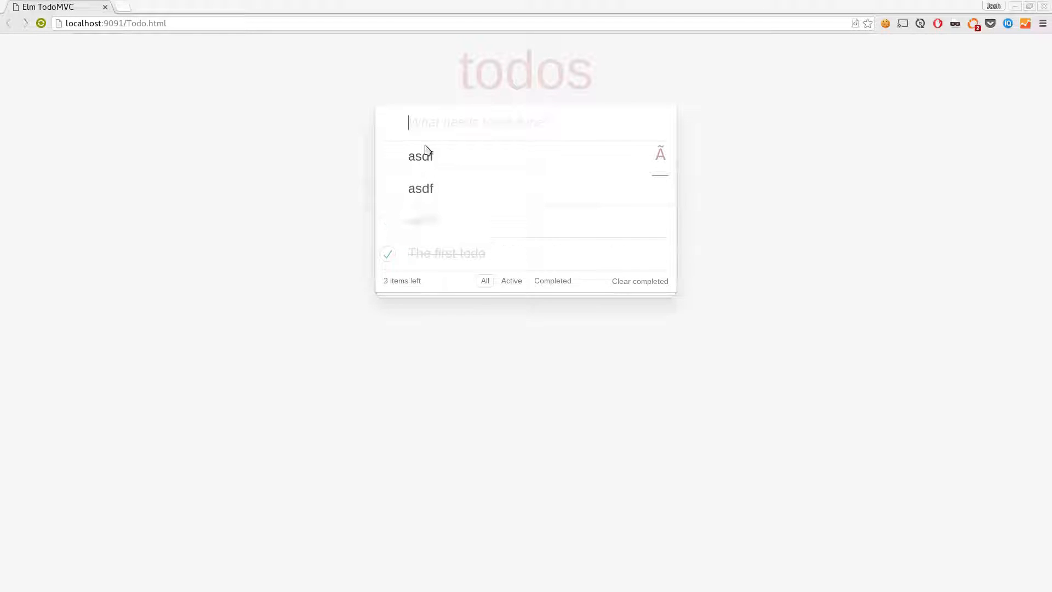
pyautogui.press('F12')
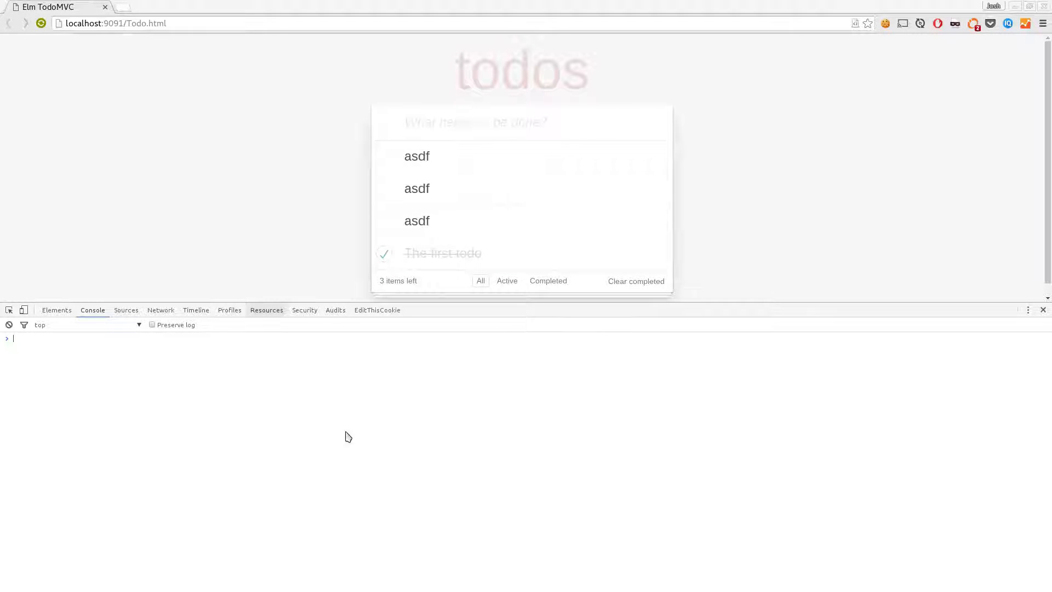
pyautogui.write('localStorage.getItem("todo')
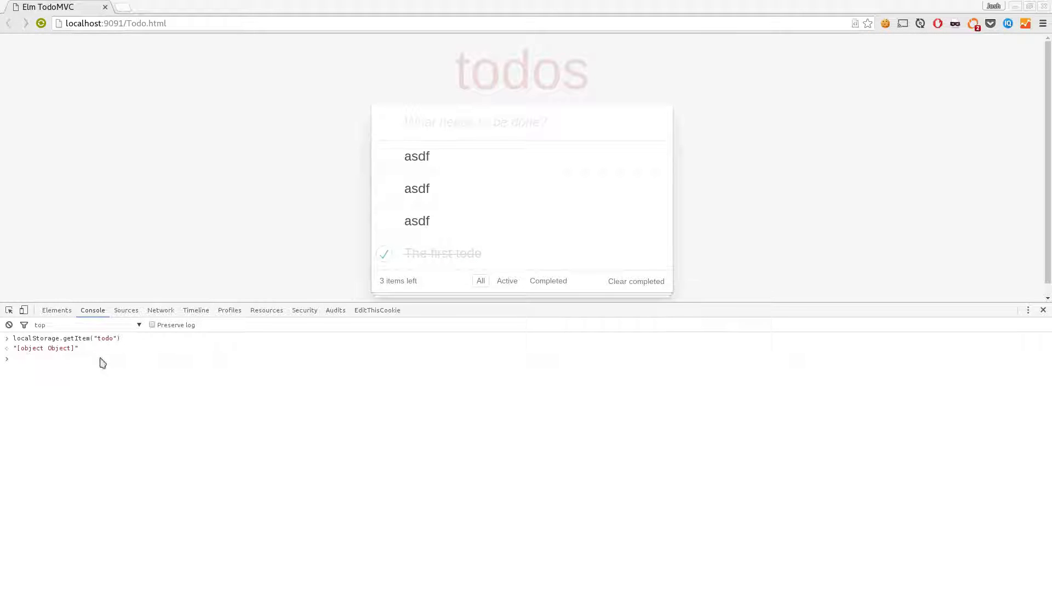
pyautogui.doubleClick(43, 348)
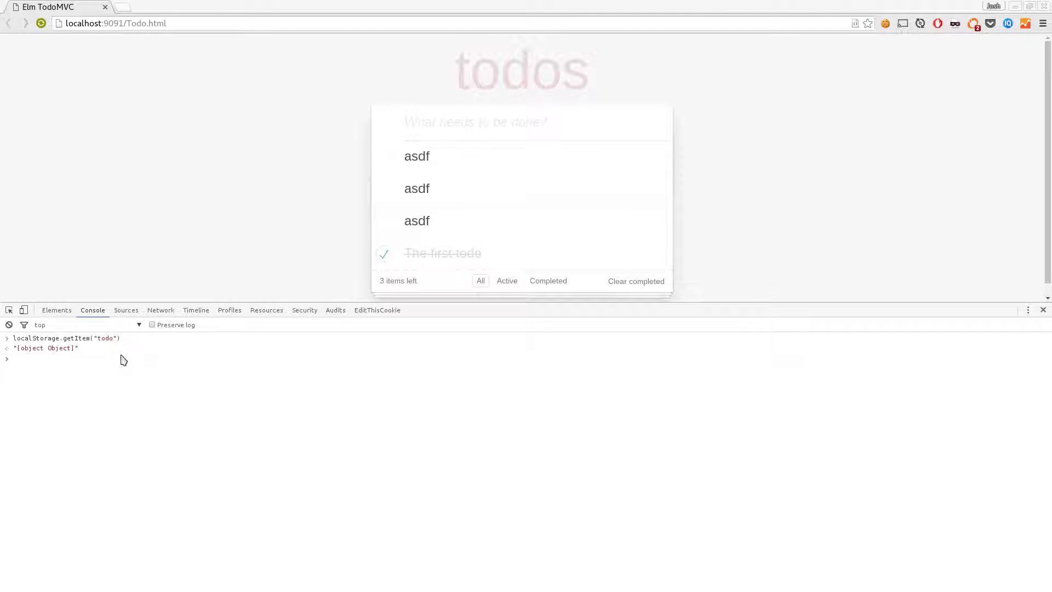
pyautogui.write('localStorage.setItem("todo", data);')
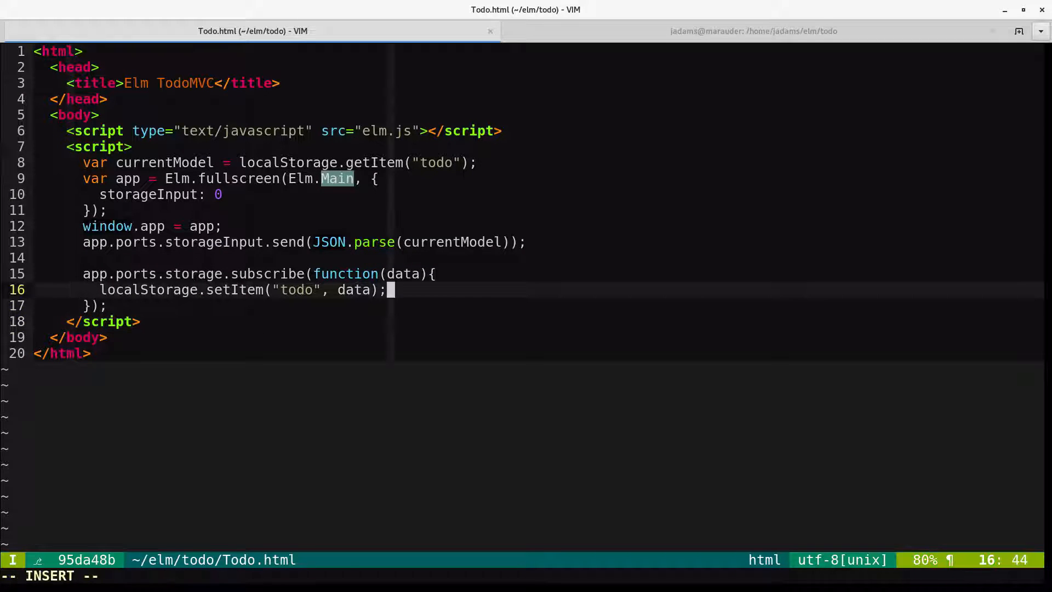
# Wrap the stored data in JSON.stringify in Todo.html, then run localStorage.clear() in the console
pyautogui.write('JSON.s')
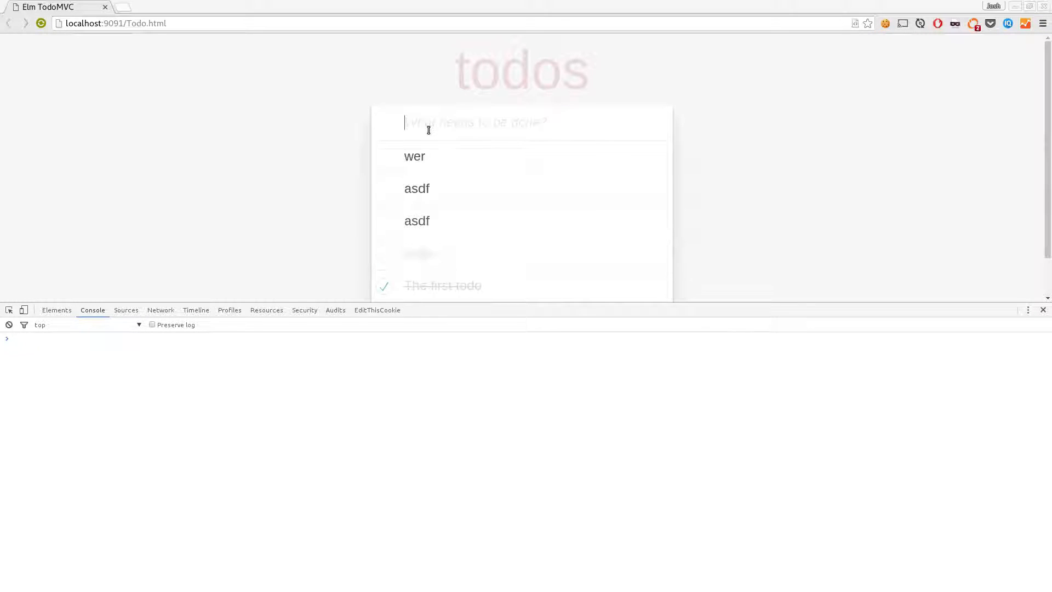
pyautogui.write('localStorage.clear()')
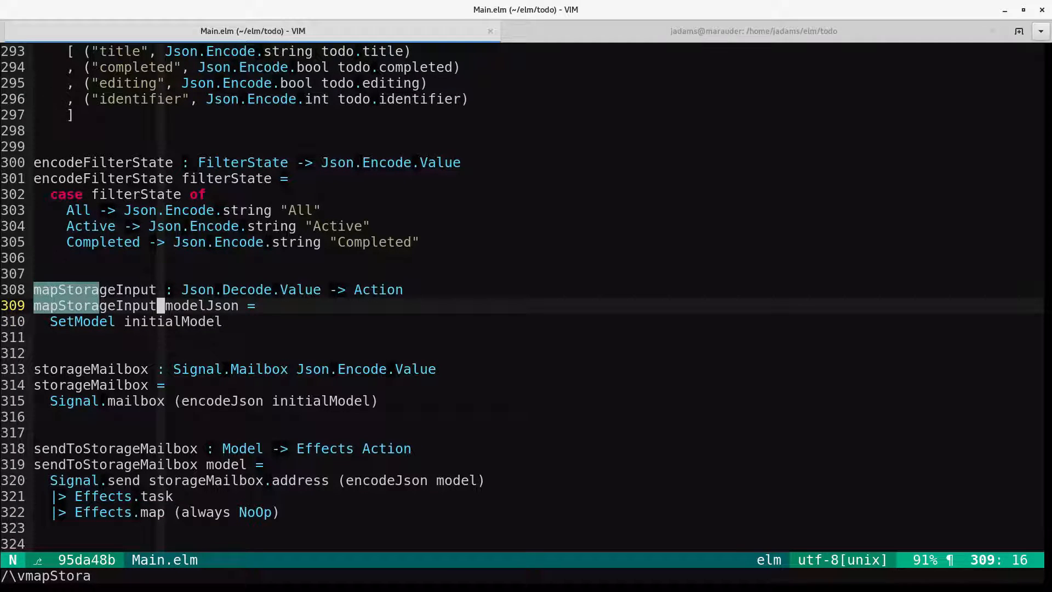
# Case on decodeModel modelJson: Ok model -> SetModel model, _ -> NoOp
pyautogui.write('case (')
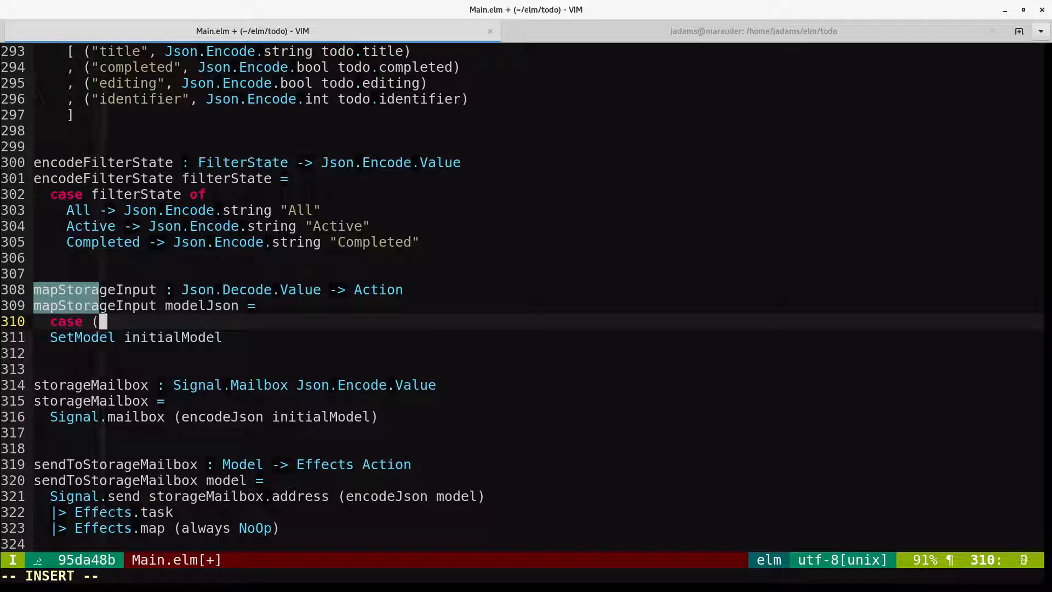
pyautogui.write('decodeModel modelJson) of')
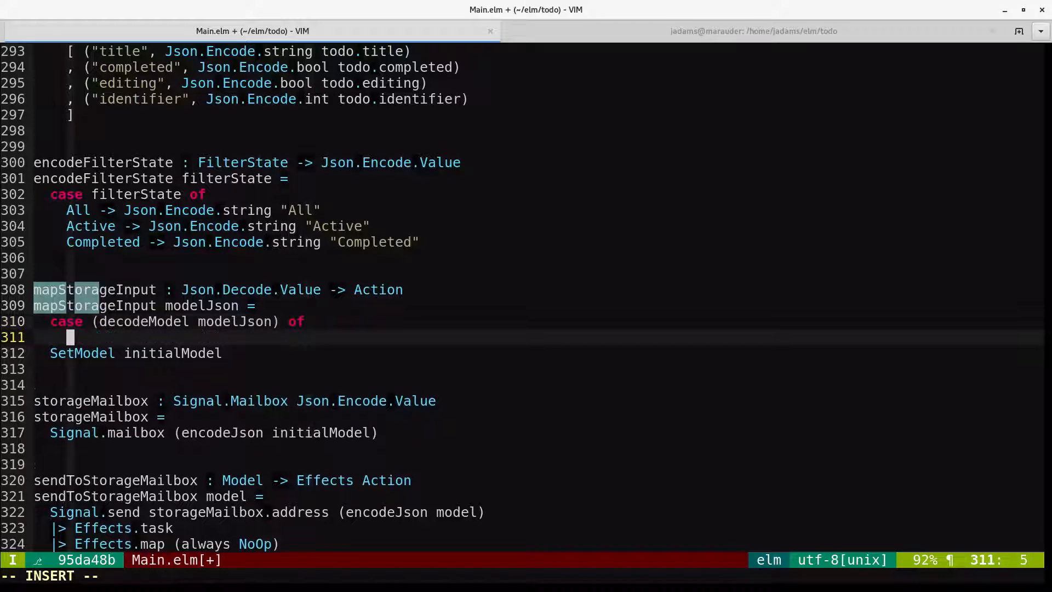
pyautogui.write('Ok model -> SetModel model')
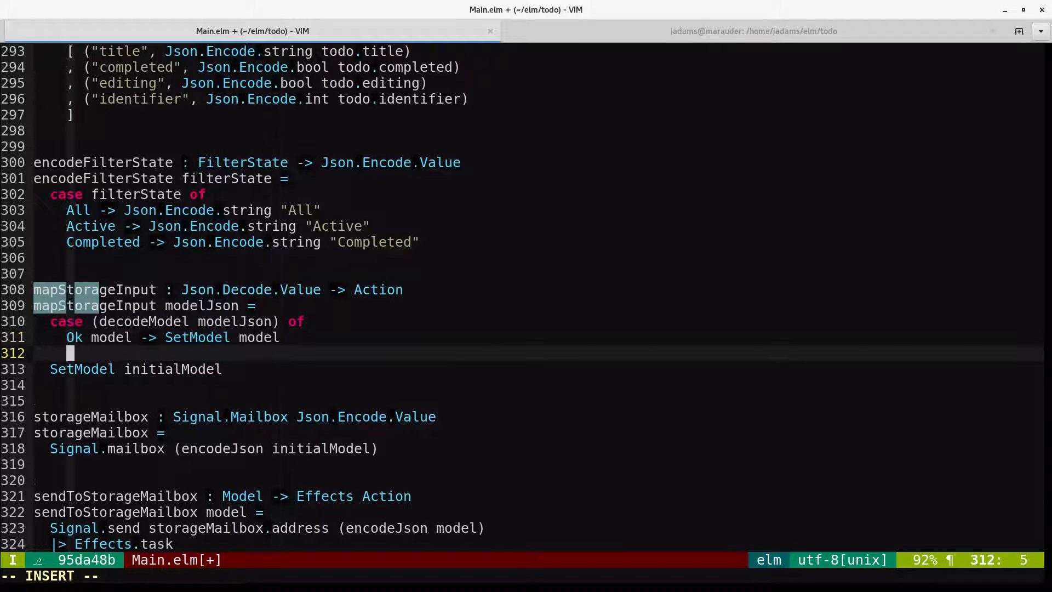
pyautogui.write('_ -> NoOp')
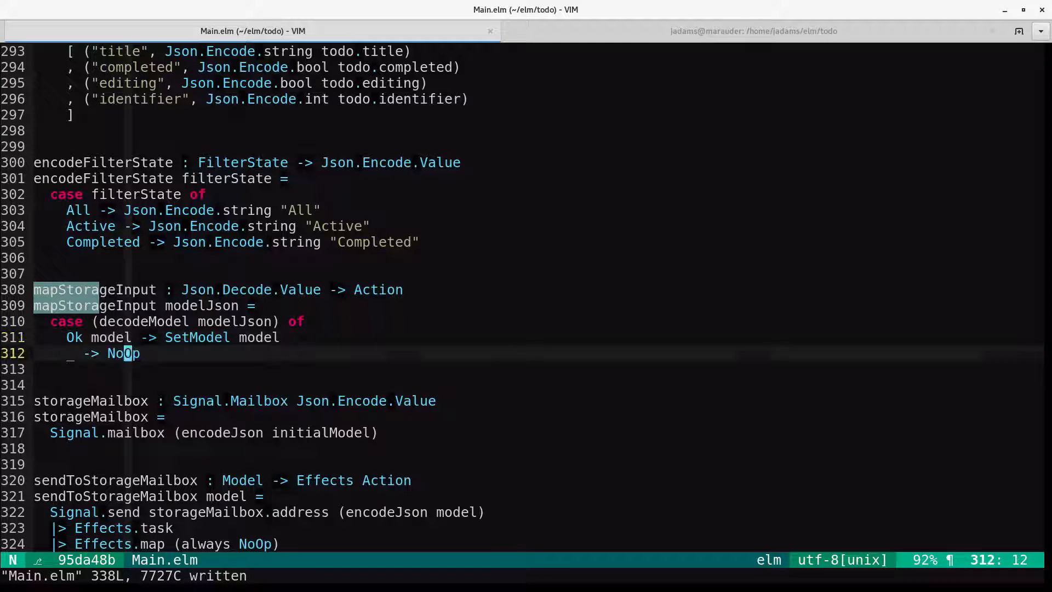
# Add decodeModel : Json.Decode.Value -> Result ... using Json.Decode.decodeValue modelDecoder
pyautogui.write('decodeMo')
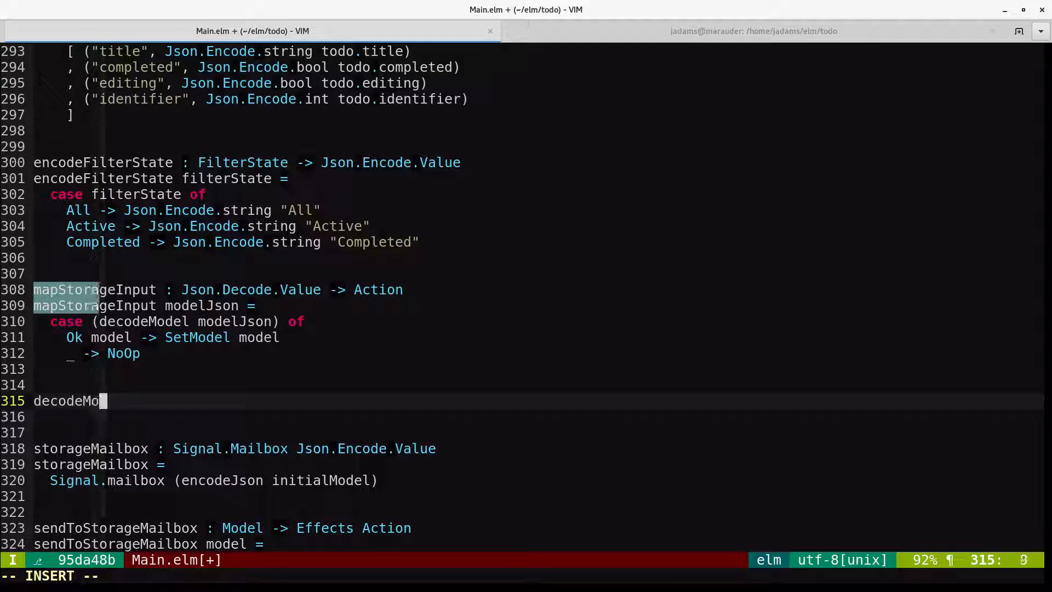
pyautogui.write('del : Json.DEcod')
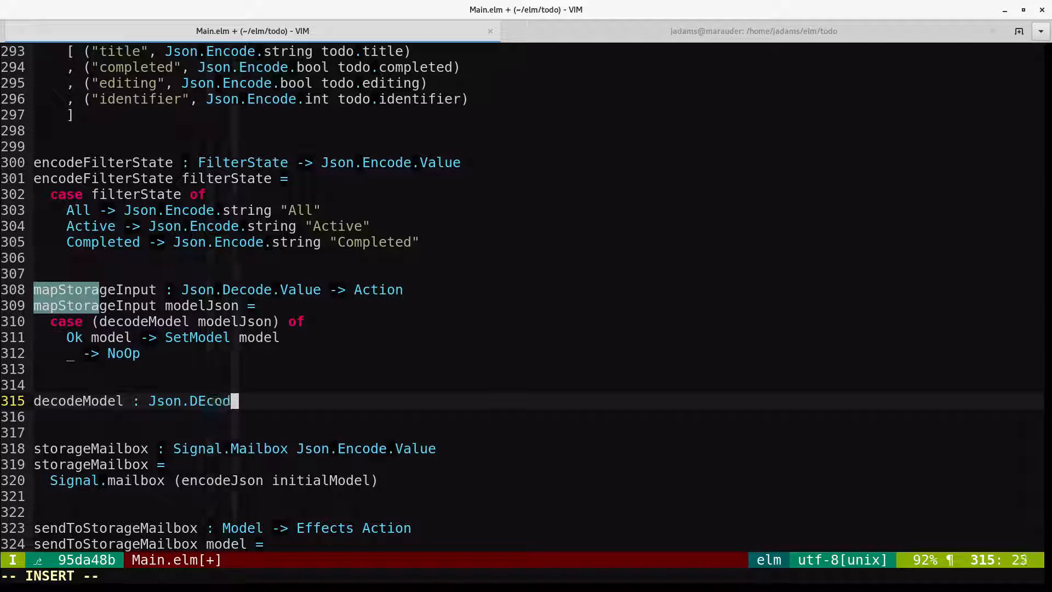
pyautogui.write('.Value -> RE')
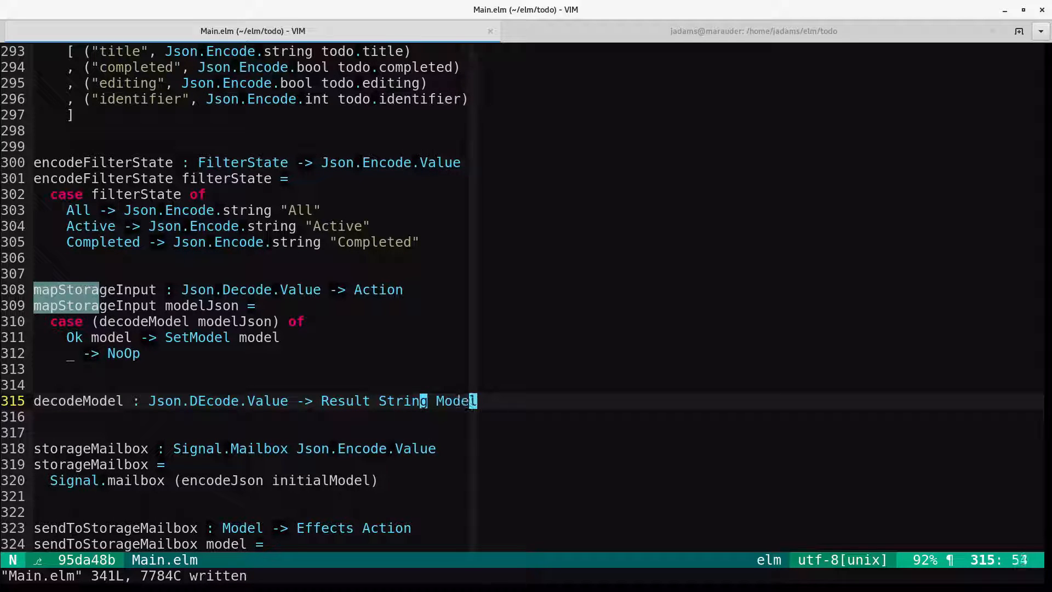
pyautogui.write('decodeModel')
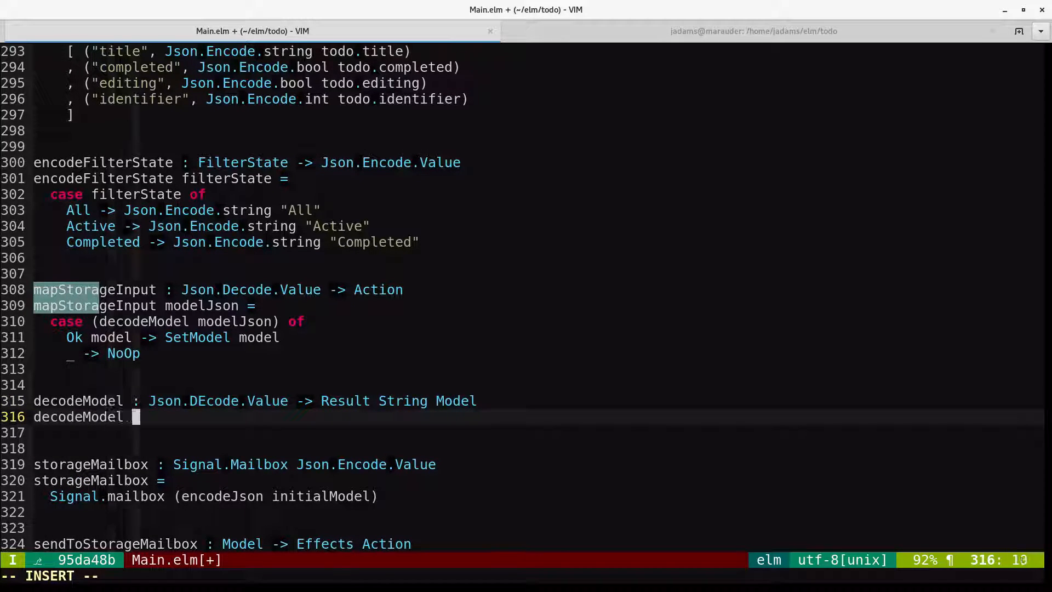
pyautogui.write('modelJson =')
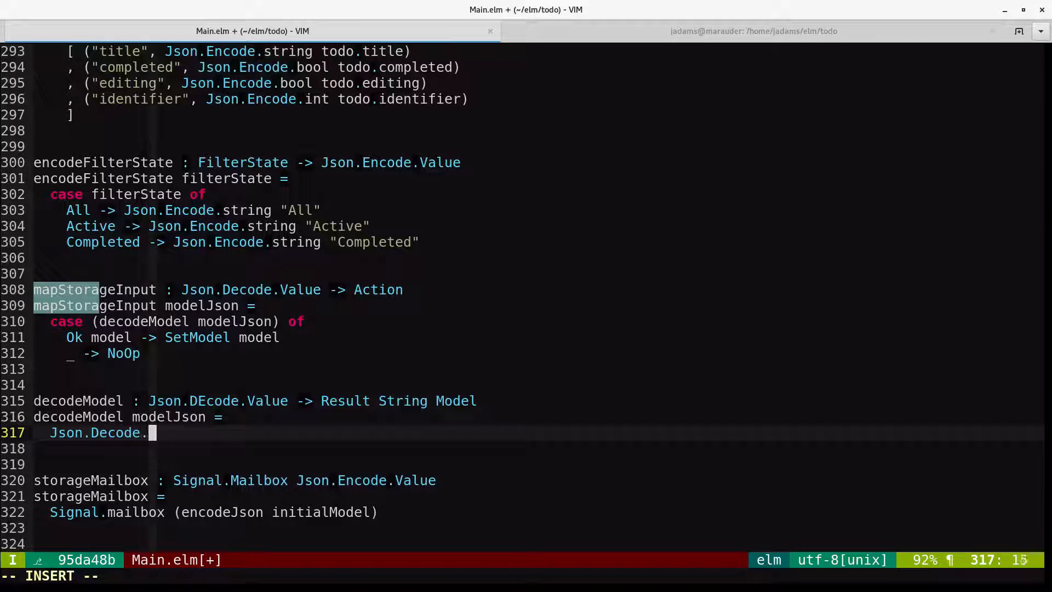
pyautogui.write('decodeValue')
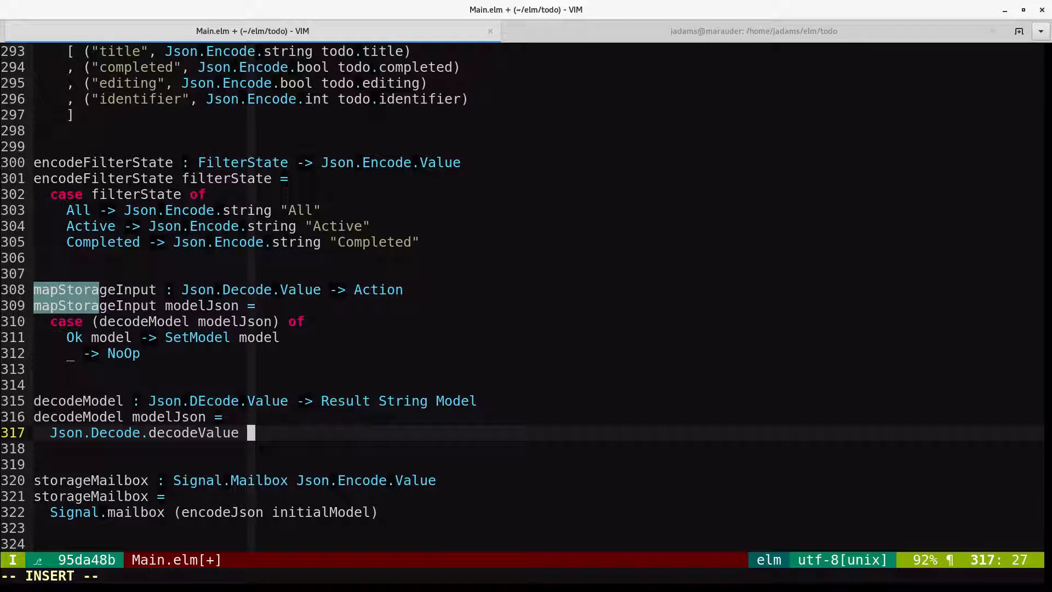
pyautogui.write('modelDecoder modelJson')
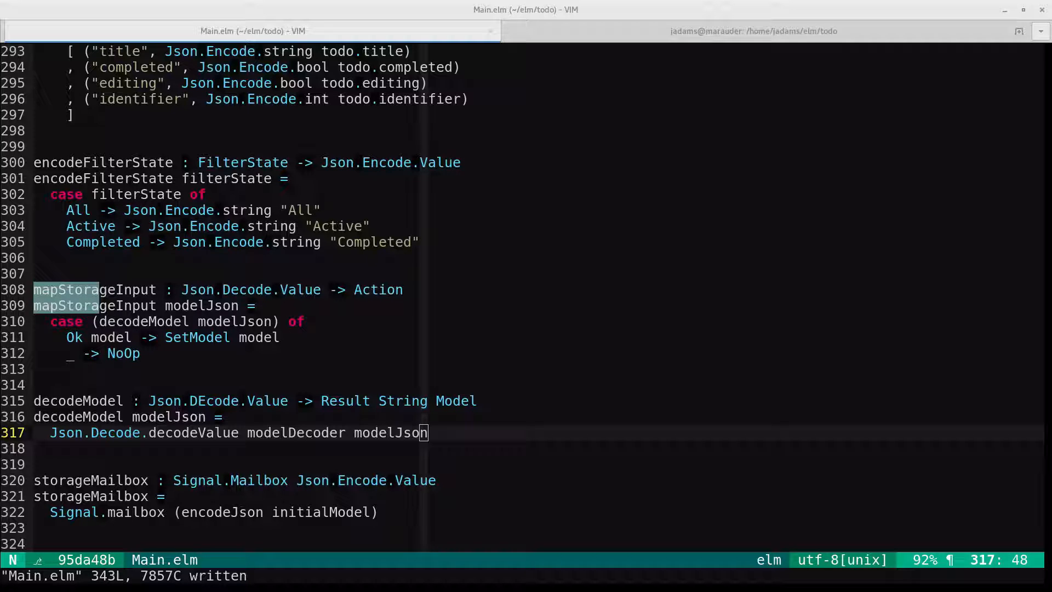
# Declare modelDecoder : Json.Decode.Decoder Model built with Json.Decode.object4 Model
pyautogui.write('mo')
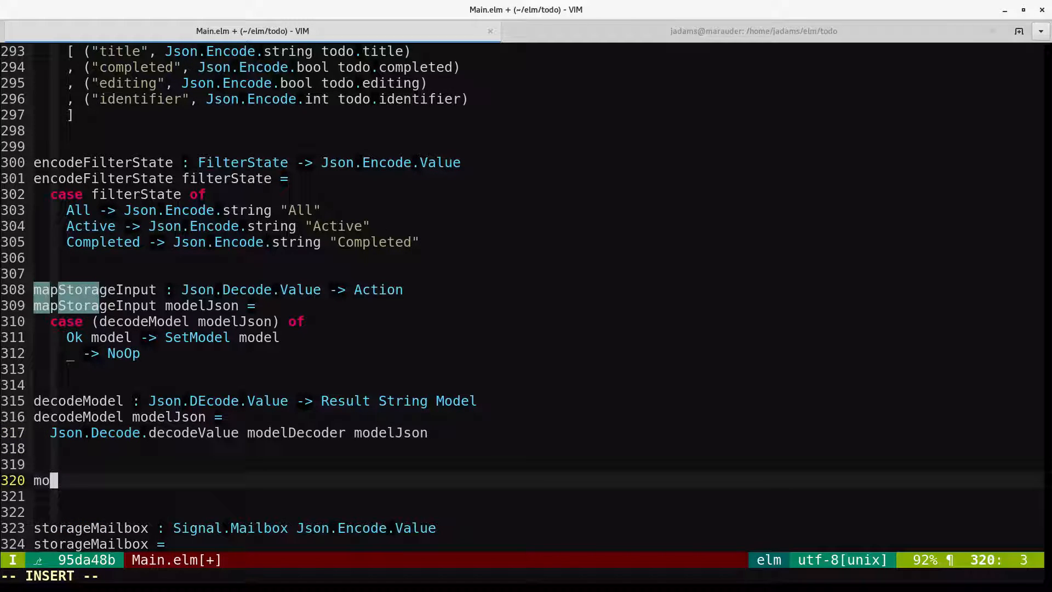
pyautogui.write('delDecoder : Json.Decode.')
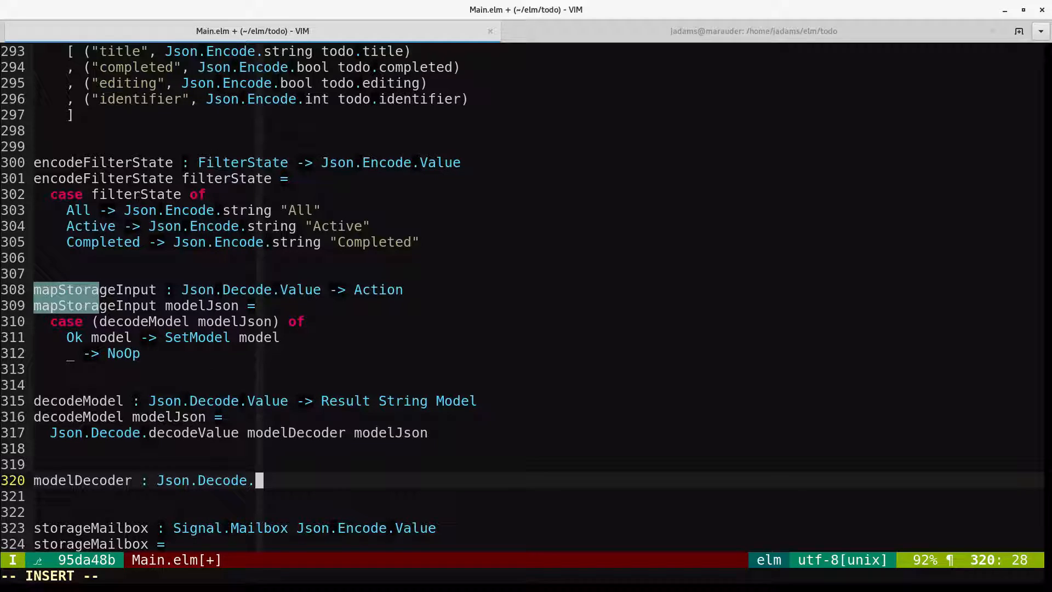
pyautogui.write('Decoder Model')
pyautogui.write('Json')
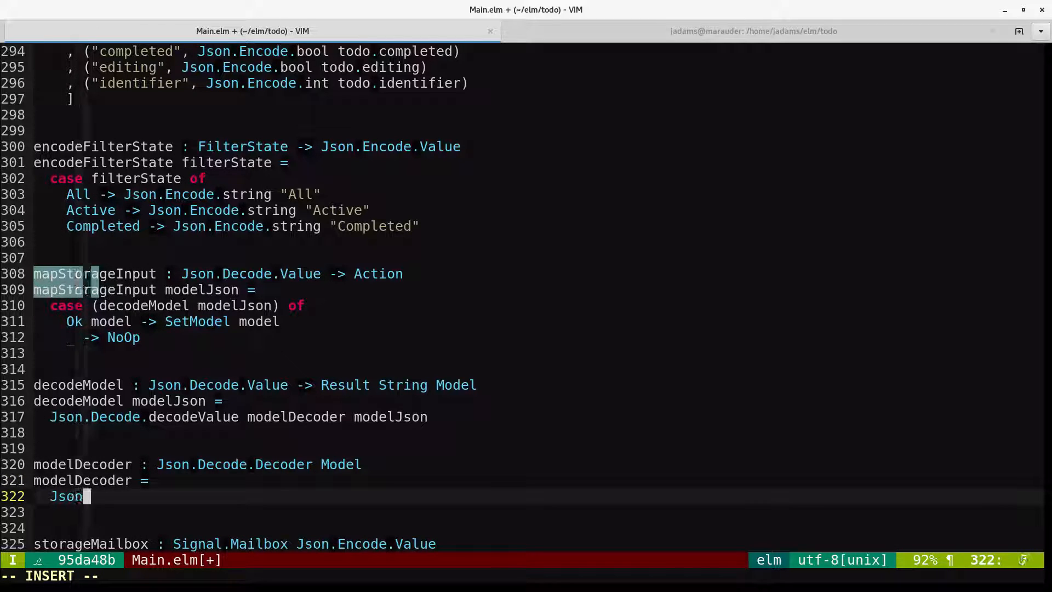
pyautogui.write('.Decode.')
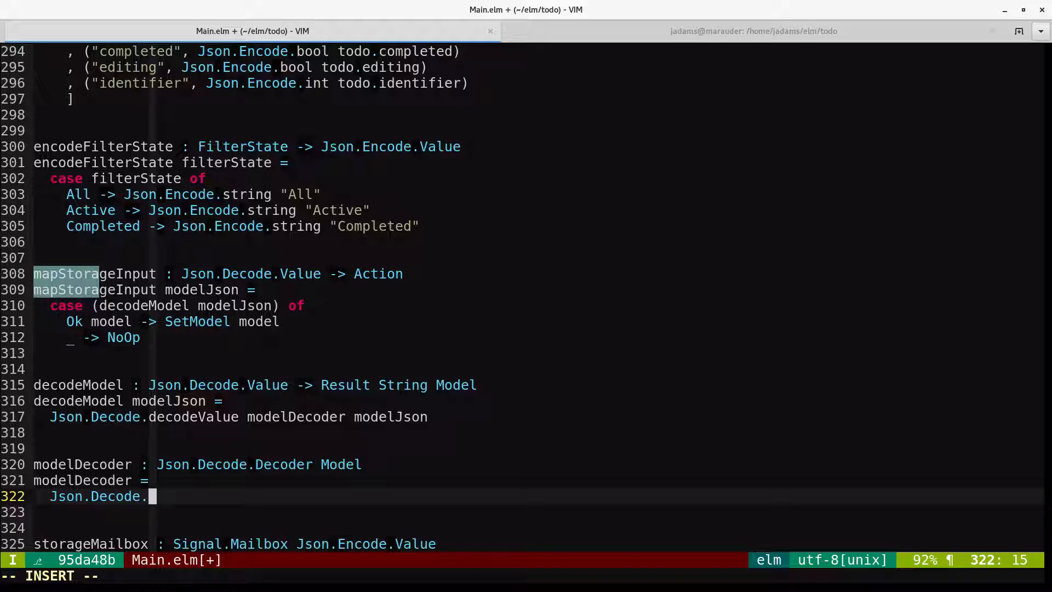
pyautogui.write('object')
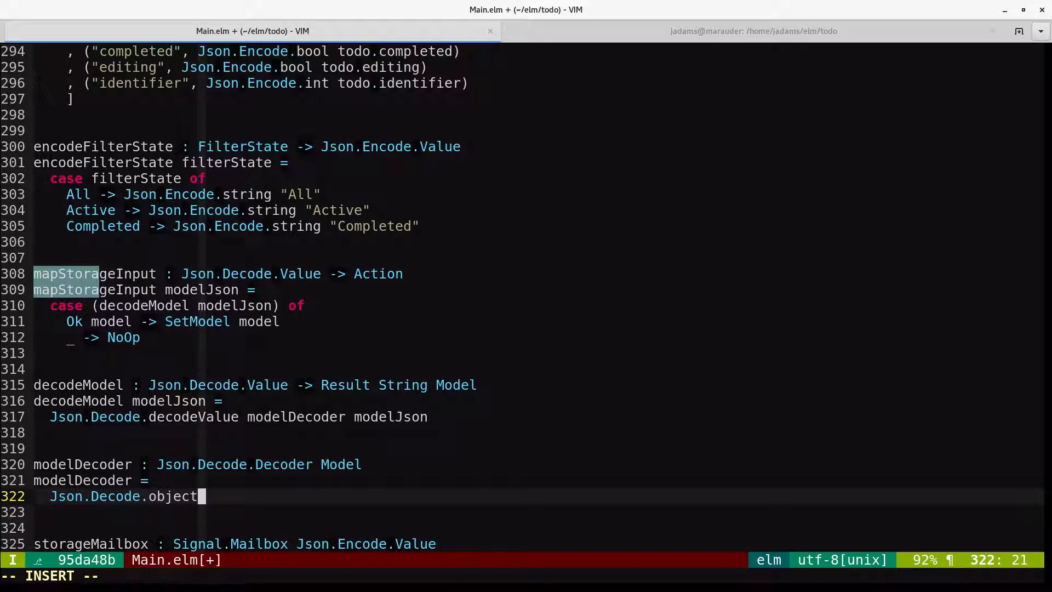
pyautogui.write('4 Model')
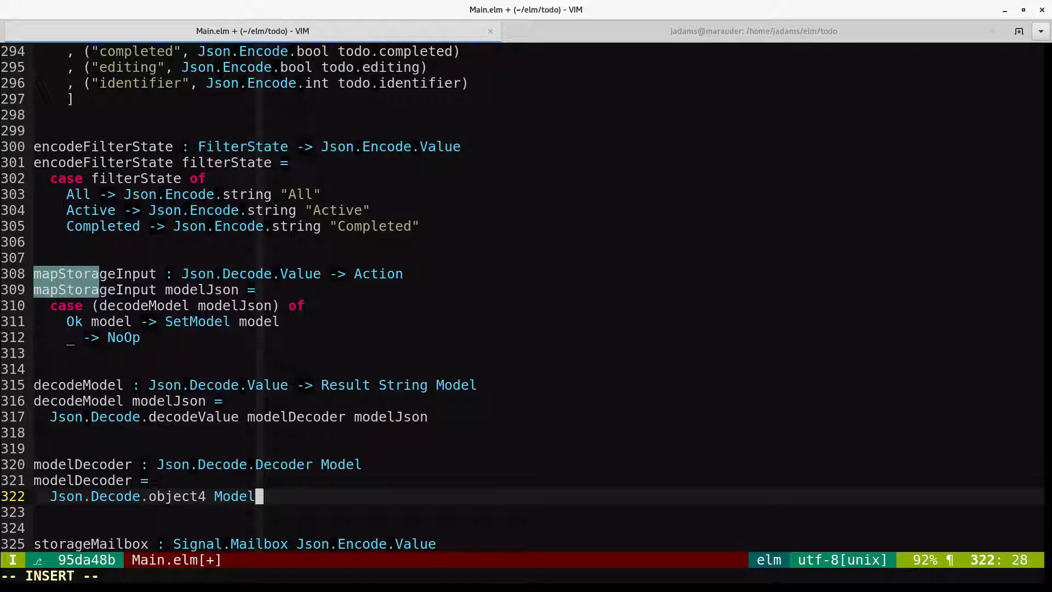
pyautogui.press('Return')
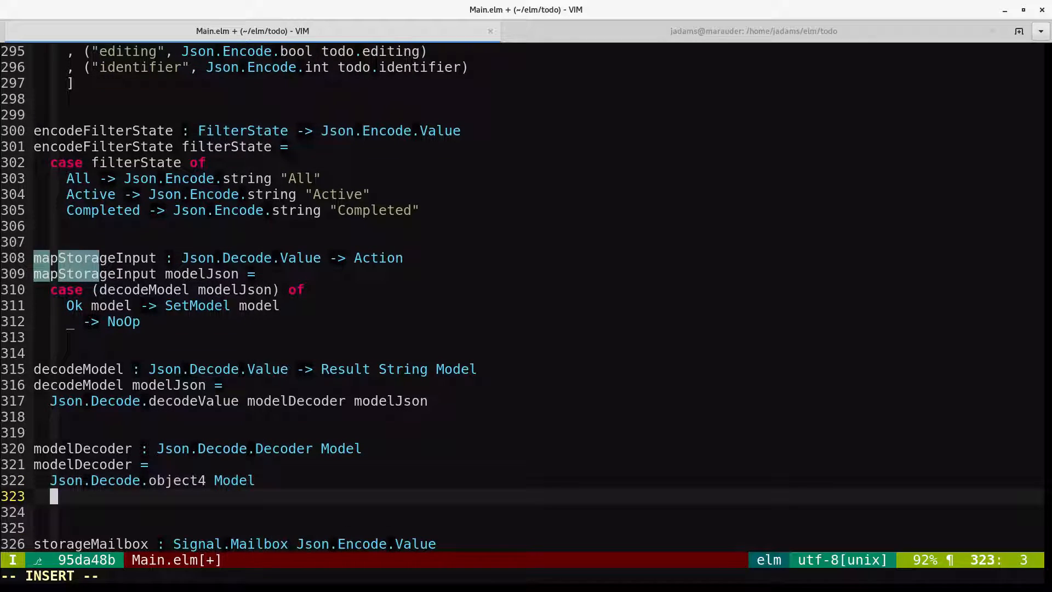
# Give modelDecoder its four fields: todos as list todoDecoder, todo, filter via filterStateDecoder, and nextIdentifier
pyautogui.write('(')
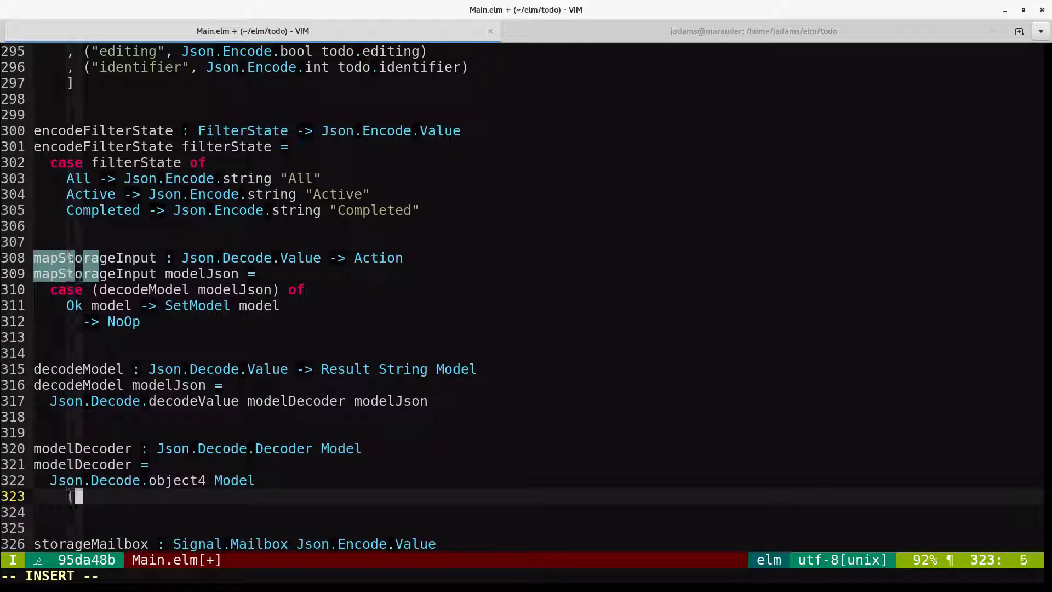
pyautogui.write('("todos"')
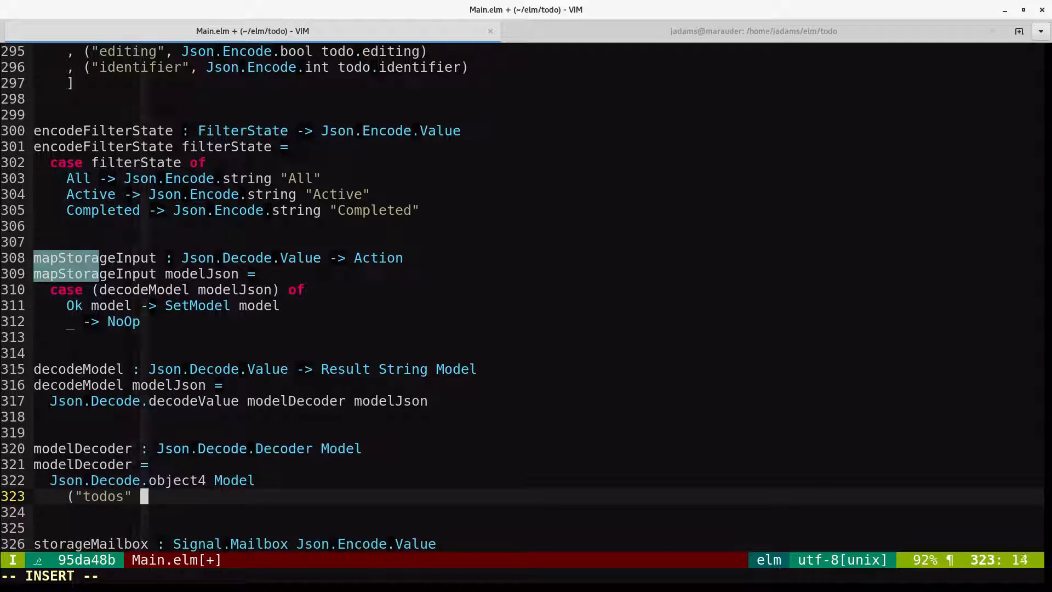
pyautogui.write(':= Json')
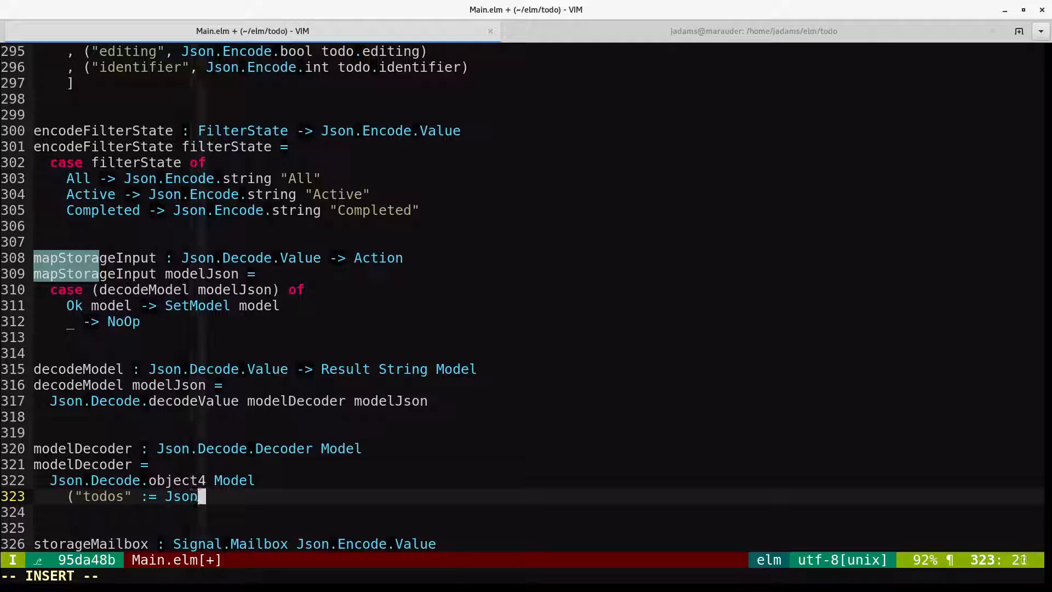
pyautogui.write('.Decode.')
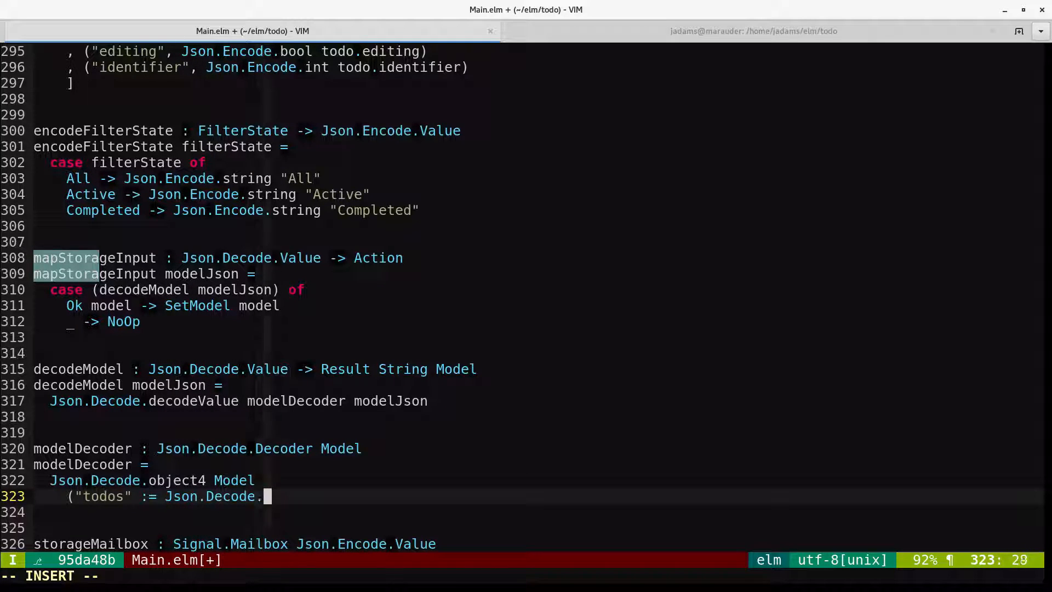
pyautogui.write('list todoM')
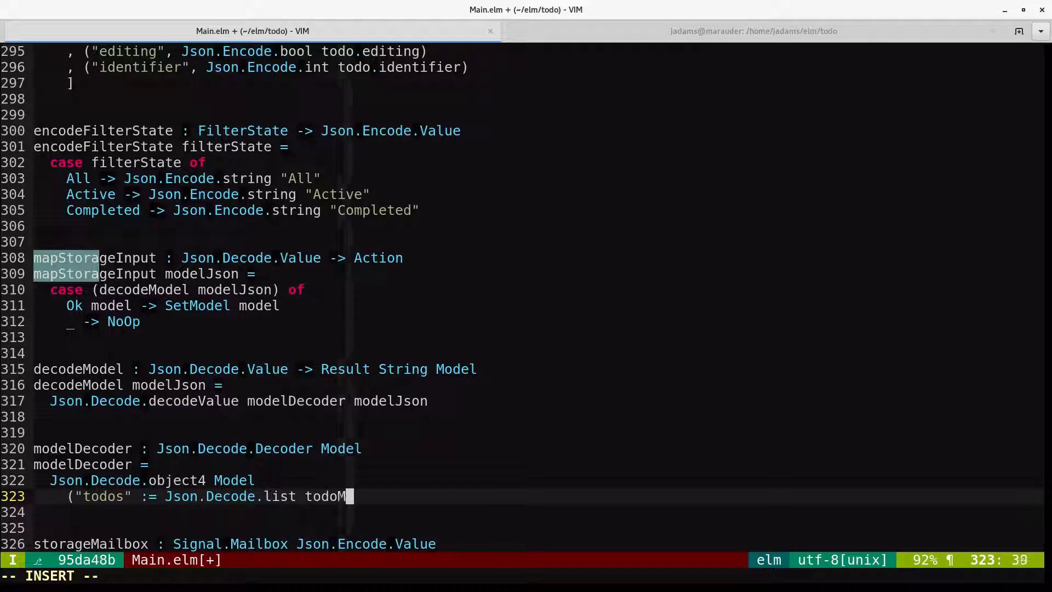
pyautogui.write('Decoder)')
pyautogui.write('("todo')
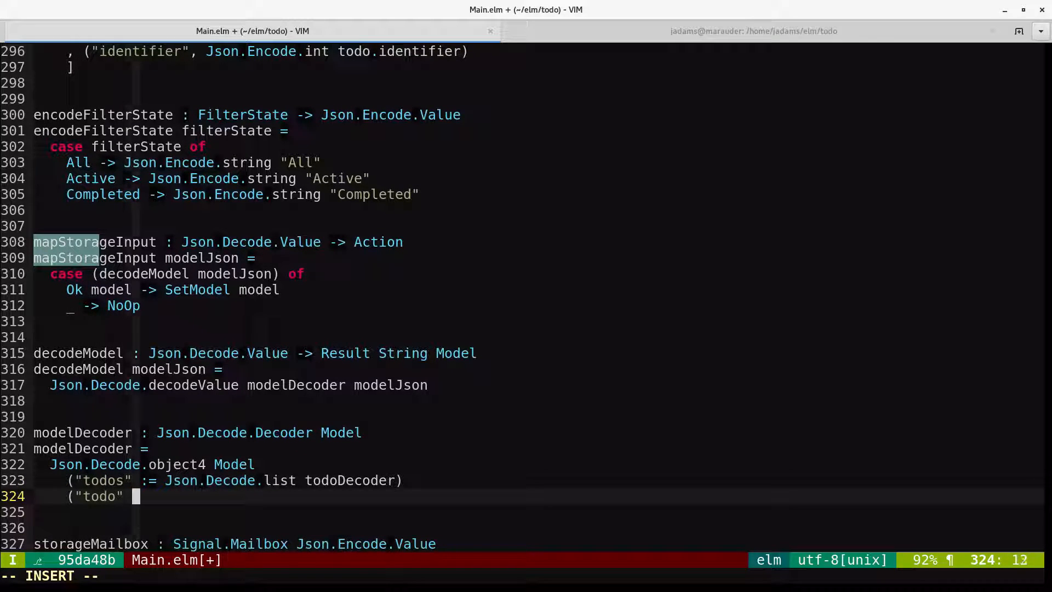
pyautogui.write(':= todo')
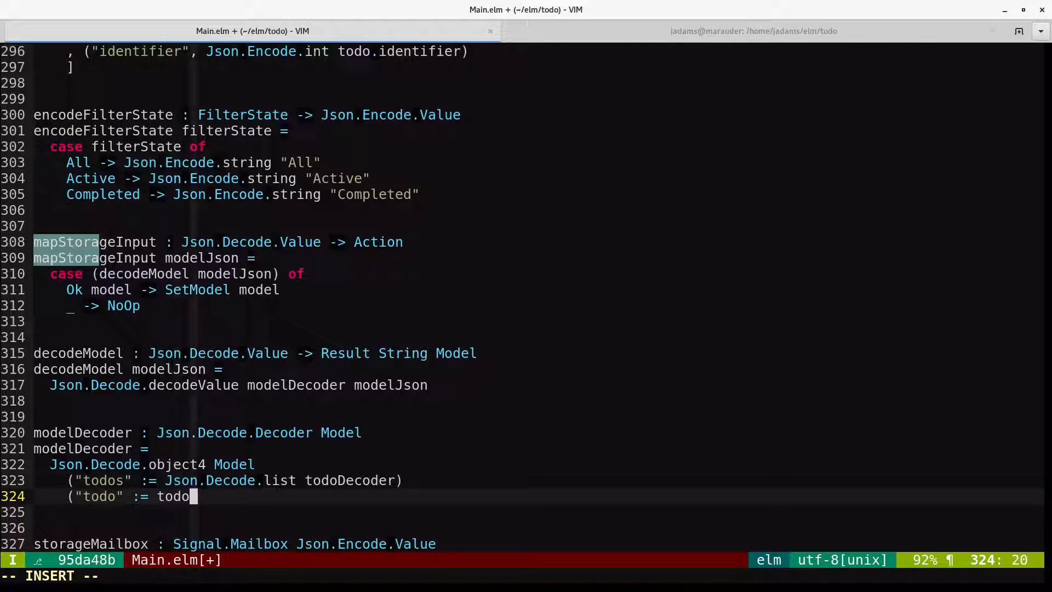
pyautogui.write('Decoder)')
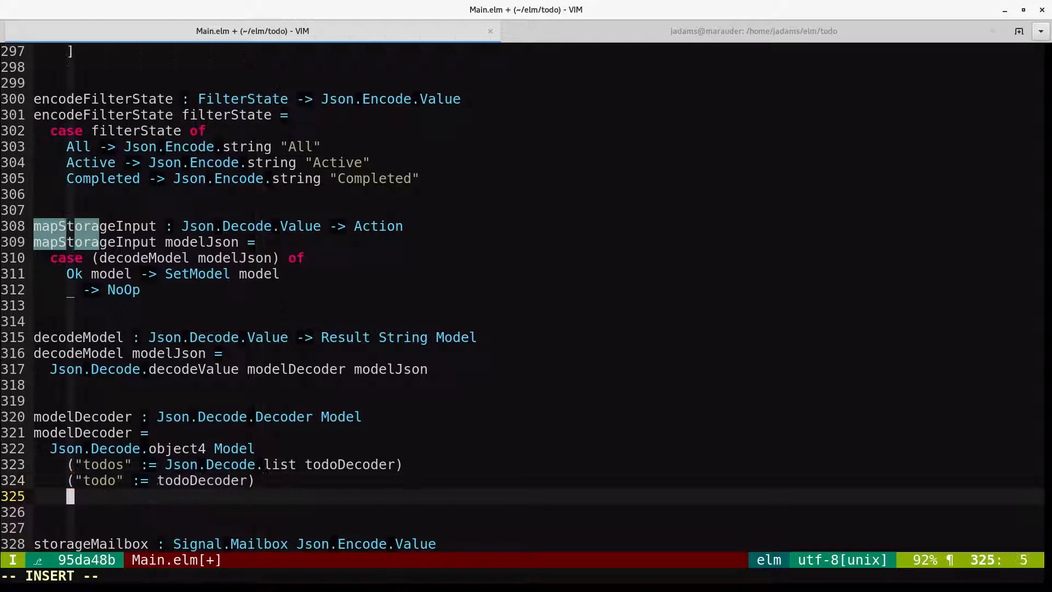
pyautogui.write('("filter')
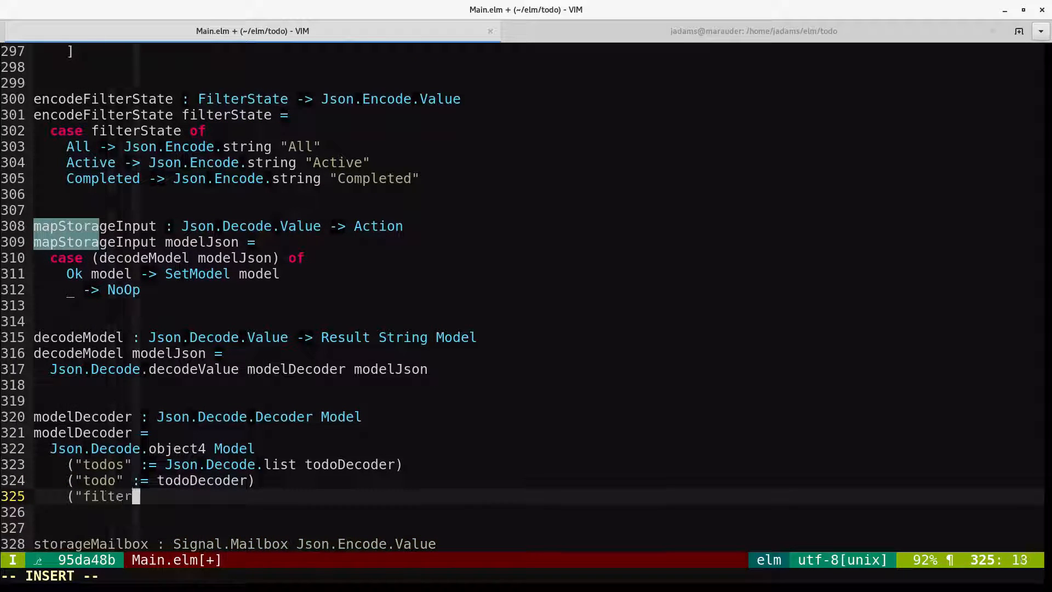
pyautogui.write('" :=')
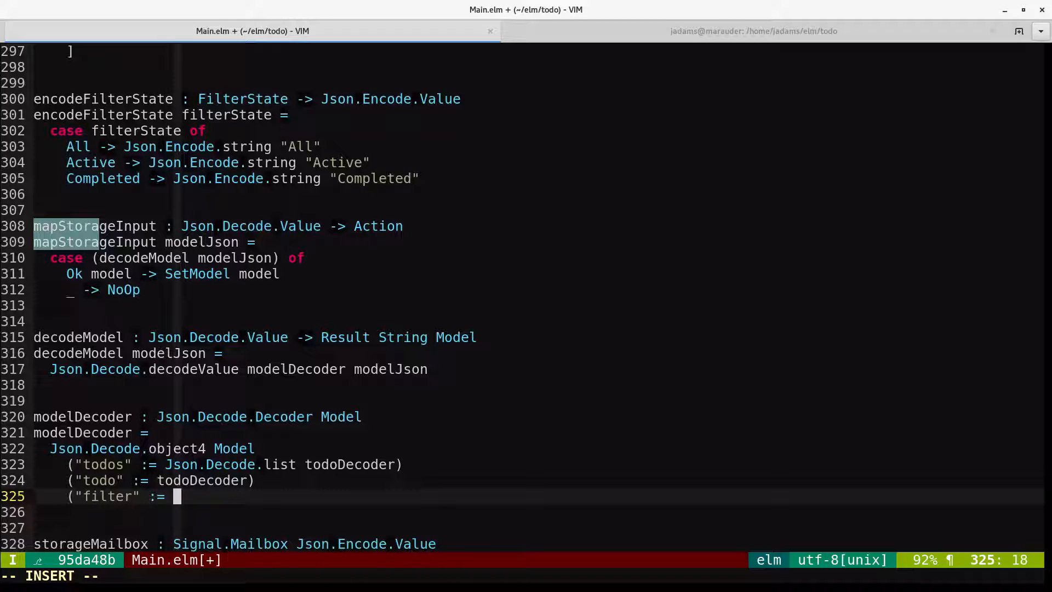
pyautogui.write('filterSStateDecoder')
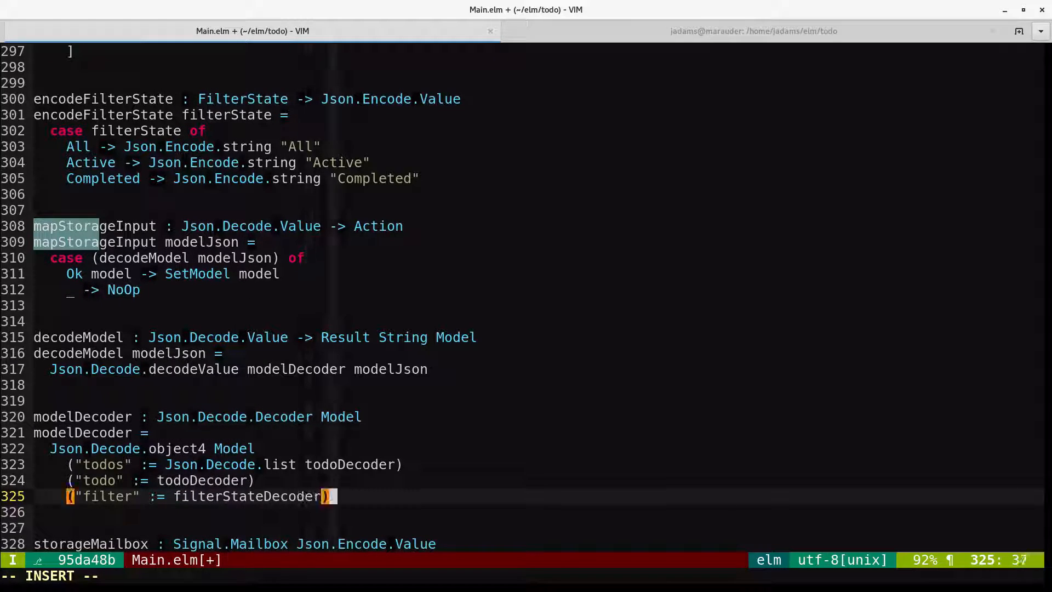
pyautogui.write('("nextIden')
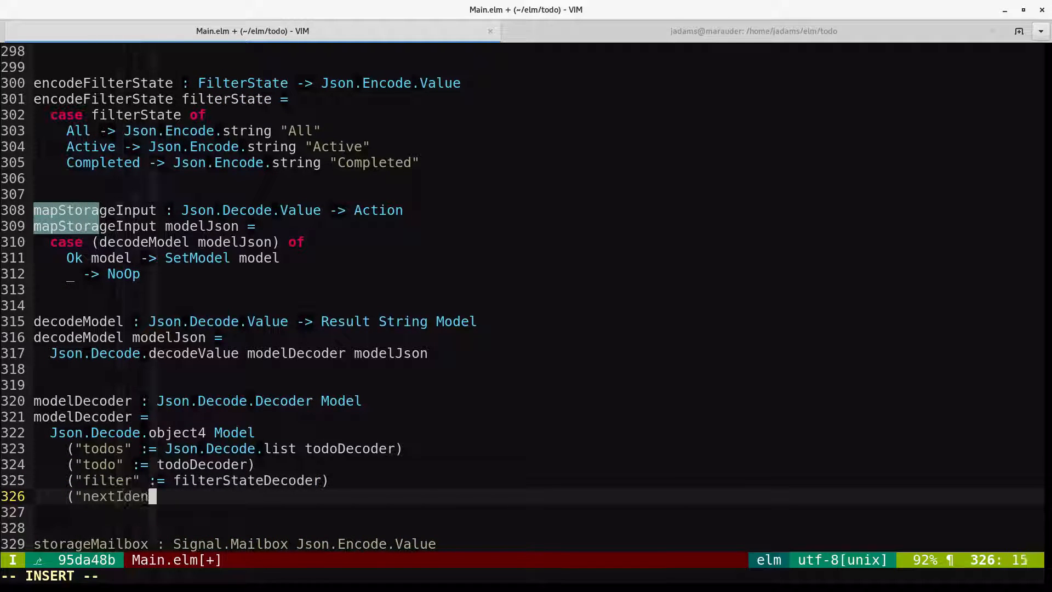
pyautogui.write('tifier" :=')
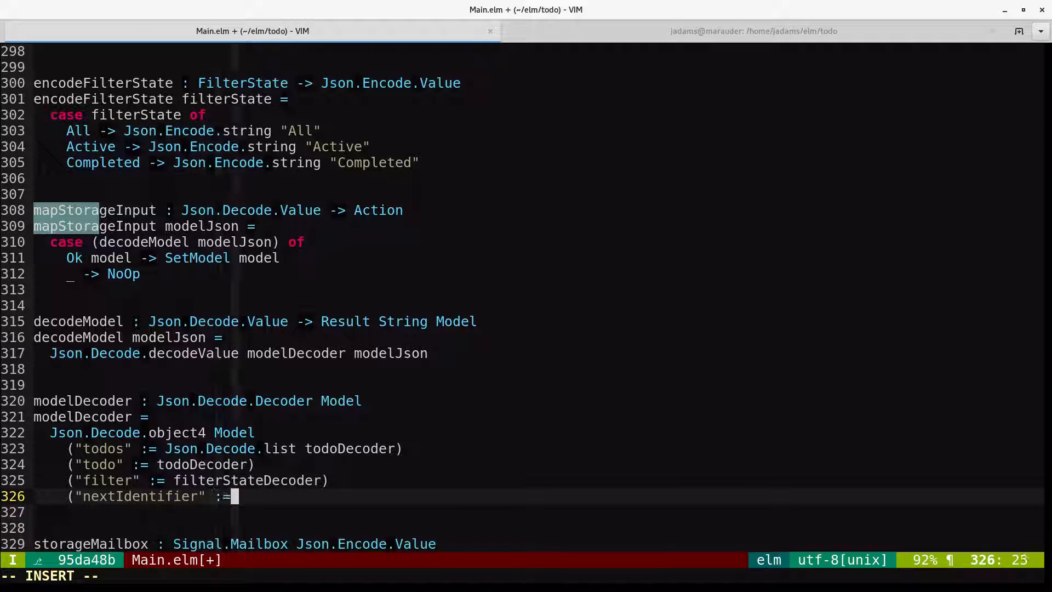
pyautogui.write('Json.Decode.int')
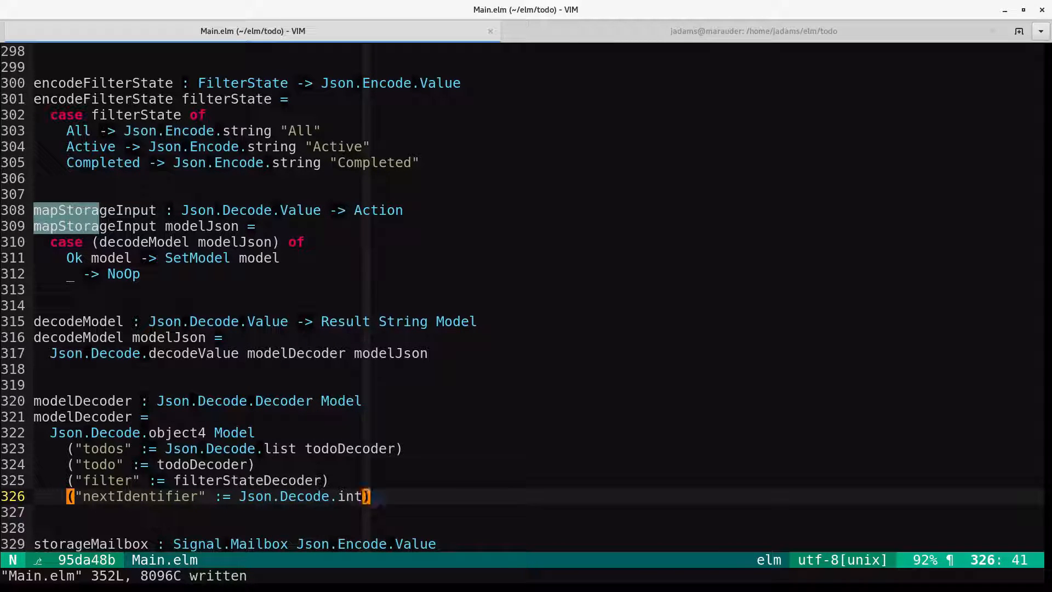
# Declare todoDecoder : Json.Decode.Decoder Todo built with Json.Decode.object4 Todo
pyautogui.write('todo')
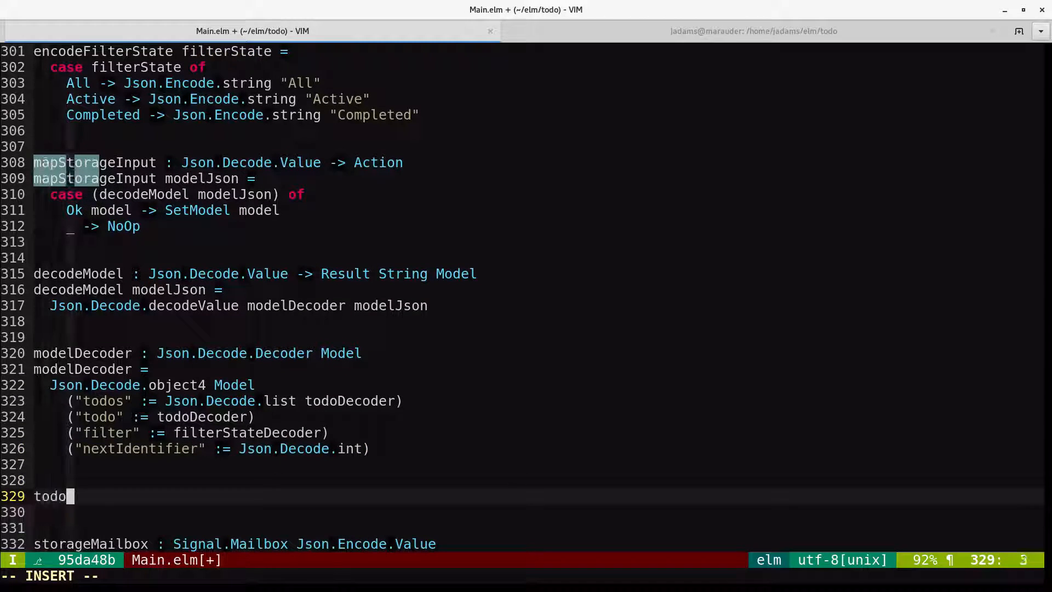
pyautogui.write('Decoder :')
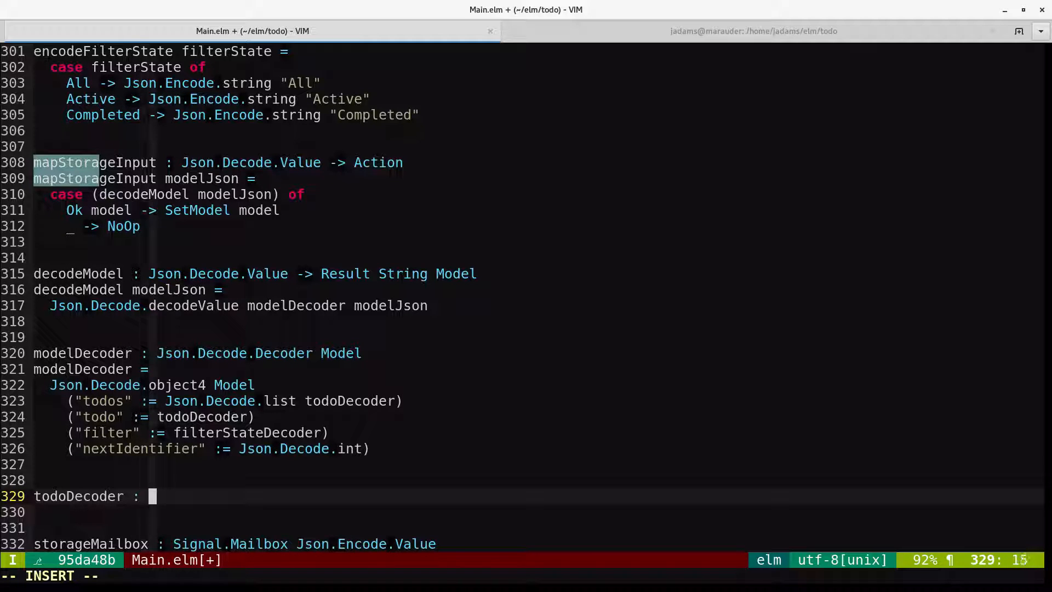
pyautogui.write('Json.Decode.Decoder Todo')
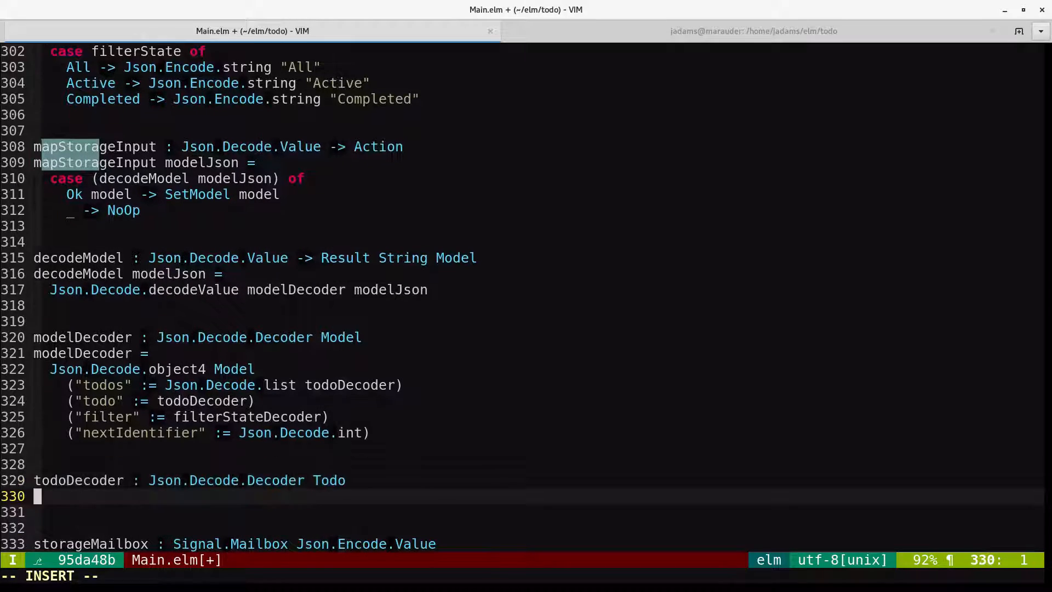
pyautogui.write('todoDecoder =')
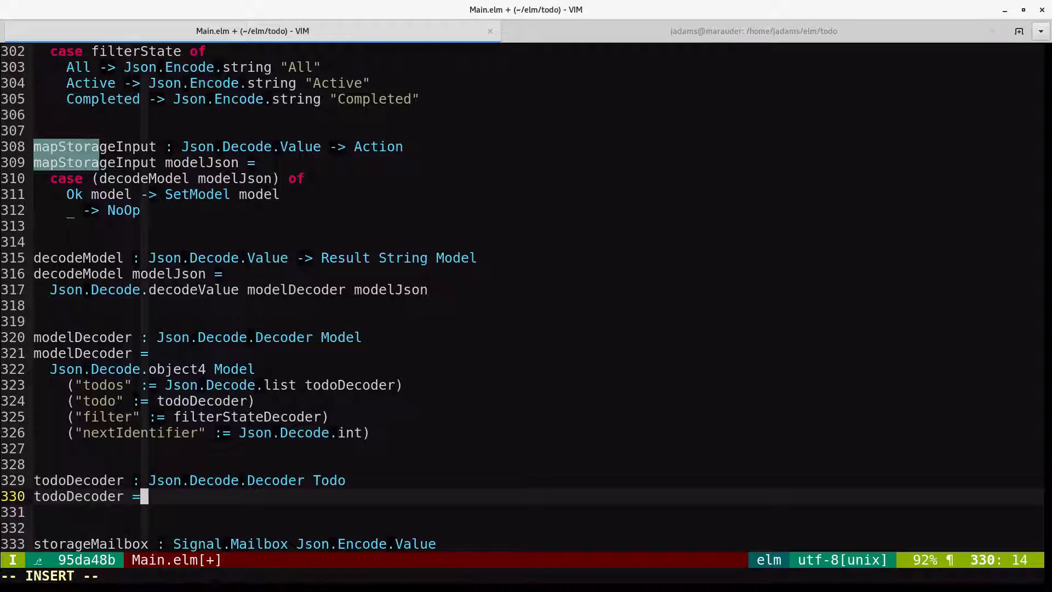
pyautogui.write('Json.Dec')
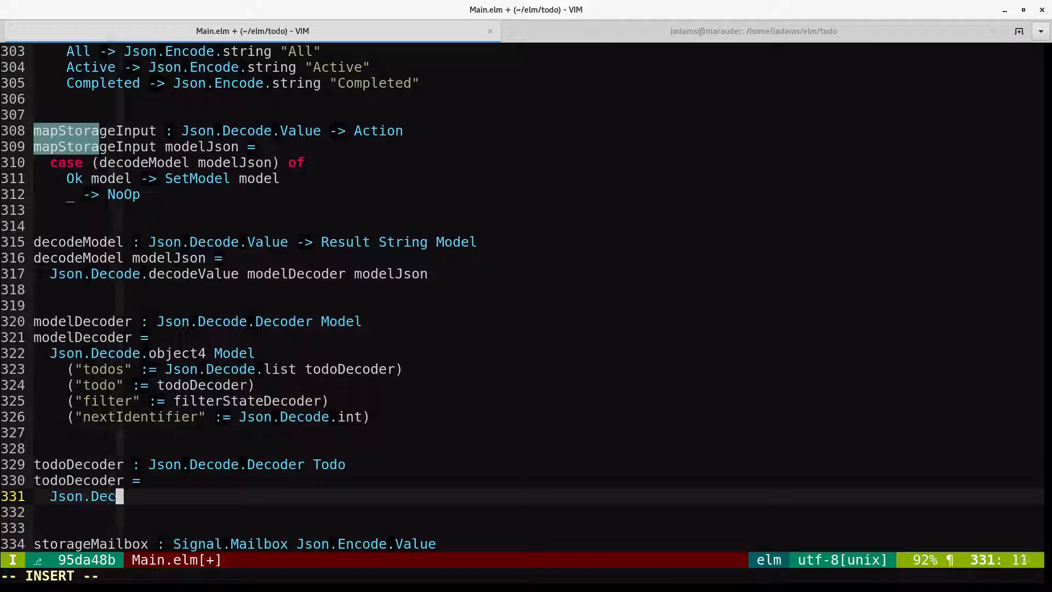
pyautogui.write('ode.object4 Todo')
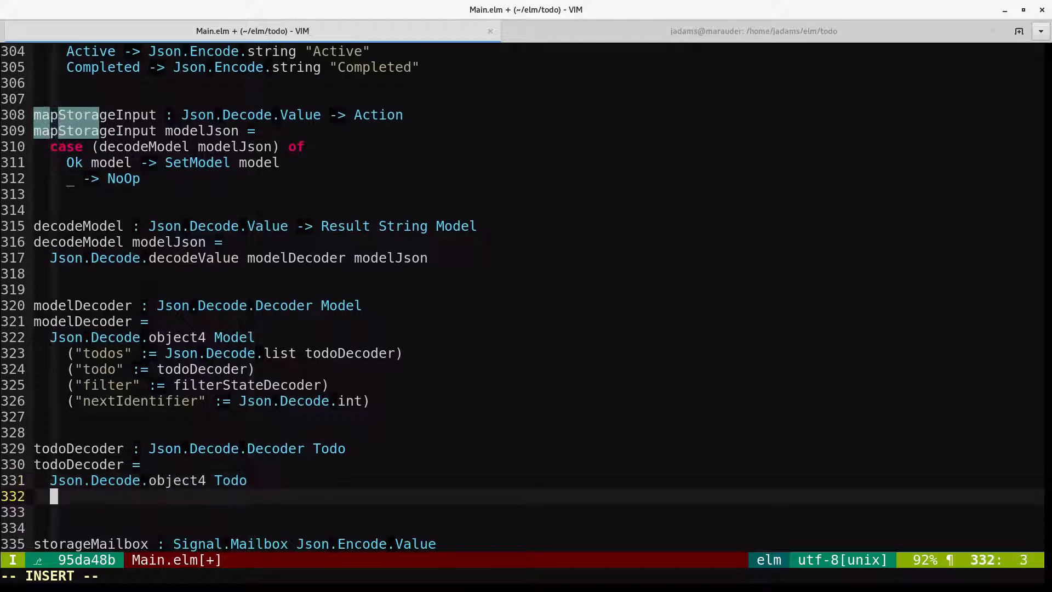
# Give todoDecoder its fields: title string, completed bool, editing bool and identifier
pyautogui.write('("t')
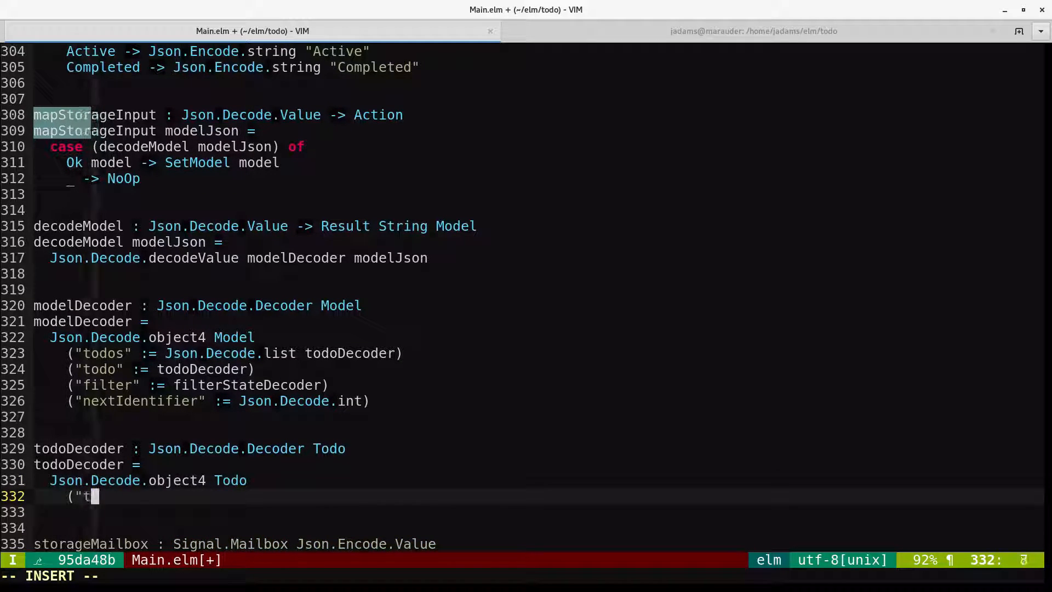
pyautogui.write('itle" := Json.Decode.string')
pyautogui.click(526, 512)
pyautogui.write('("compl')
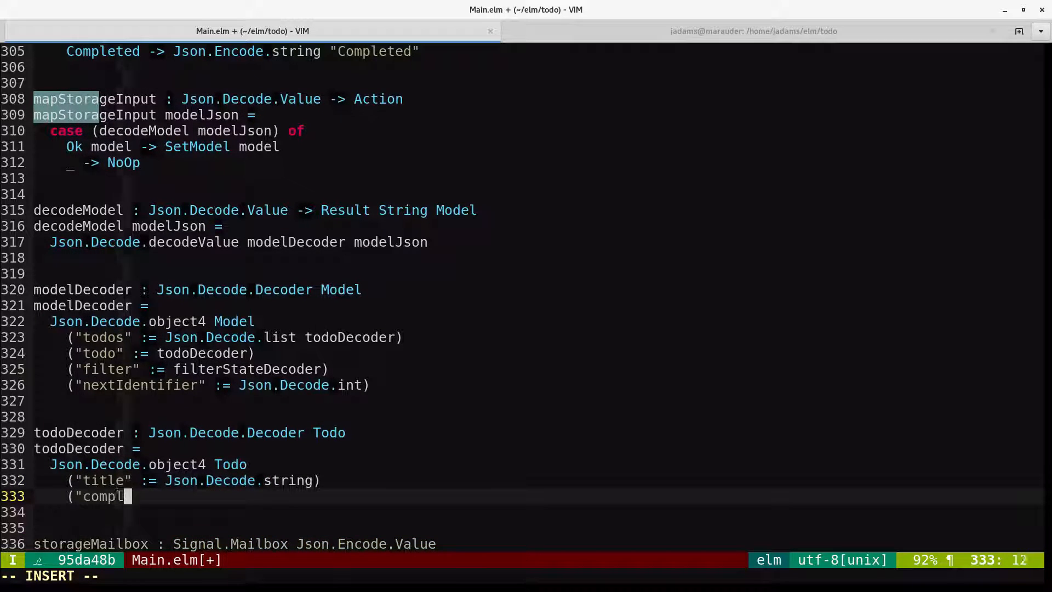
pyautogui.write('eted" := Json.Decode.bool)')
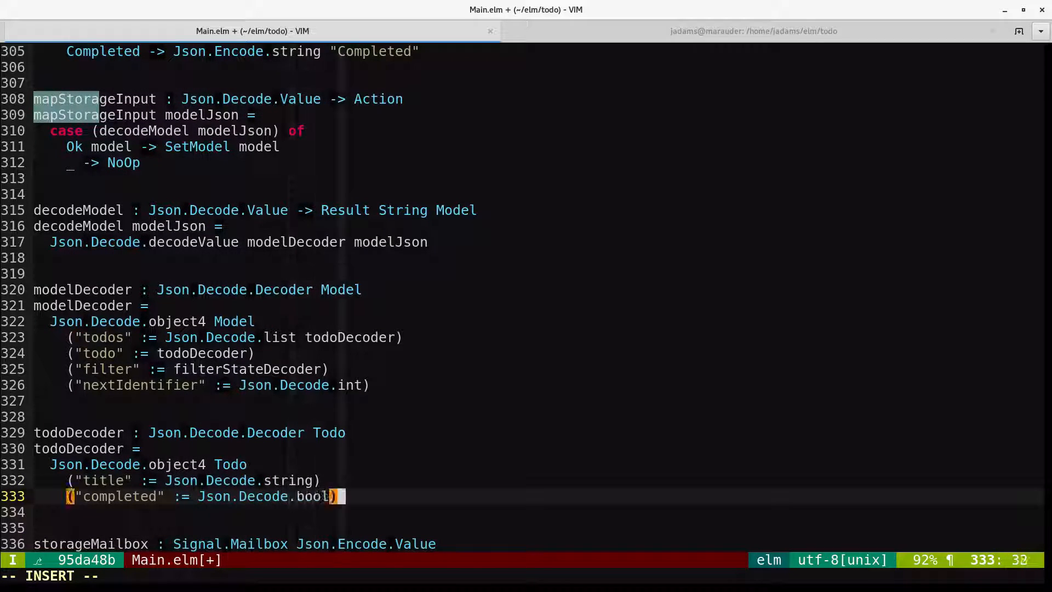
pyautogui.write('("editing" := Json.Decode.bool')
pyautogui.write('("id')
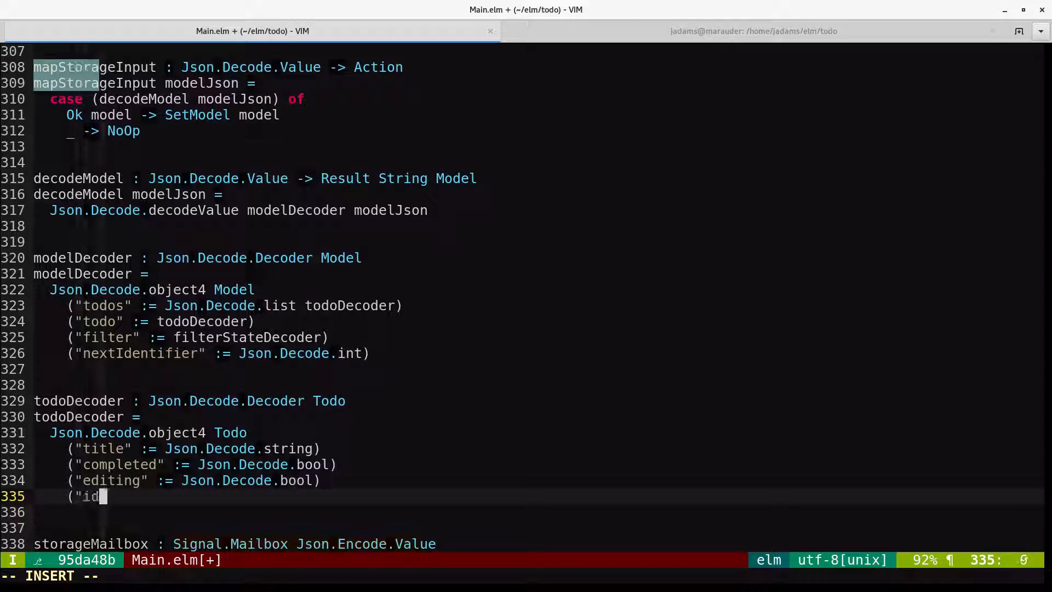
pyautogui.write('entifier" := Json.Decode int')
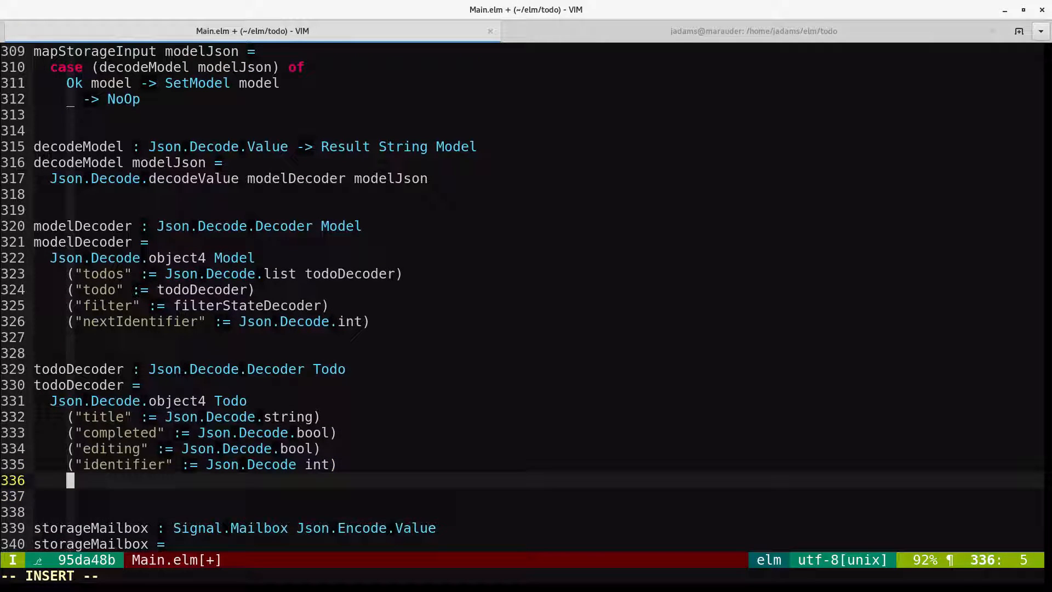
# Declare filterStateDecoder with a let-bound decodeToFilterState returning Result.Ok All for "All"
pyautogui.write('filterStateDecoder : Json')
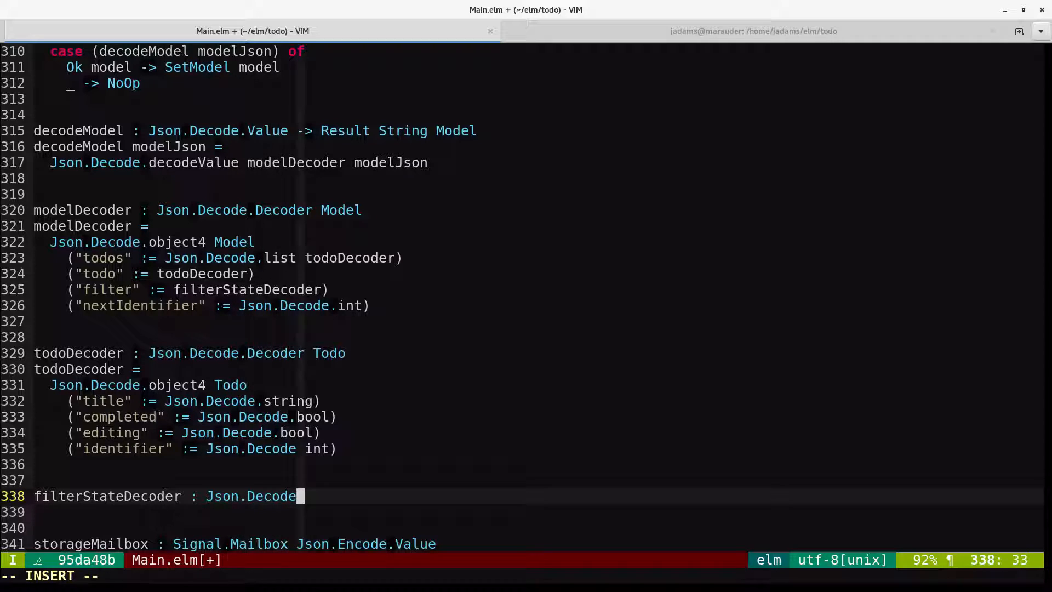
pyautogui.write('.Decoder FilterState')
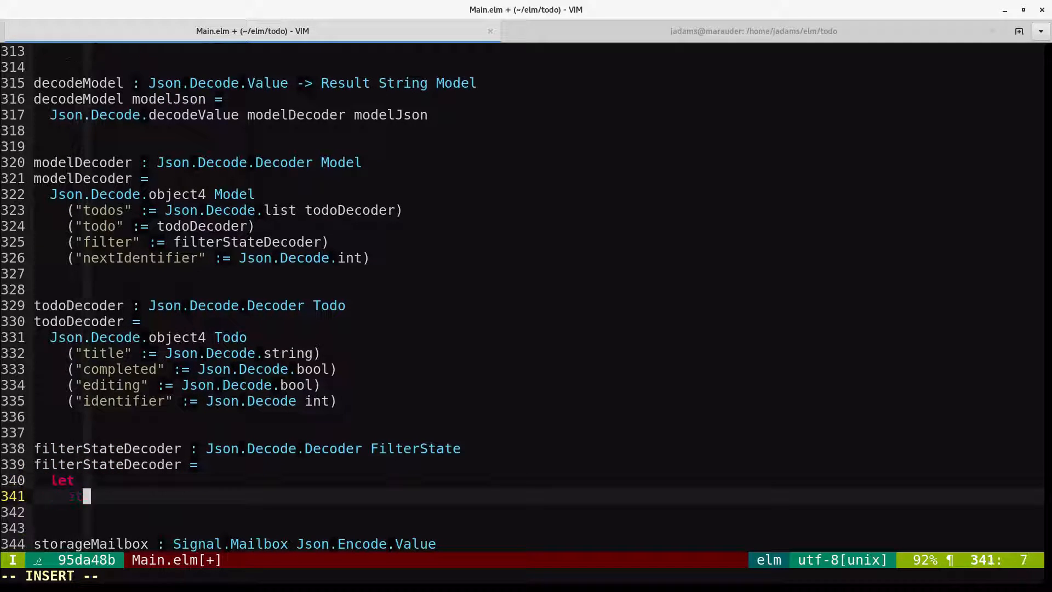
pyautogui.write('decode')
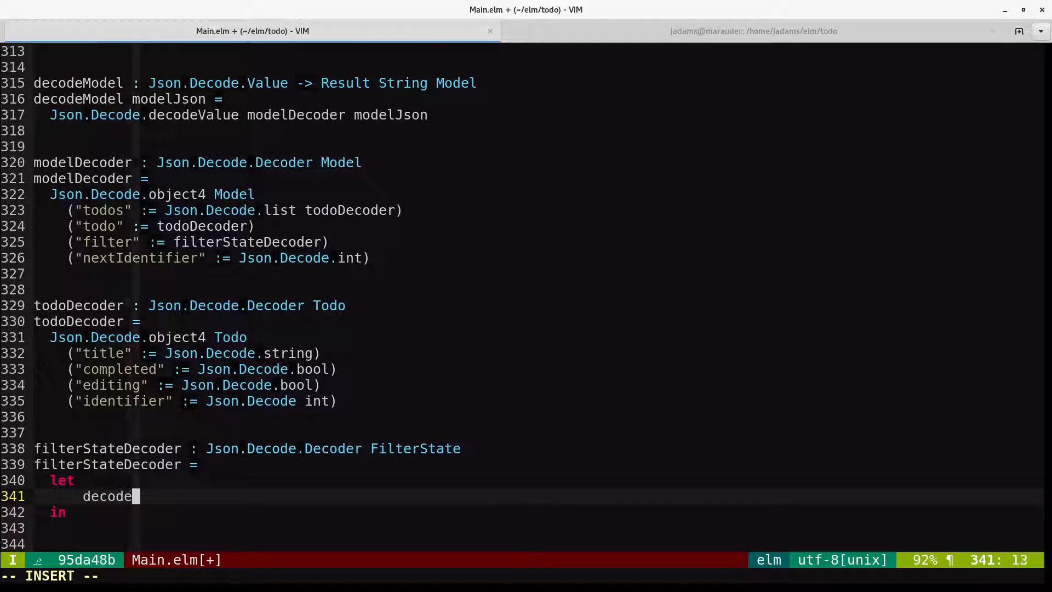
pyautogui.write('ToFilterState string =')
pyautogui.write('"All')
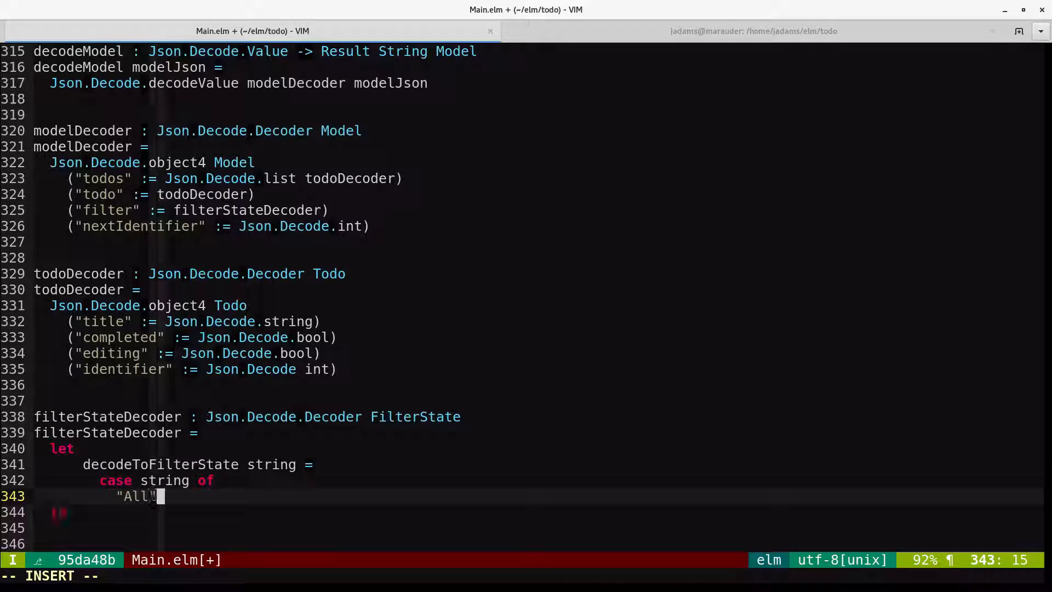
pyautogui.write('-> Result')
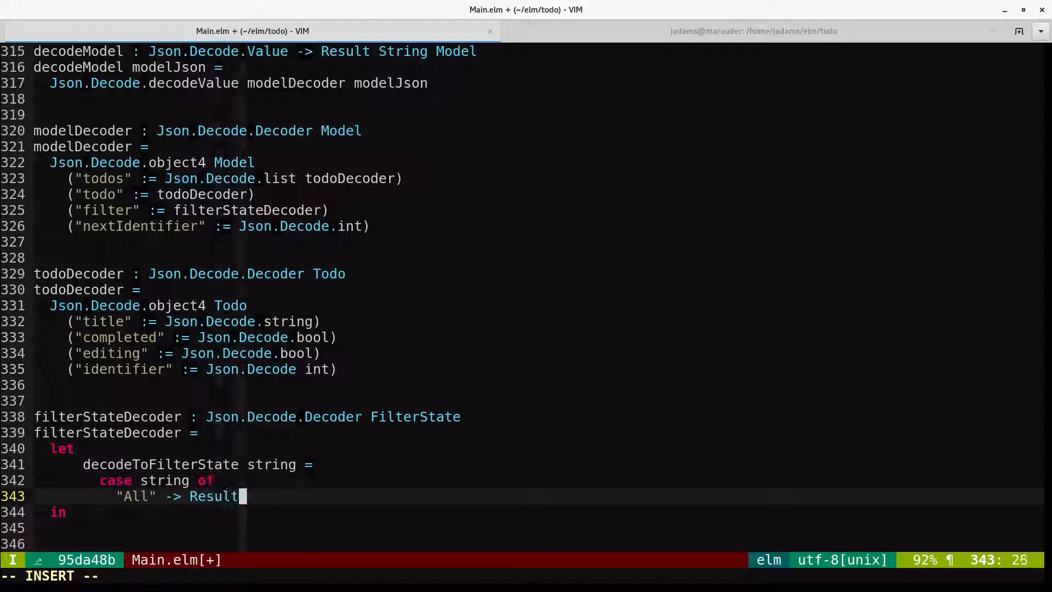
pyautogui.write('.Ok All')
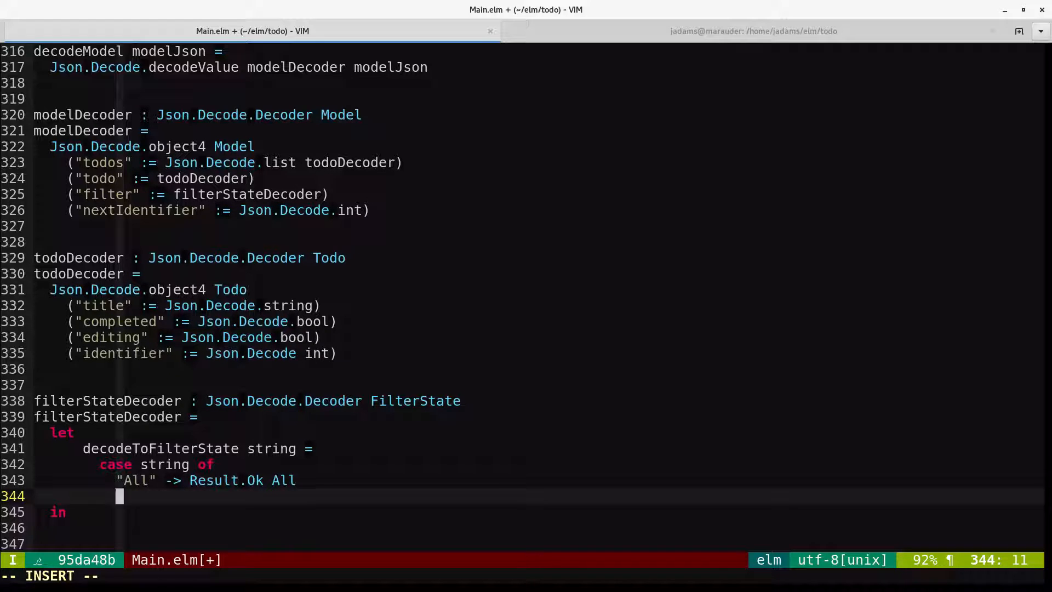
# Map "Active" and "Completed", error on invalid strings, and wire it through Json.Decode.customDecoder over string; save
pyautogui.write('"A')
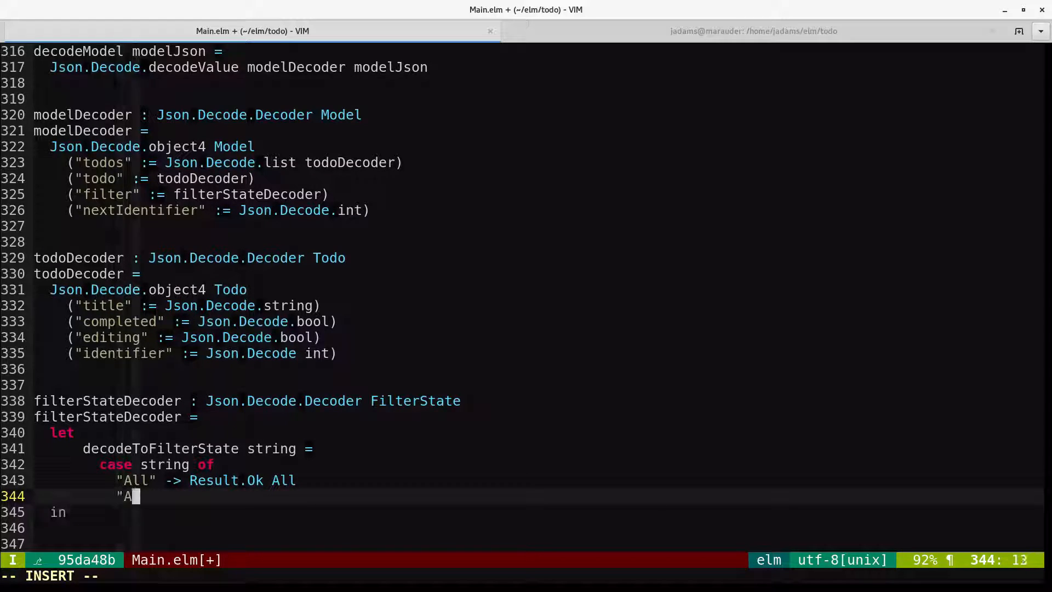
pyautogui.write('ctive" -> Result.Ok Active')
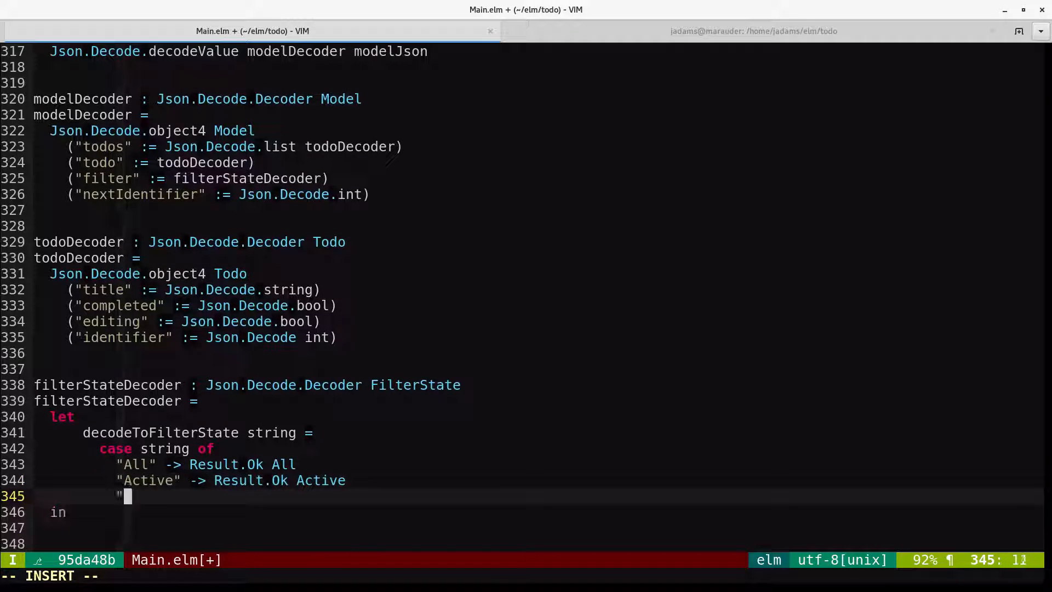
pyautogui.write('"Completed" -> Result.Ok Completed')
pyautogui.write('_ -> Result.Err ("Not a')
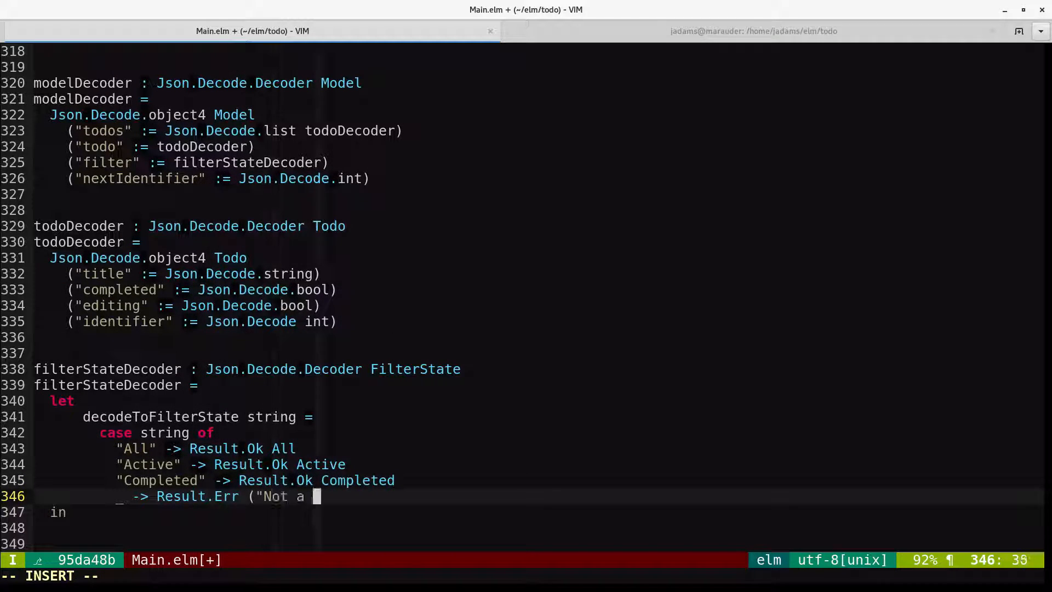
pyautogui.write('valid filterState: " ++ string')
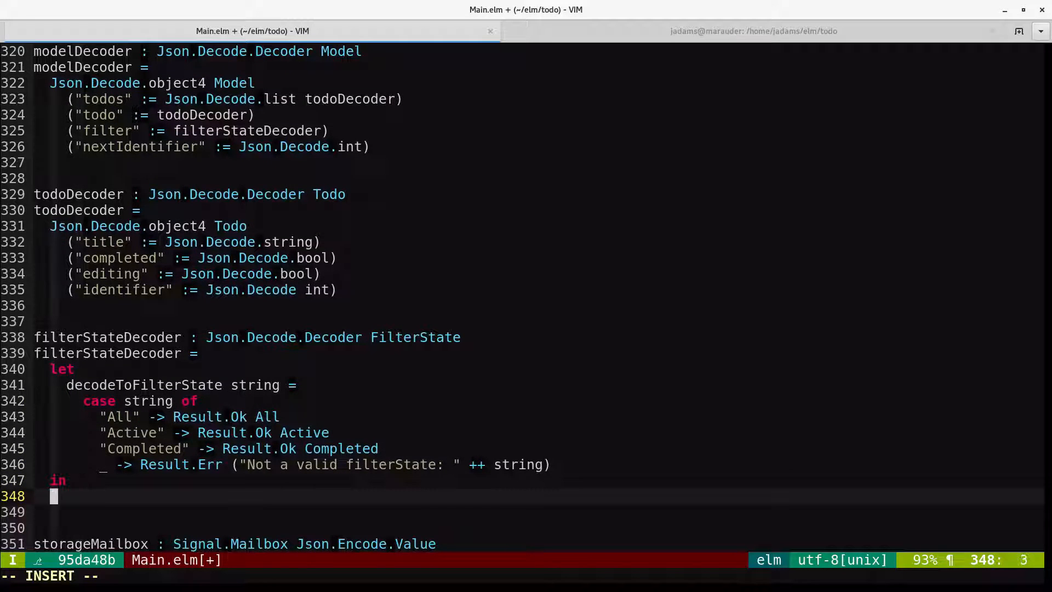
pyautogui.write('Json.Decode.customDecoder Json.D')
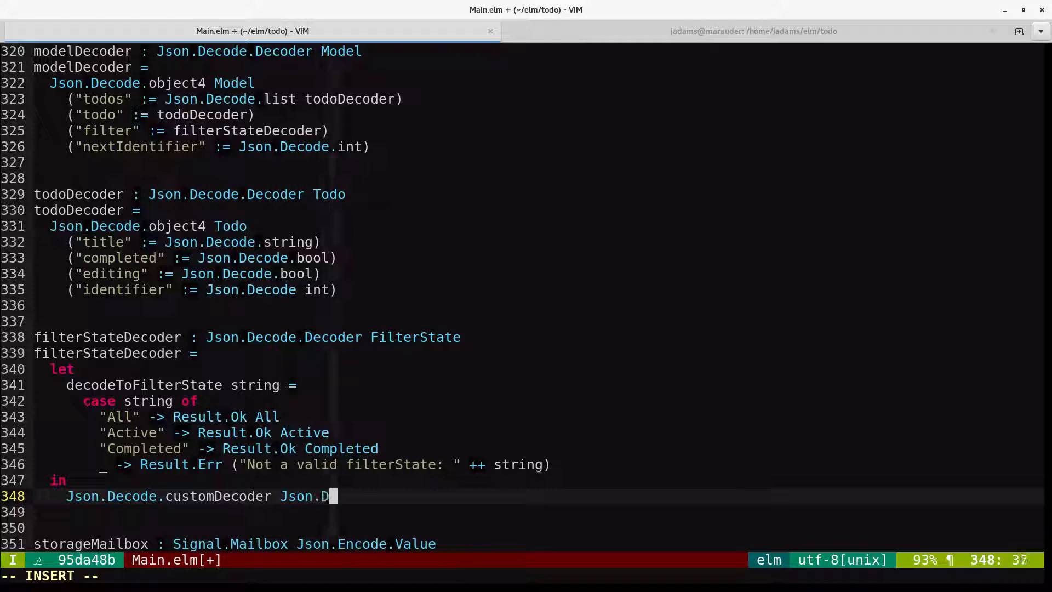
pyautogui.write('ecode.string')
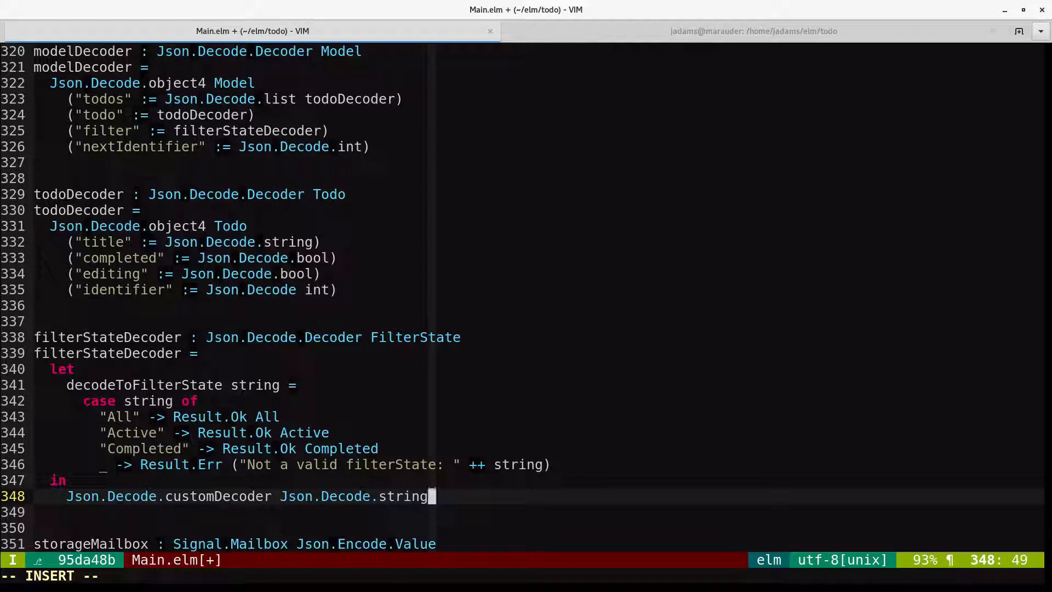
pyautogui.write('DecodeToFilterState')
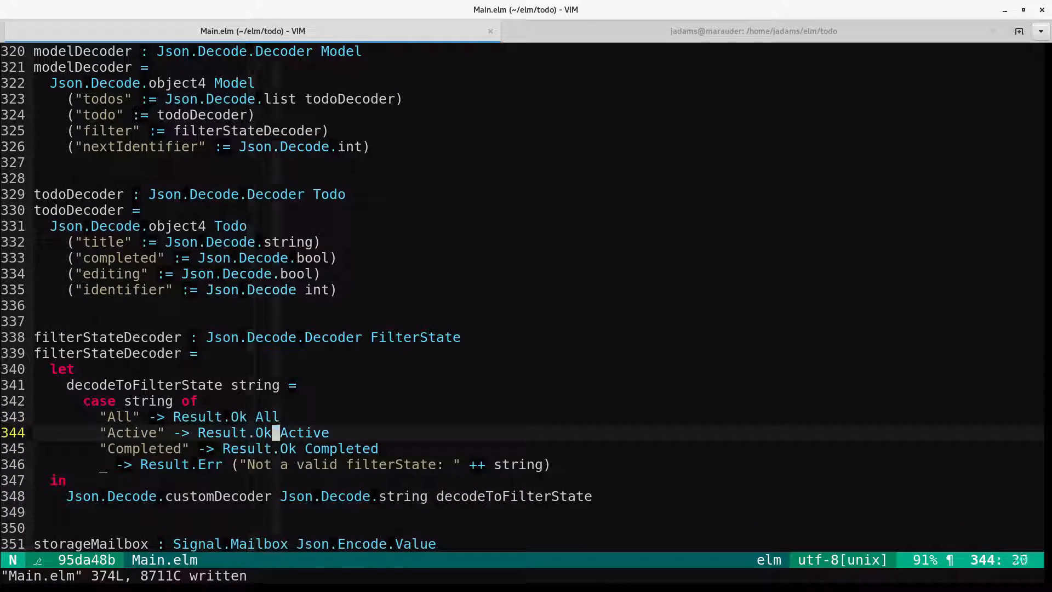
pyautogui.scroll(-3)
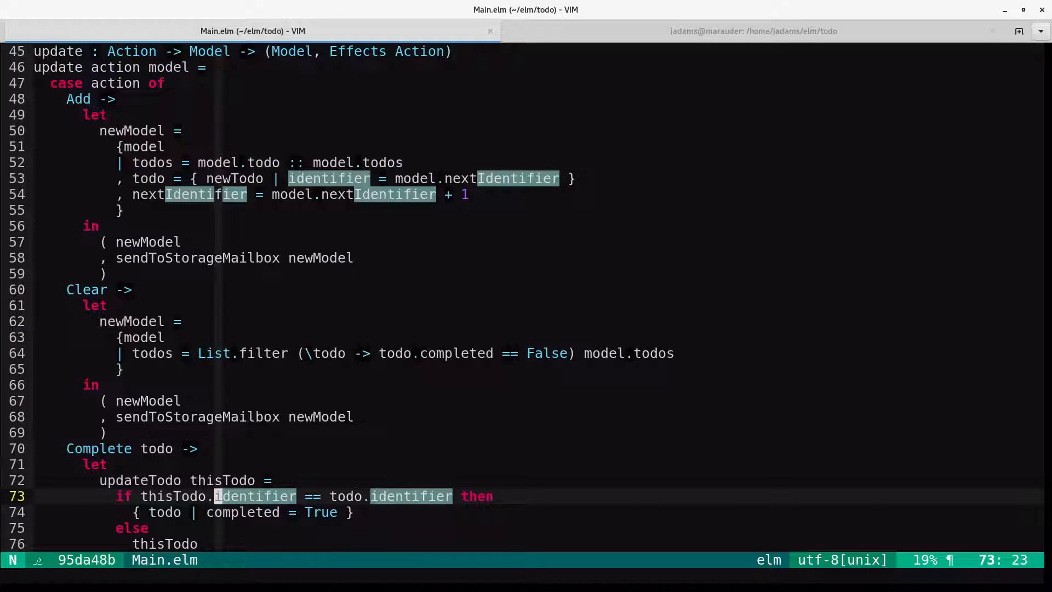
pyautogui.scroll(-3)
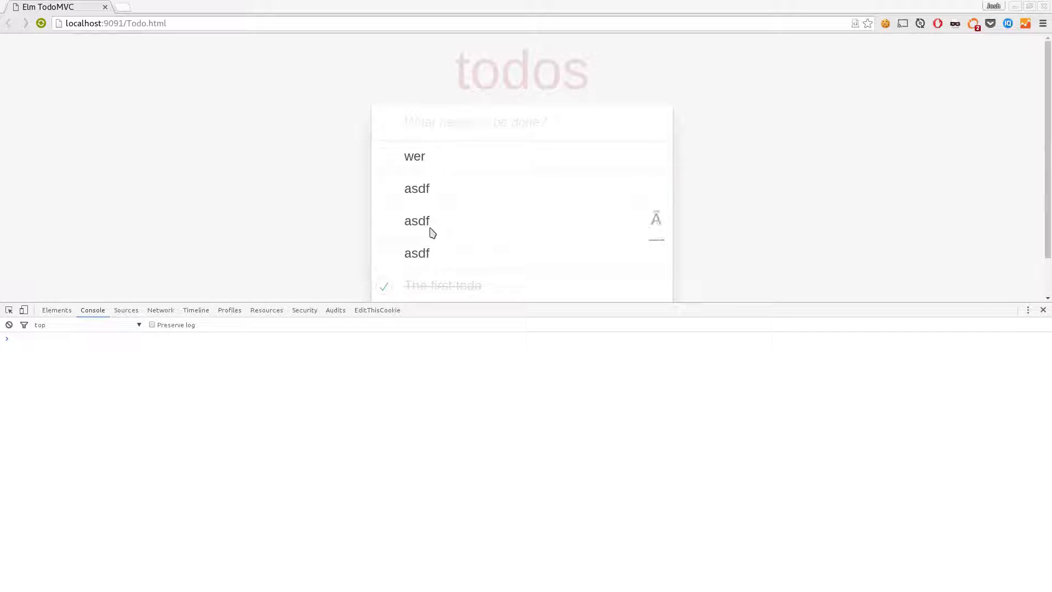
# Add a 'foo' todo and switch the filter to All, confirming 4 items left
pyautogui.write('foo')
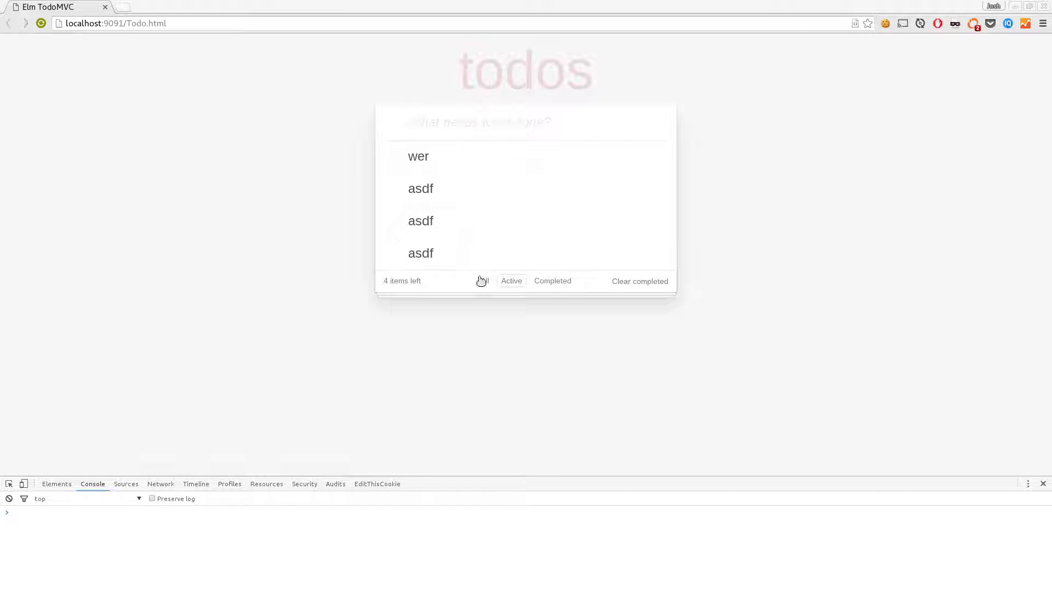
pyautogui.click(485, 281)
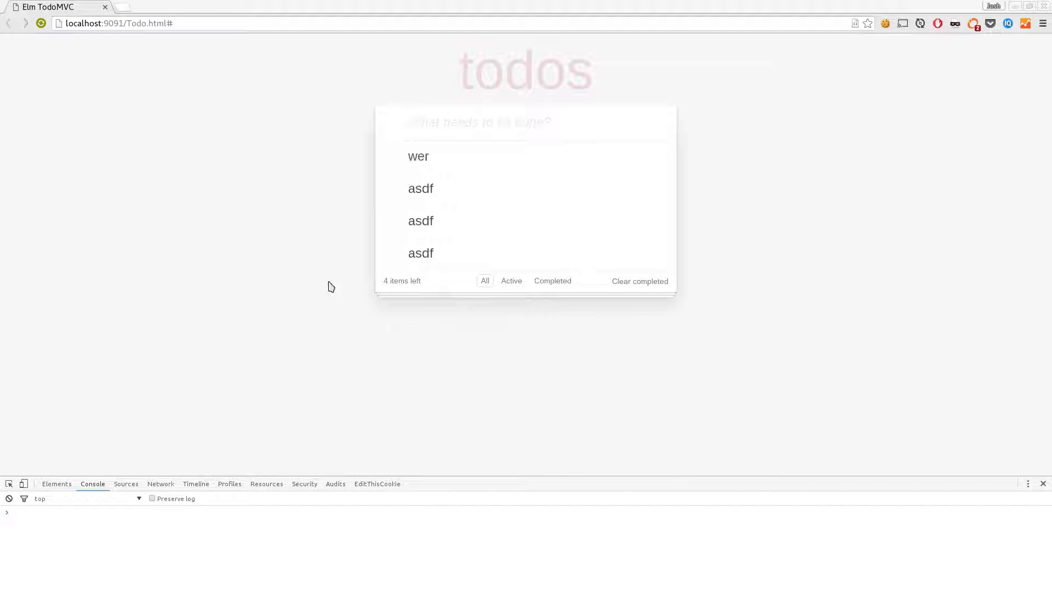